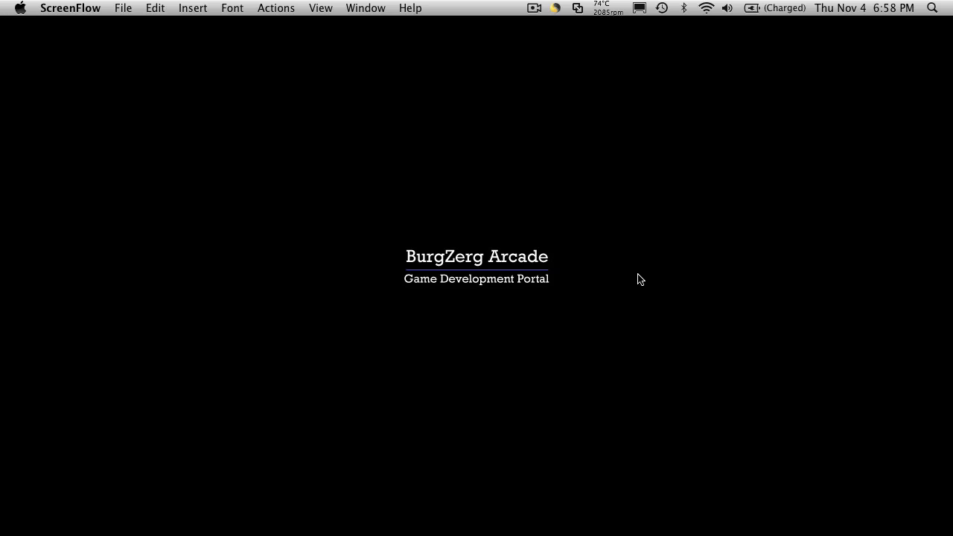
pyautogui.moveTo(652, 241)
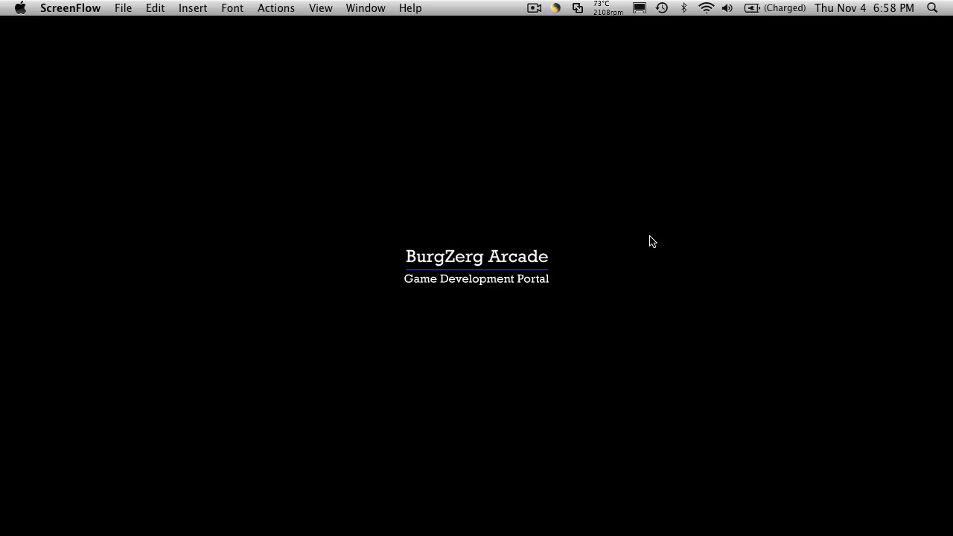
pyautogui.moveTo(693, 183)
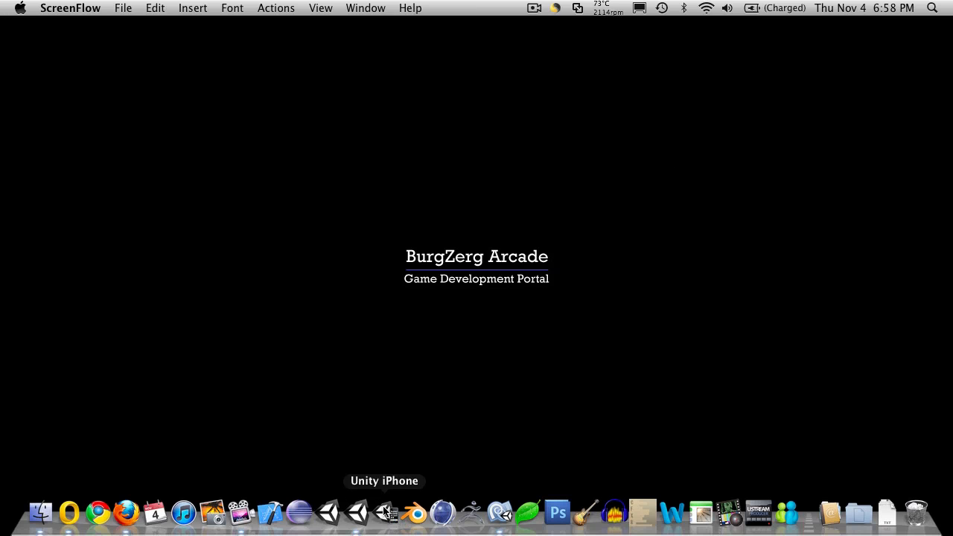
# Launch Unity iPhone from the Dock after the intro title card.
pyautogui.click(384, 512)
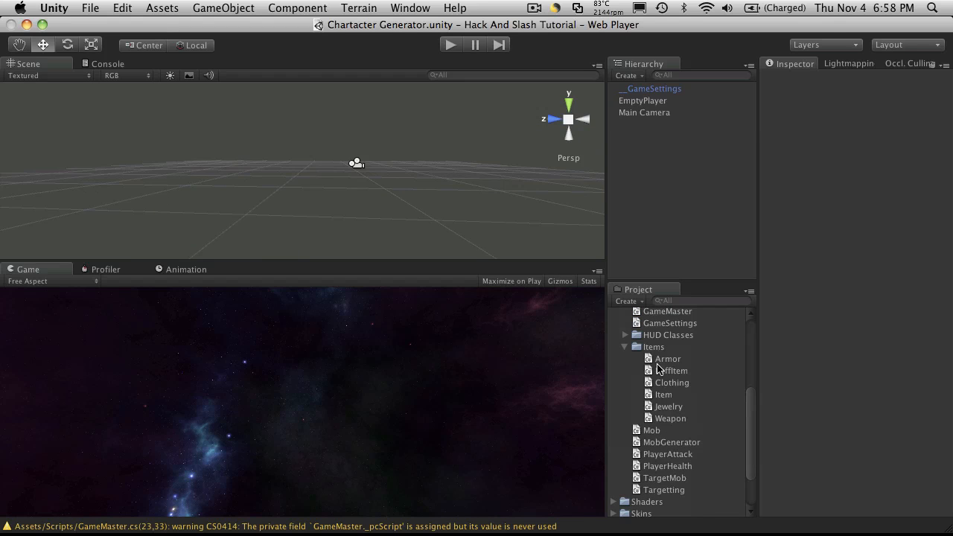
# Create a new C# script named Consumables in the Items folder.
pyautogui.click(653, 346)
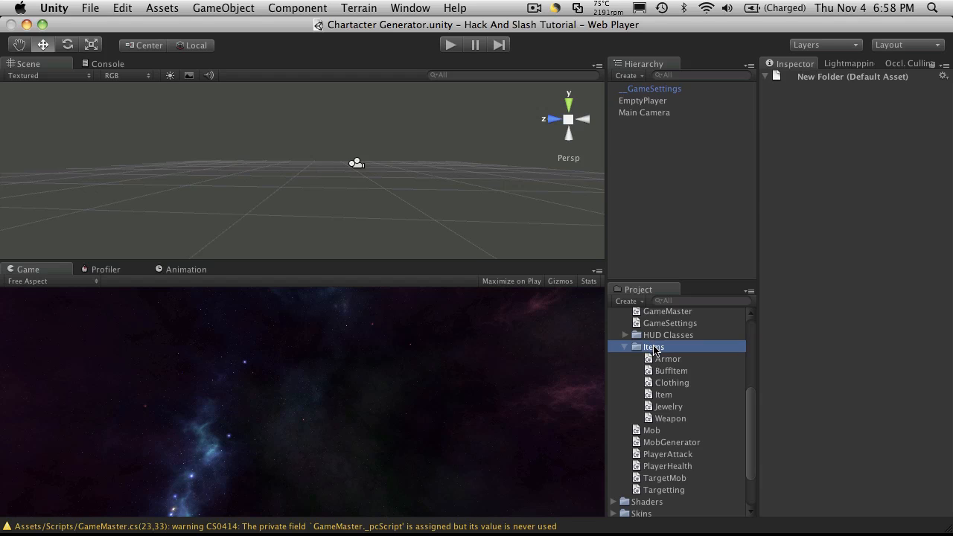
pyautogui.rightClick(670, 346)
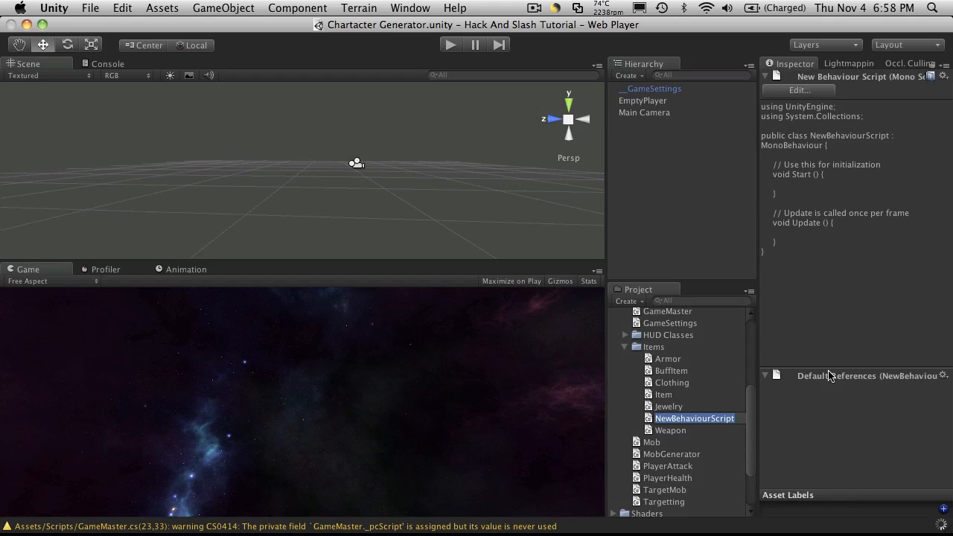
pyautogui.write('Consumables')
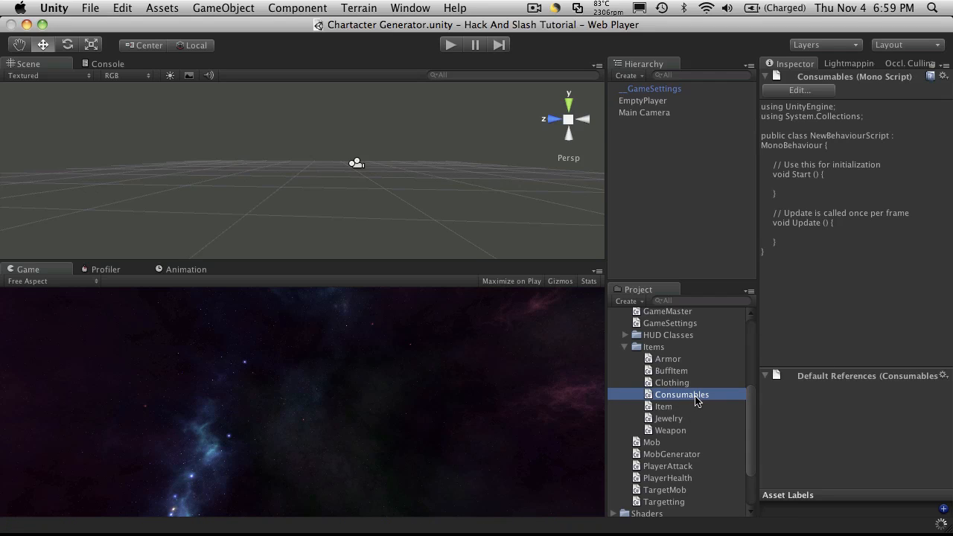
# Open the Consumables script and rename NewBehaviourScript to Consumable.
pyautogui.doubleClick(681, 394)
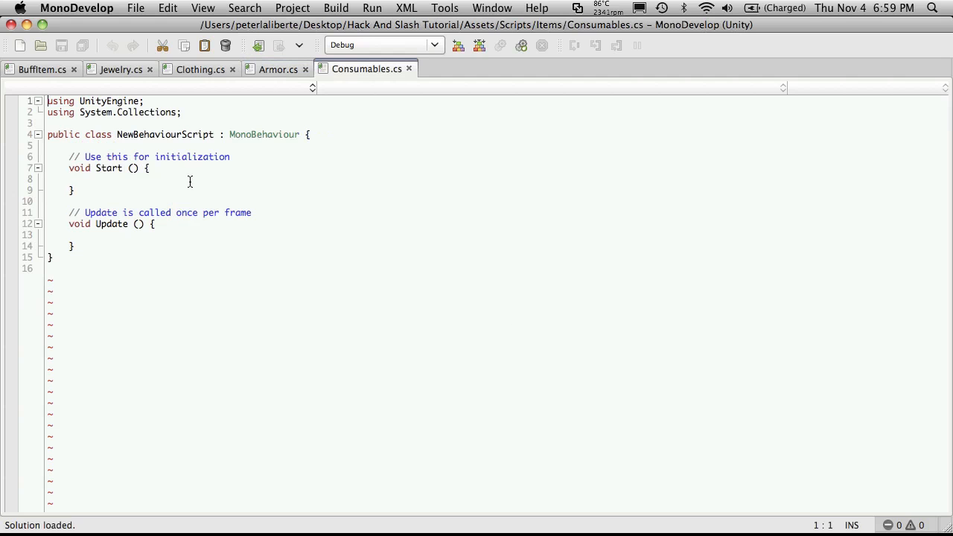
pyautogui.doubleClick(165, 135)
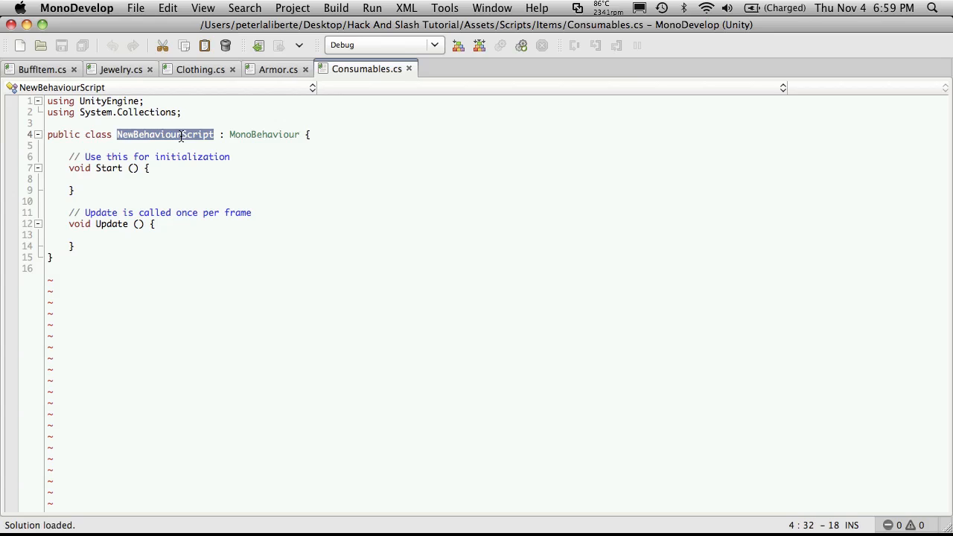
pyautogui.write('Consumables')
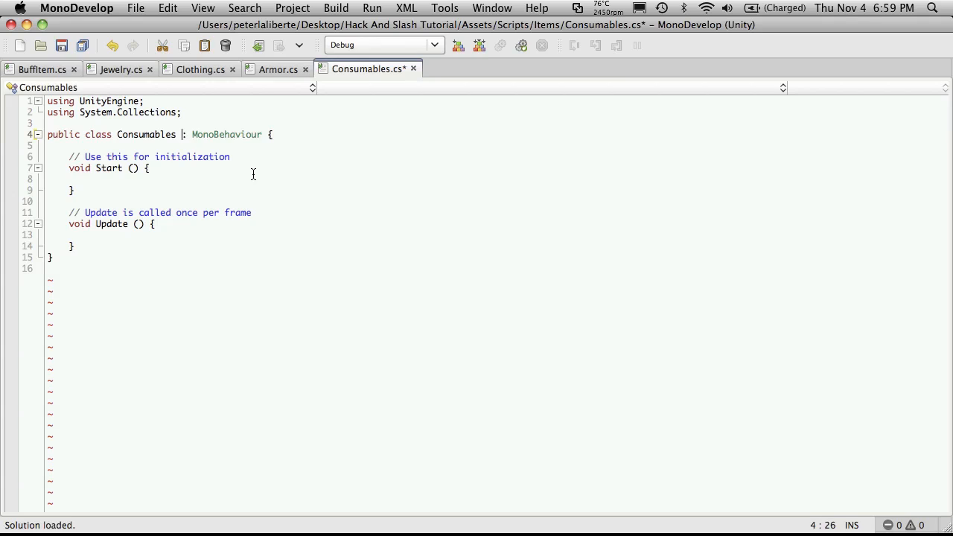
# Remove System.Collections, Start and Update, change MonoBehaviour to BuffItem, and save.
pyautogui.press('Backspace')
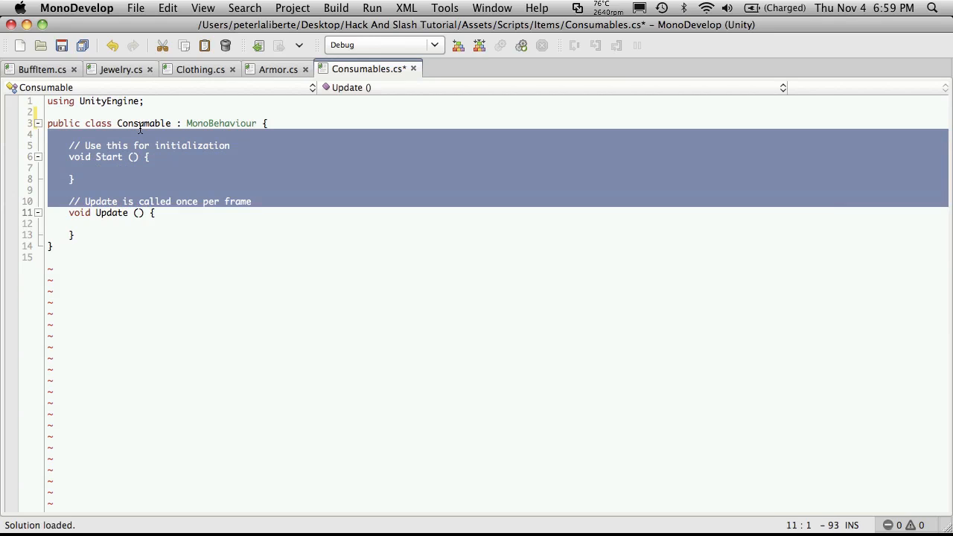
pyautogui.press('Delete')
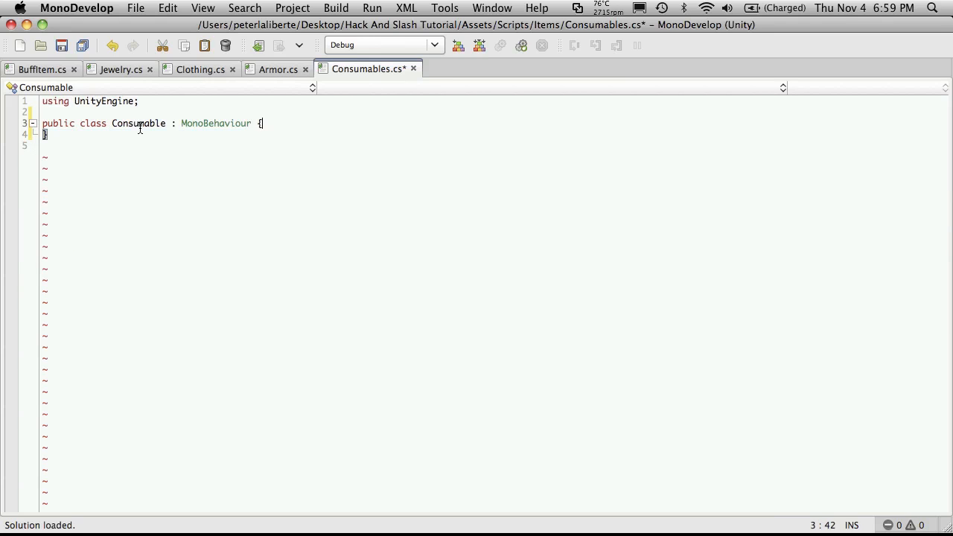
pyautogui.press('BackSpace')
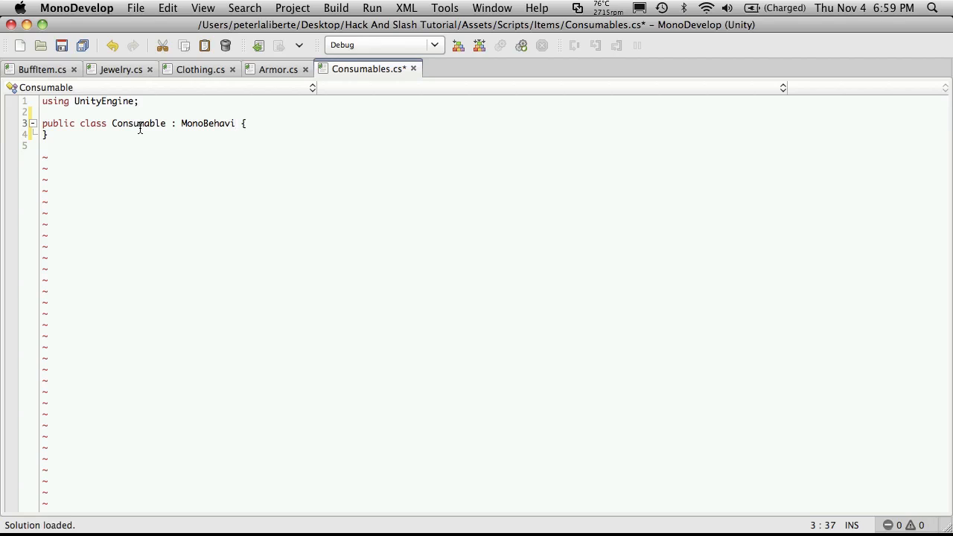
pyautogui.press('BackSpace')
pyautogui.write('uff')
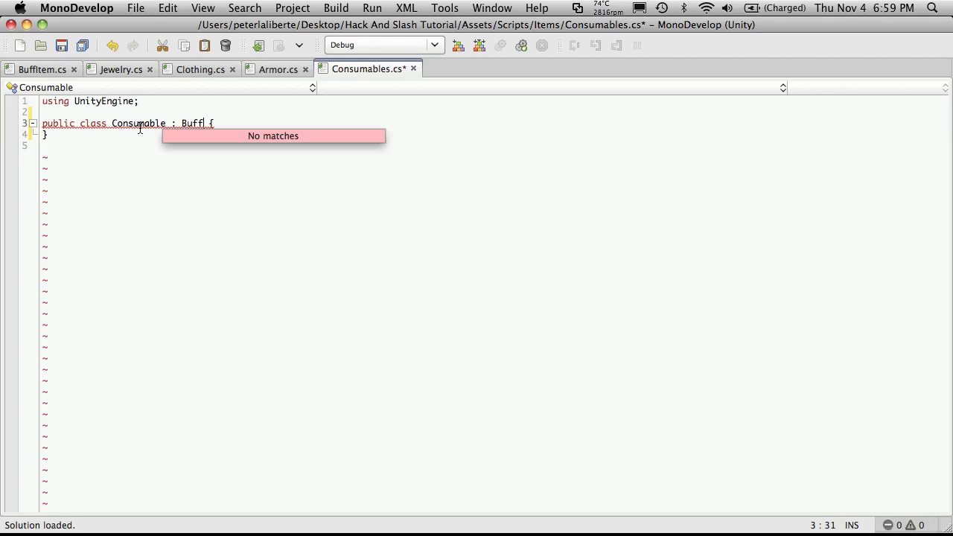
pyautogui.write('Item')
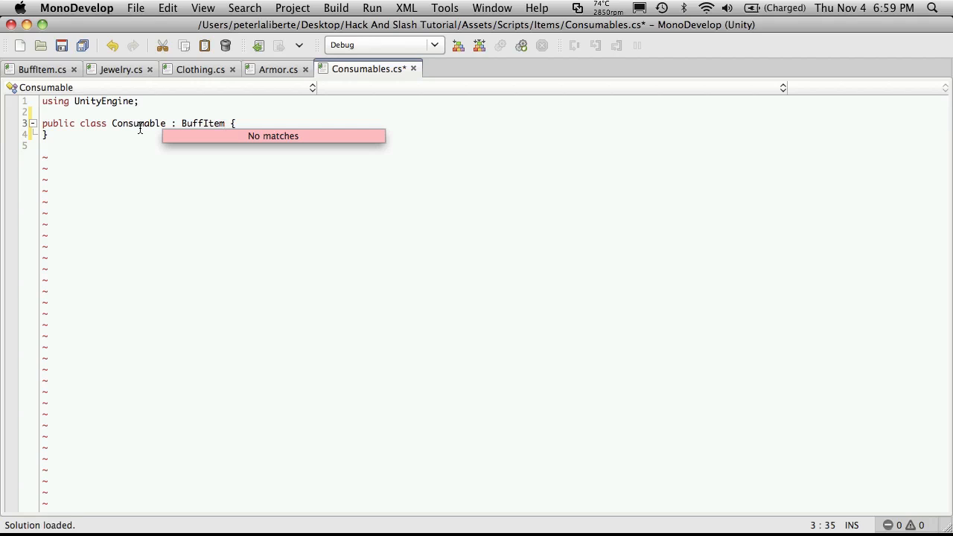
pyautogui.press('cmd+s')
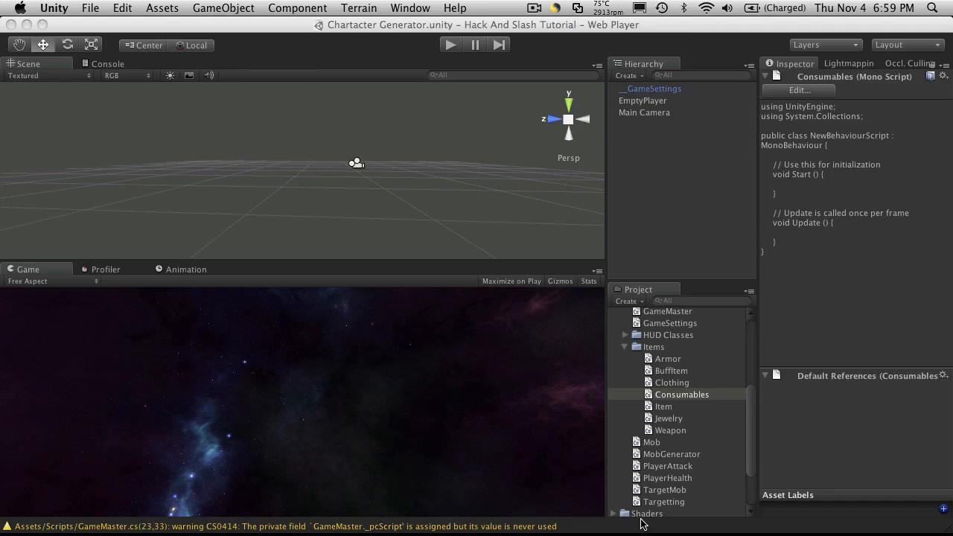
# Rename the Consumables script asset to Consumable and reopen it in MonoDevelop.
pyautogui.click(681, 394)
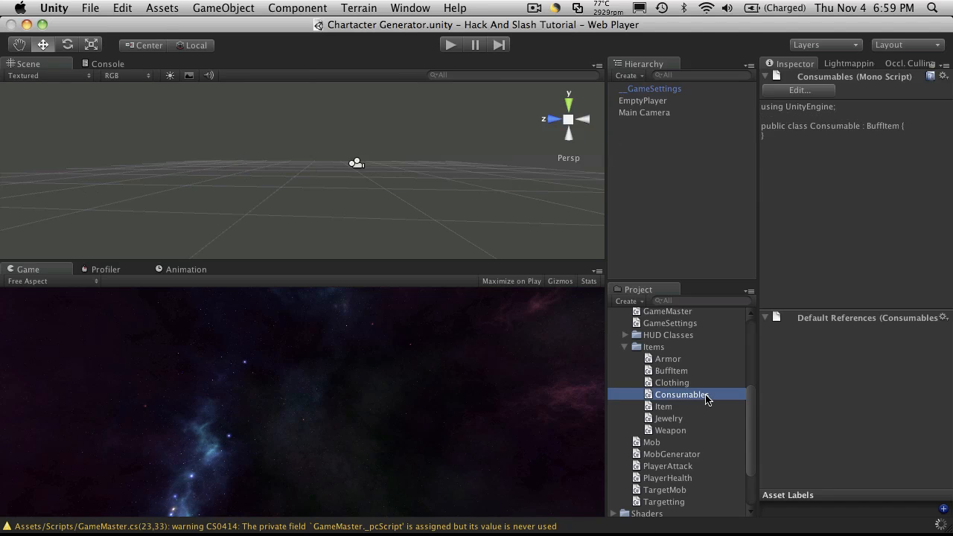
pyautogui.doubleClick(681, 394)
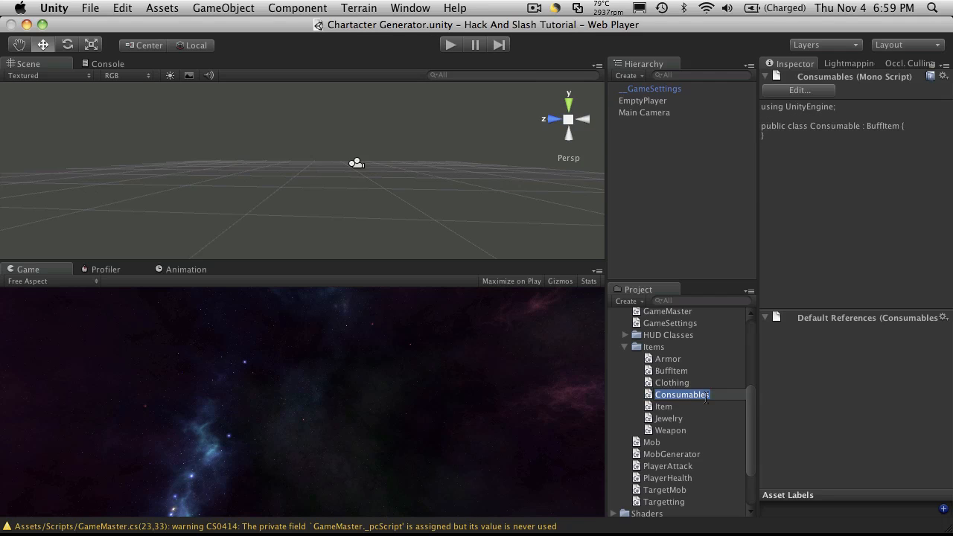
pyautogui.doubleClick(681, 394)
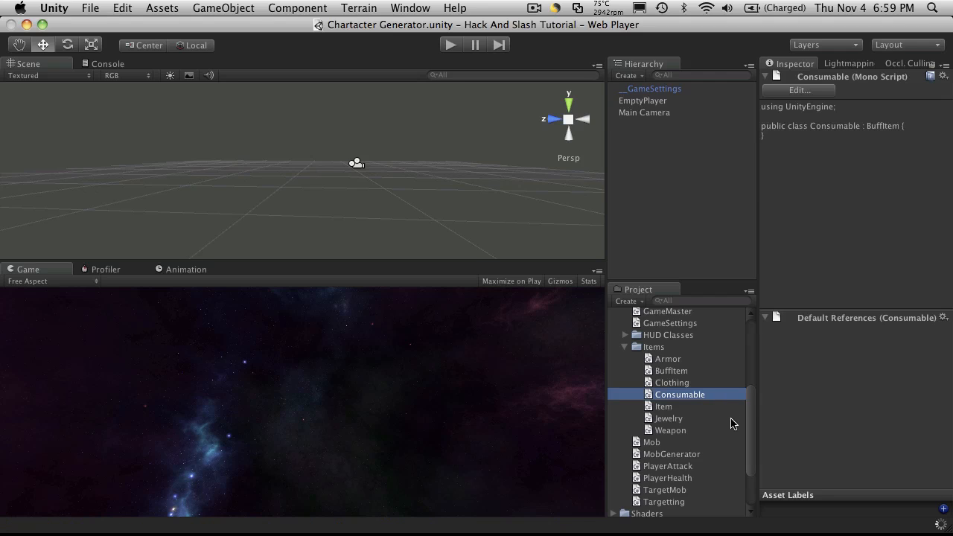
pyautogui.doubleClick(679, 394)
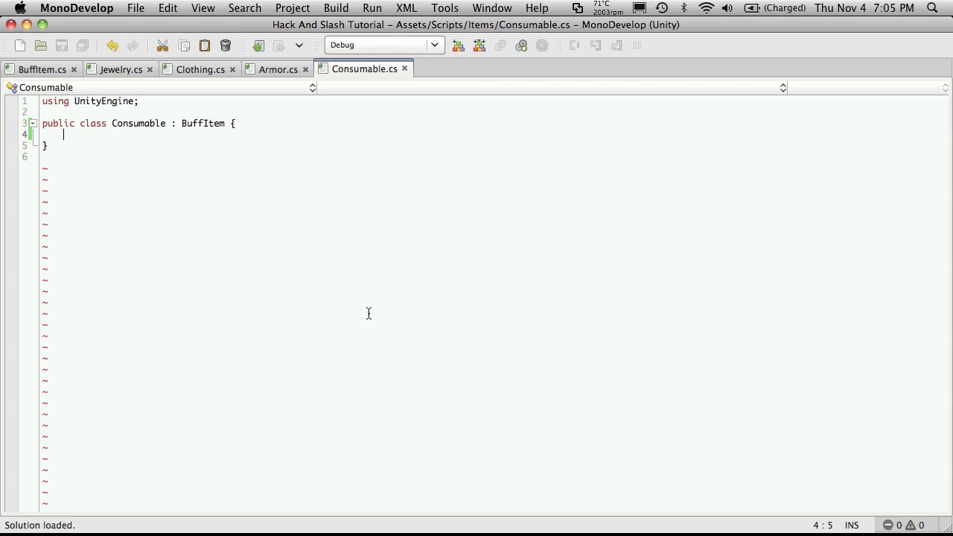
# Declare a Vital _vitals field commented as a list of vitals.
pyautogui.write('private')
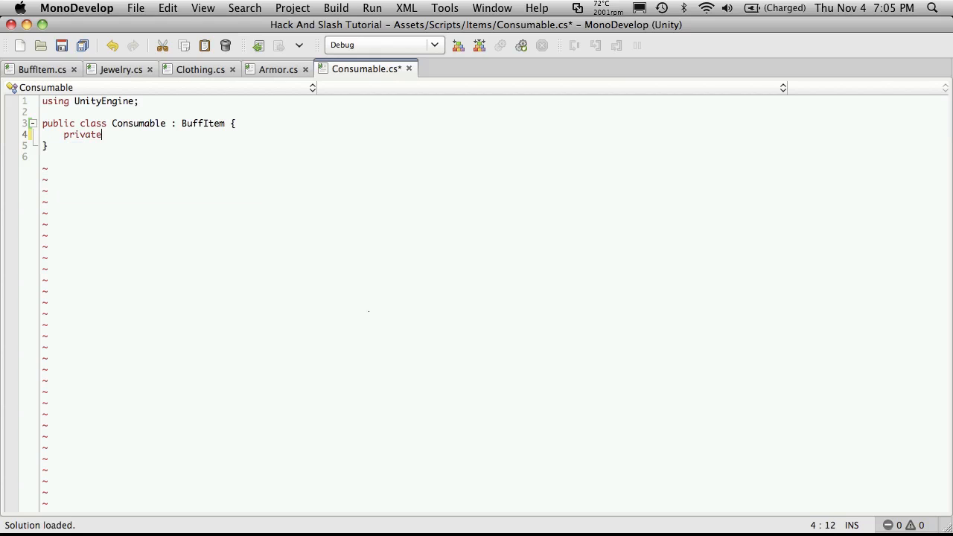
pyautogui.write('Vital[')
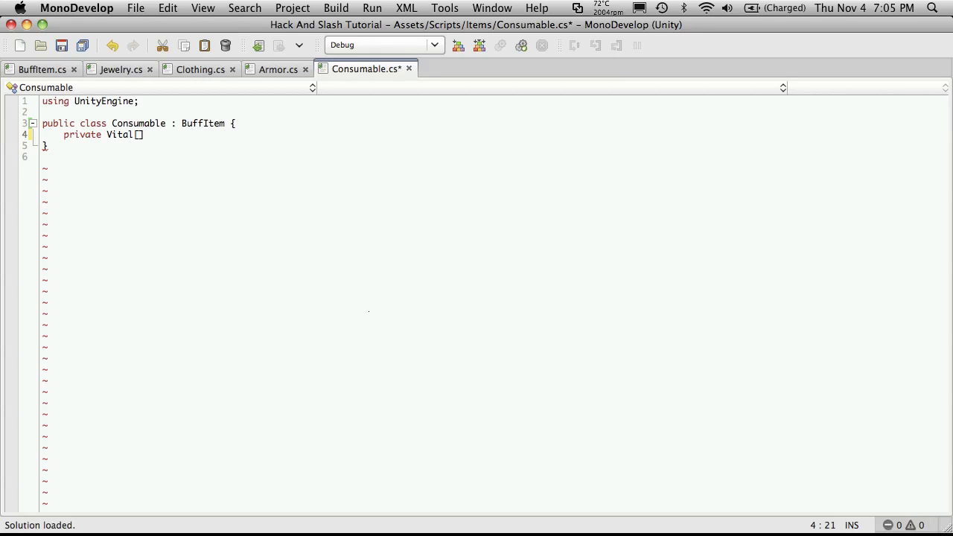
pyautogui.write('_vitals')
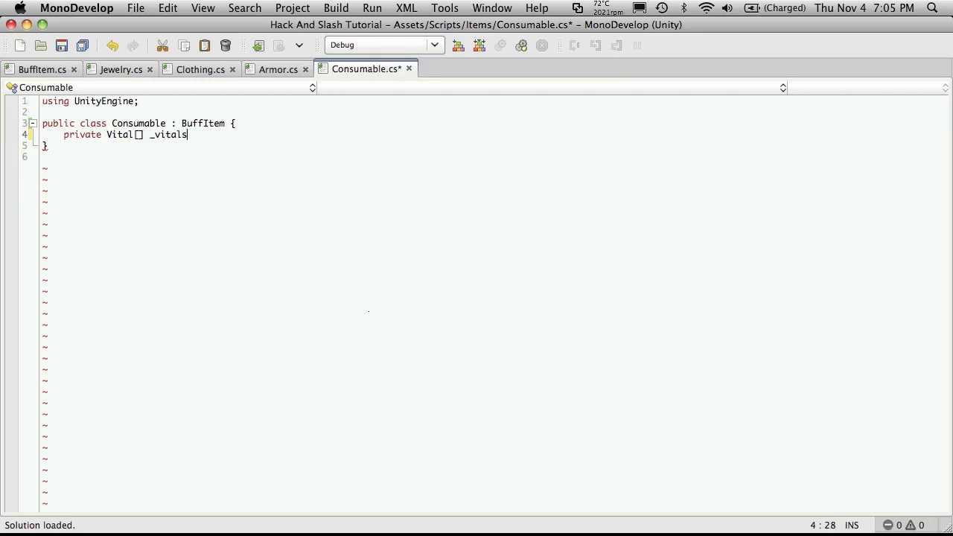
pyautogui.write(';')
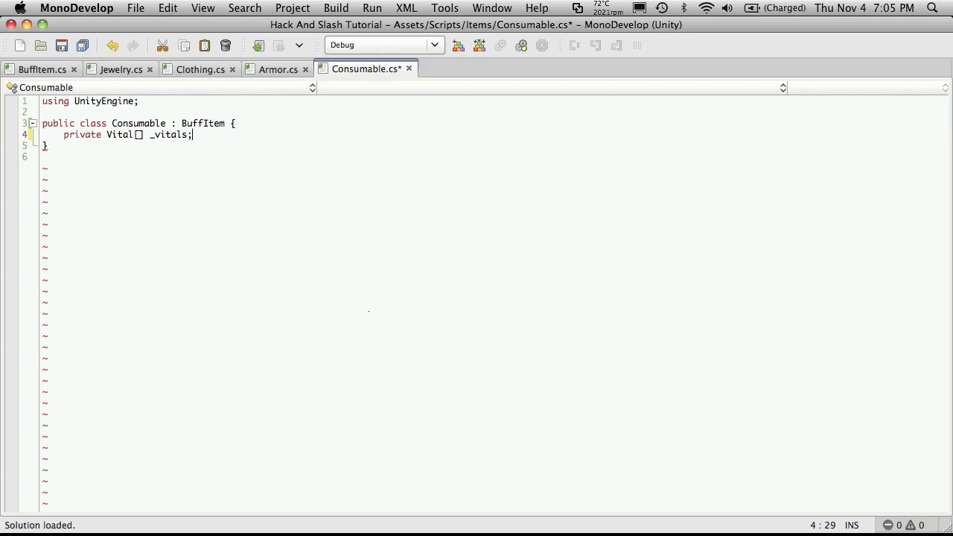
pyautogui.write('//')
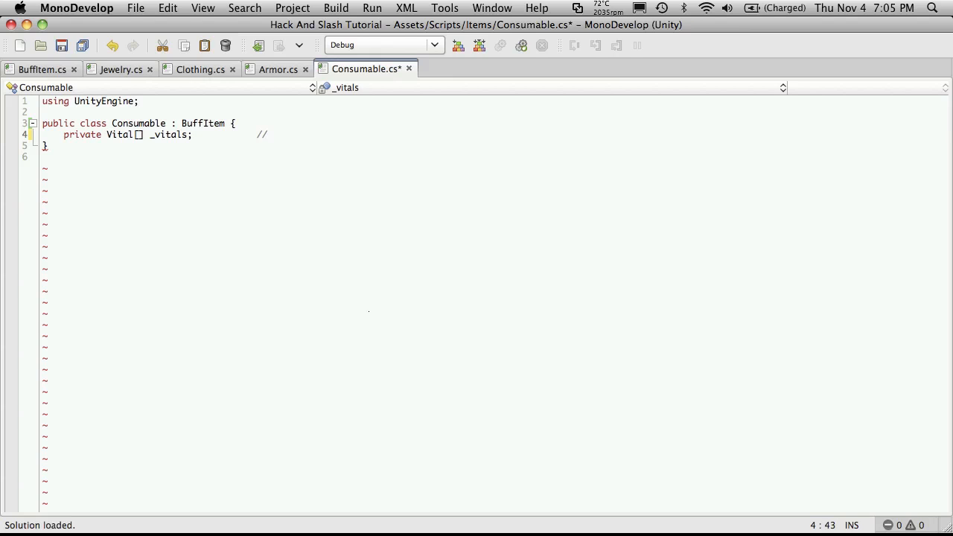
pyautogui.write('a list of')
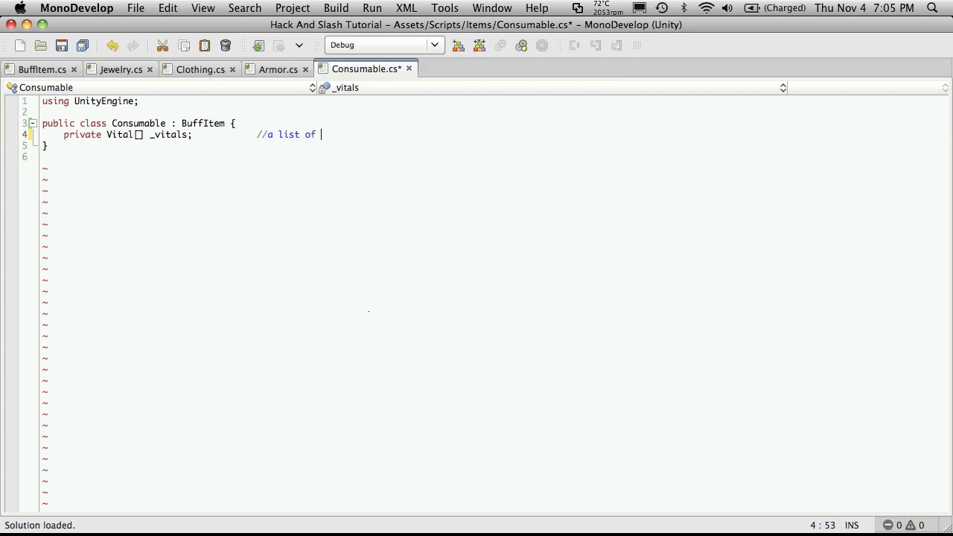
pyautogui.write('vitals to heal')
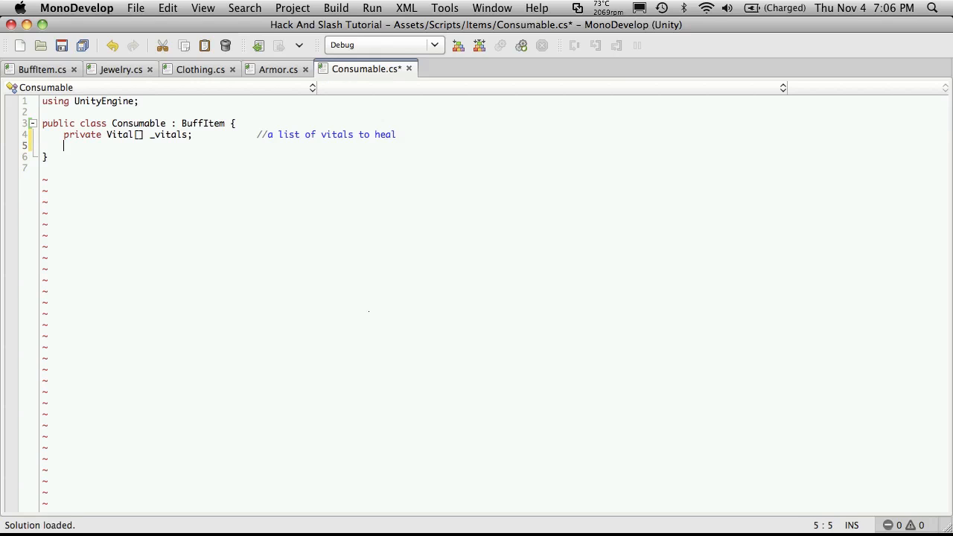
# Declare a private int[] _amountToHeal field commented 'the amount to heal vital'.
pyautogui.write('private int')
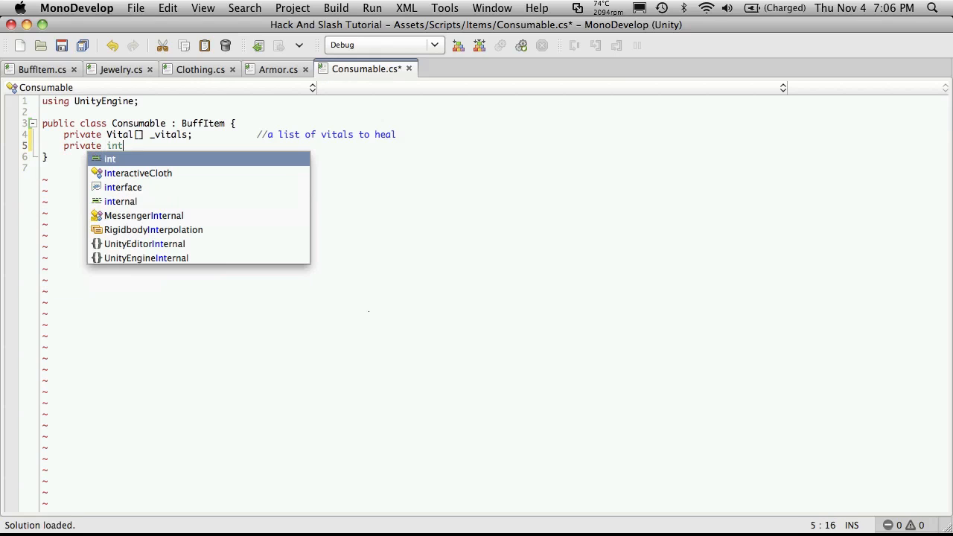
pyautogui.write('[]')
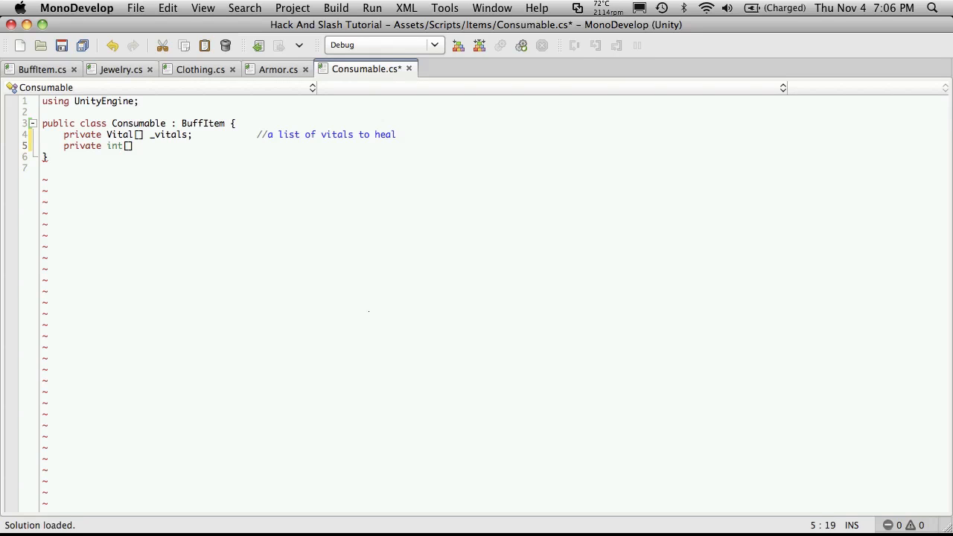
pyautogui.write('_amountTo')
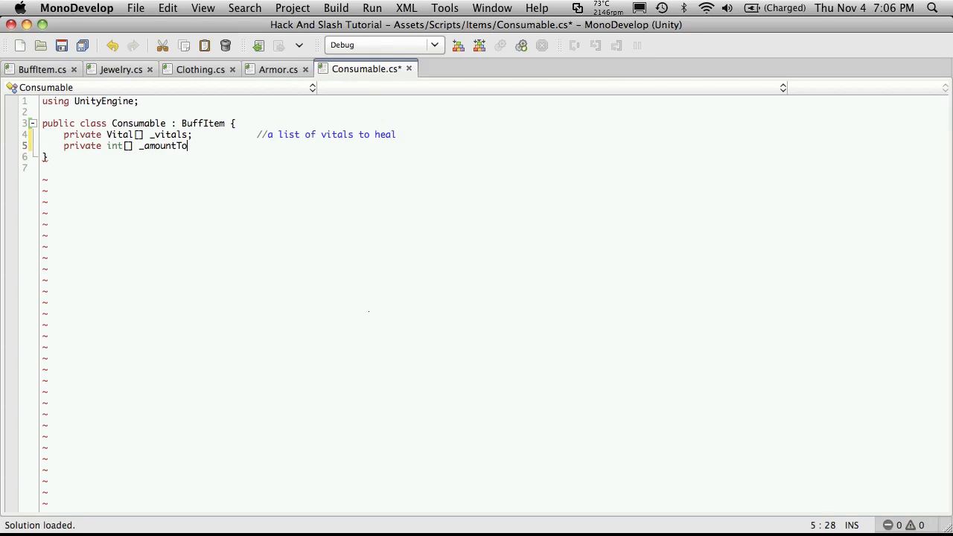
pyautogui.write('Heal')
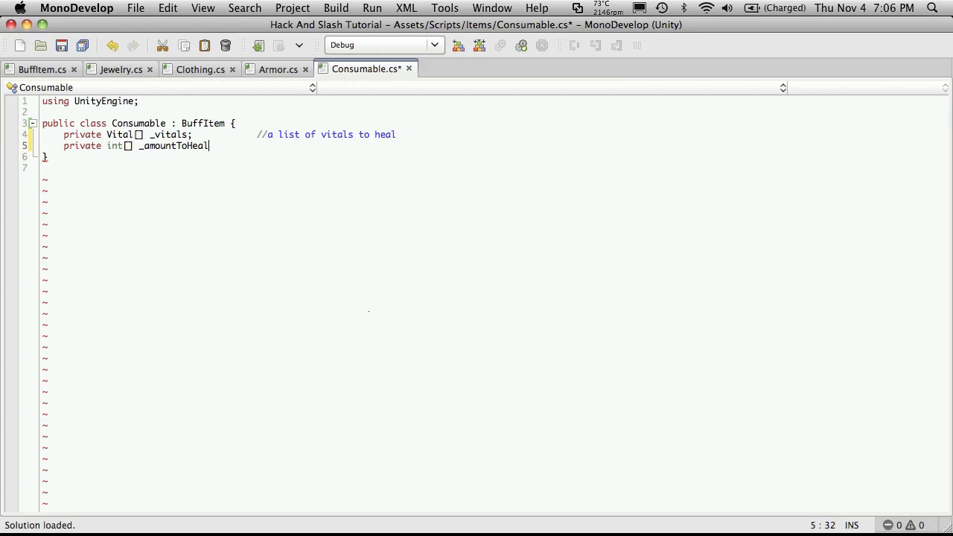
pyautogui.write('//')
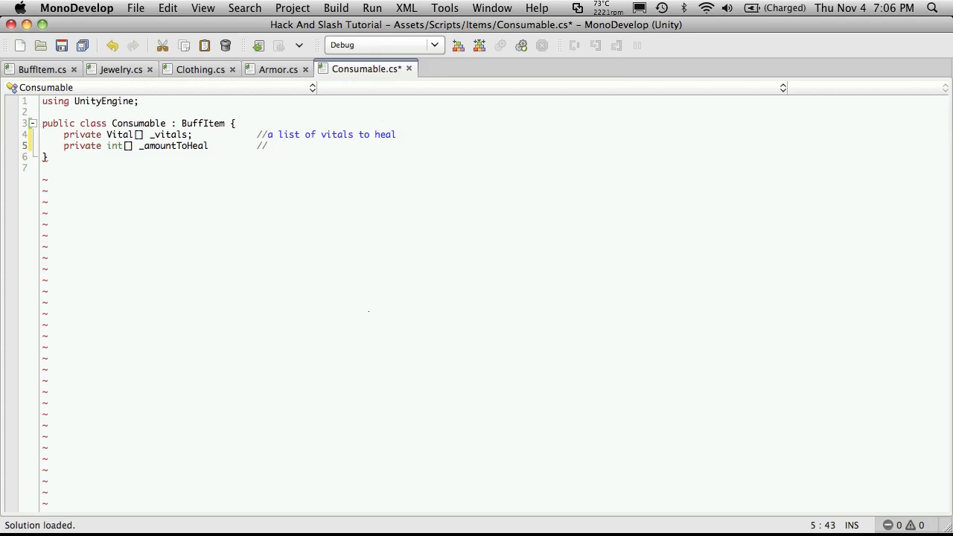
pyautogui.write('t')
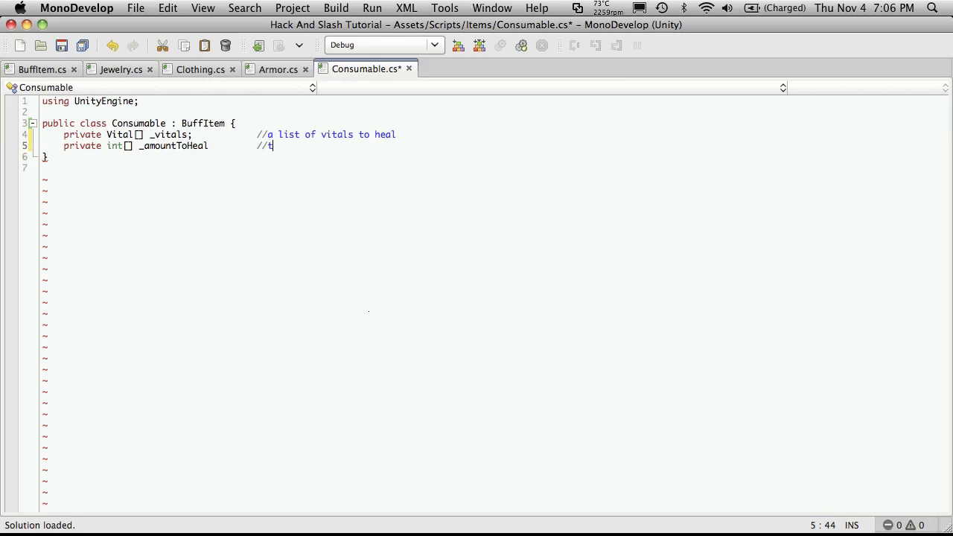
pyautogui.write('he amount to he')
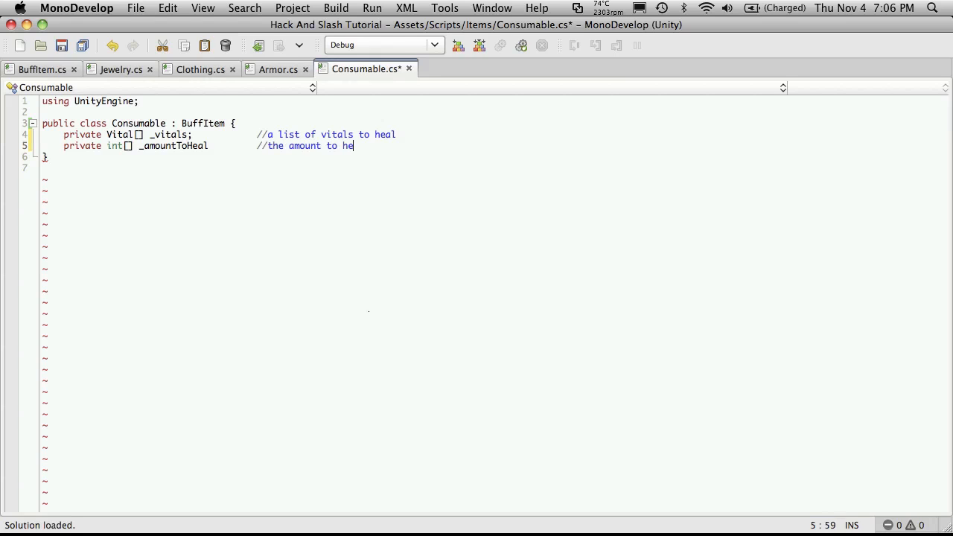
pyautogui.write('al each')
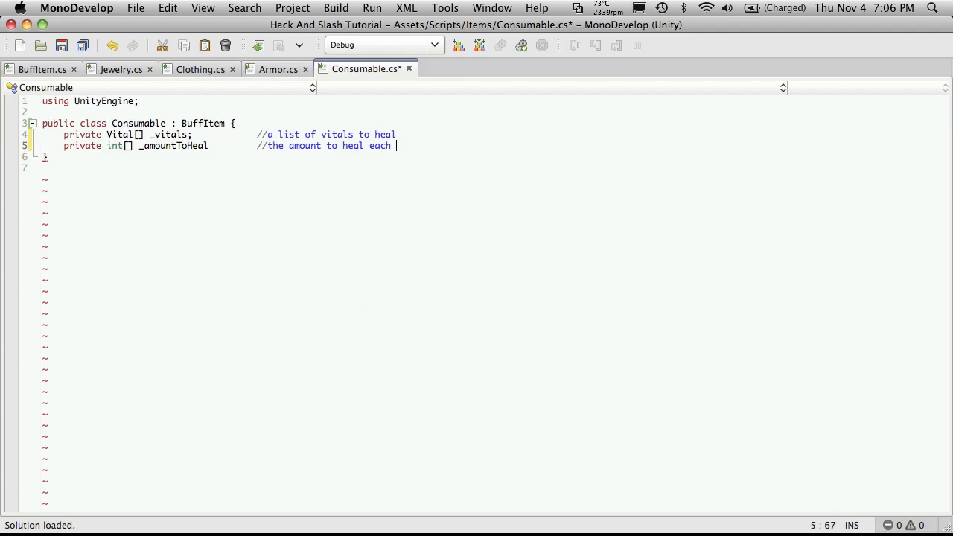
pyautogui.write('vital')
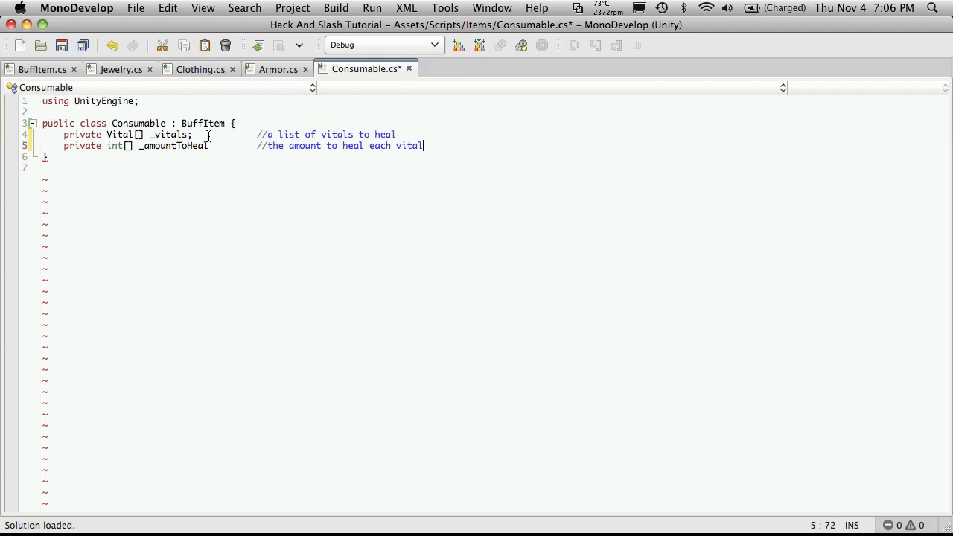
pyautogui.write(';')
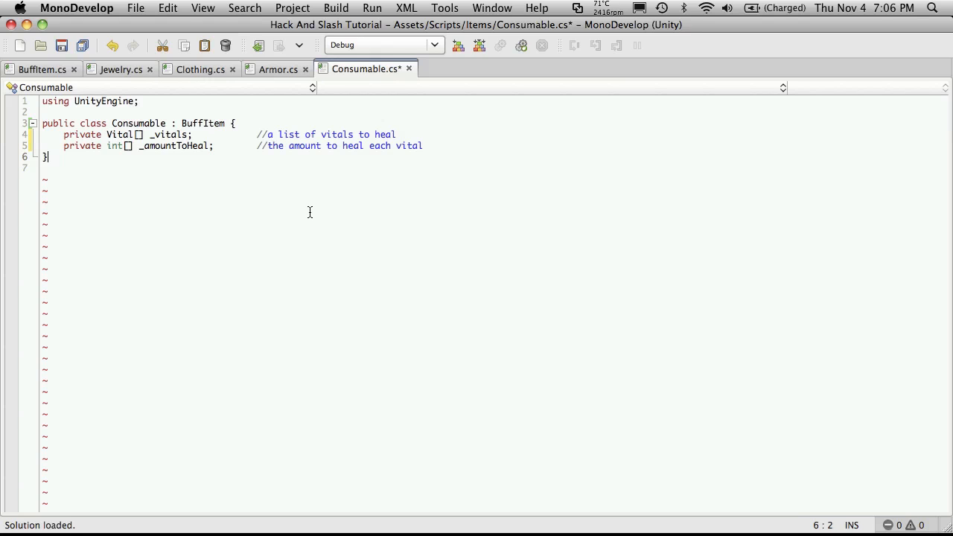
# Add a private float _buffTime field with a comment on how long the buff lasts.
pyautogui.press('Return')
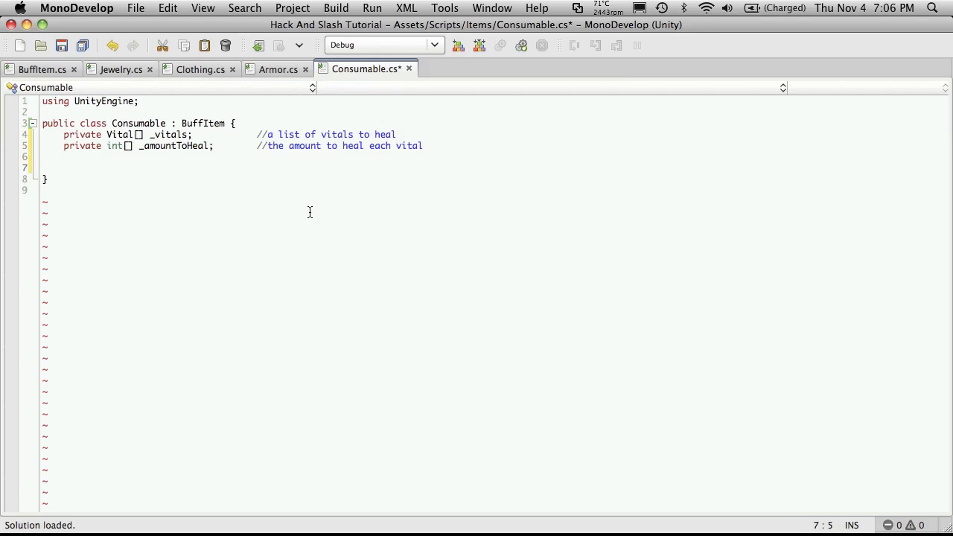
pyautogui.write('private')
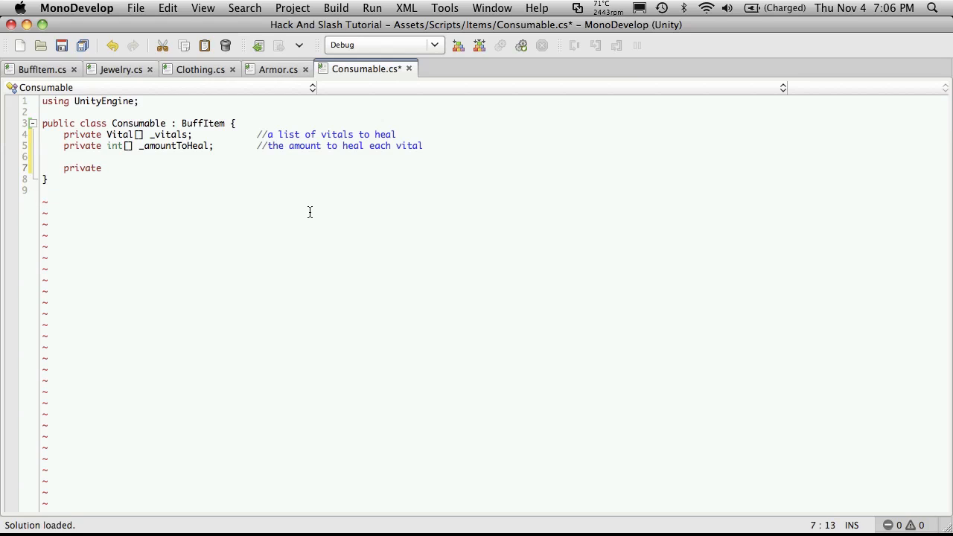
pyautogui.write('float _')
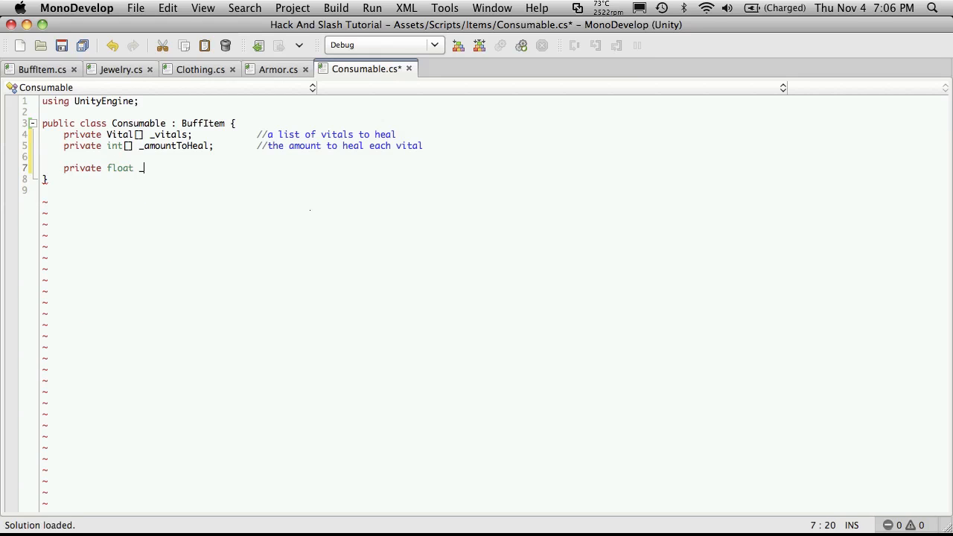
pyautogui.write('buffT')
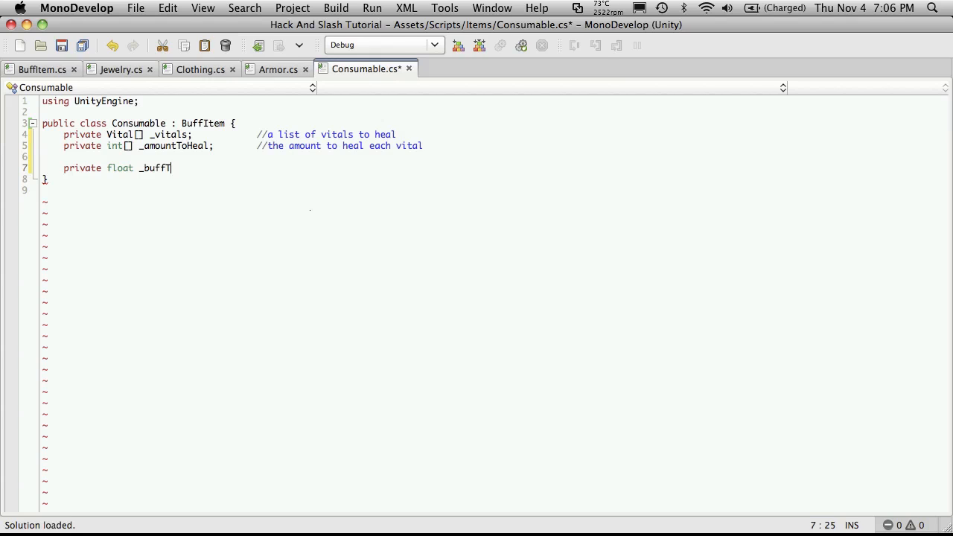
pyautogui.write('ime;')
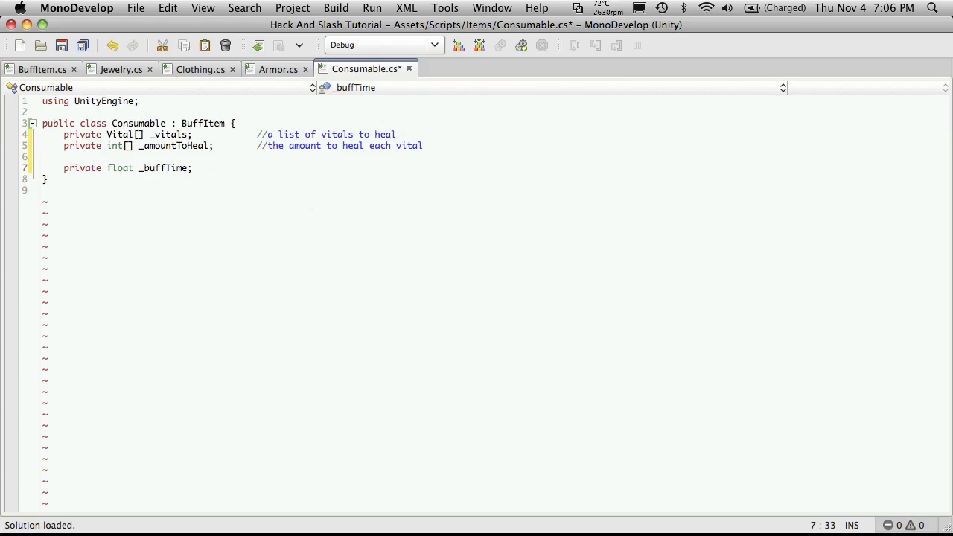
pyautogui.write('//how lo')
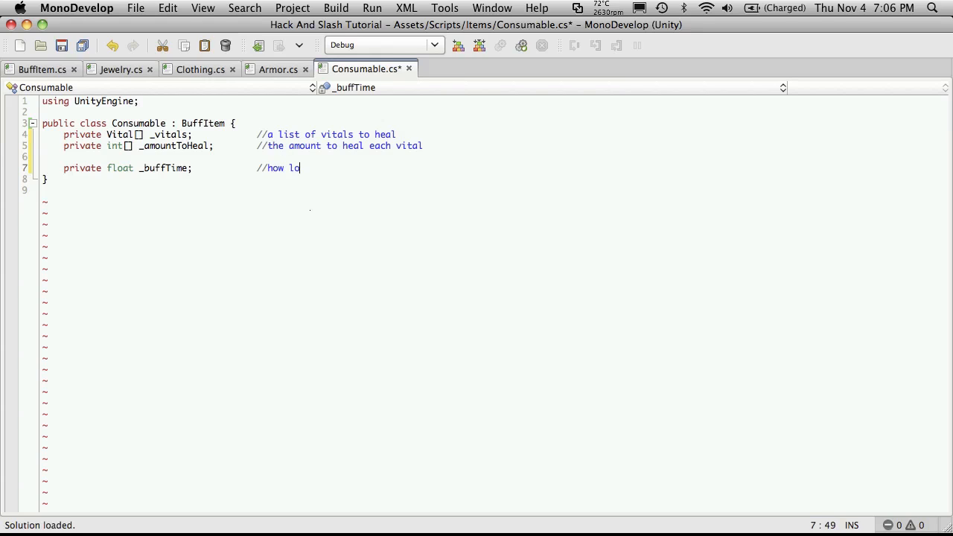
pyautogui.write('ng the bugg')
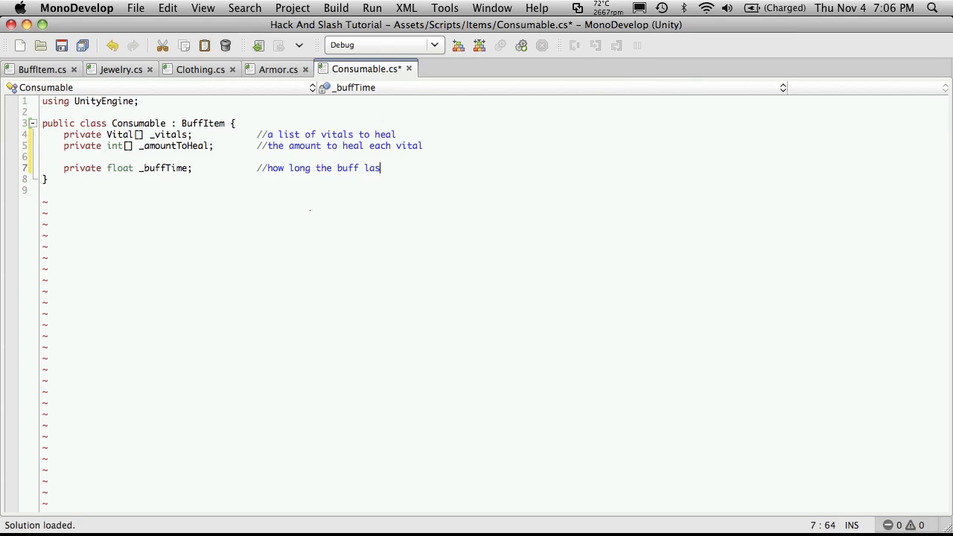
pyautogui.write('ts if there is o')
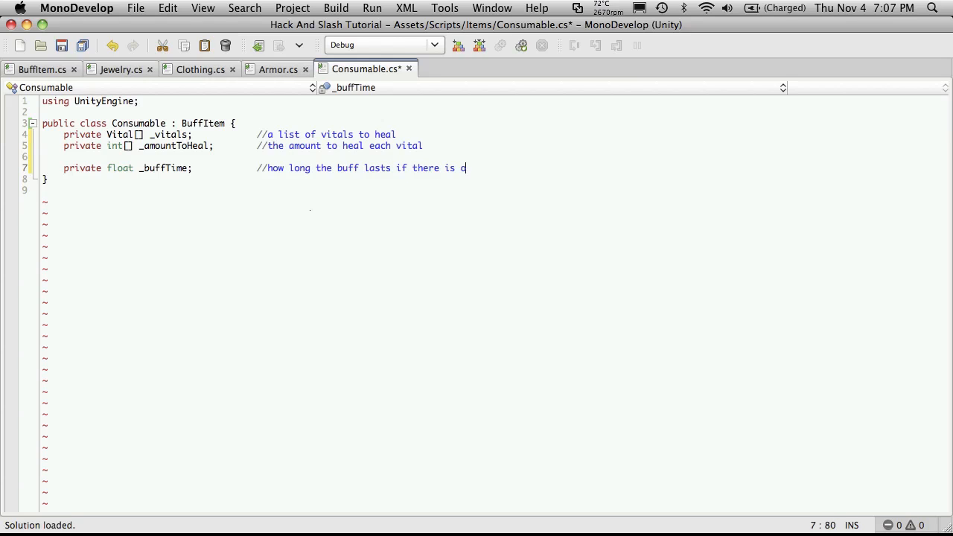
pyautogui.write('ne')
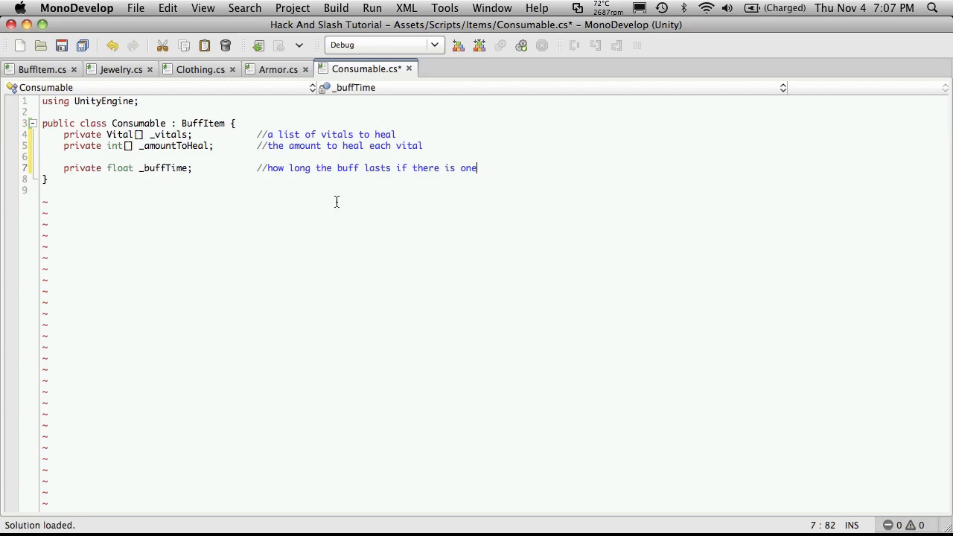
pyautogui.moveTo(506, 173)
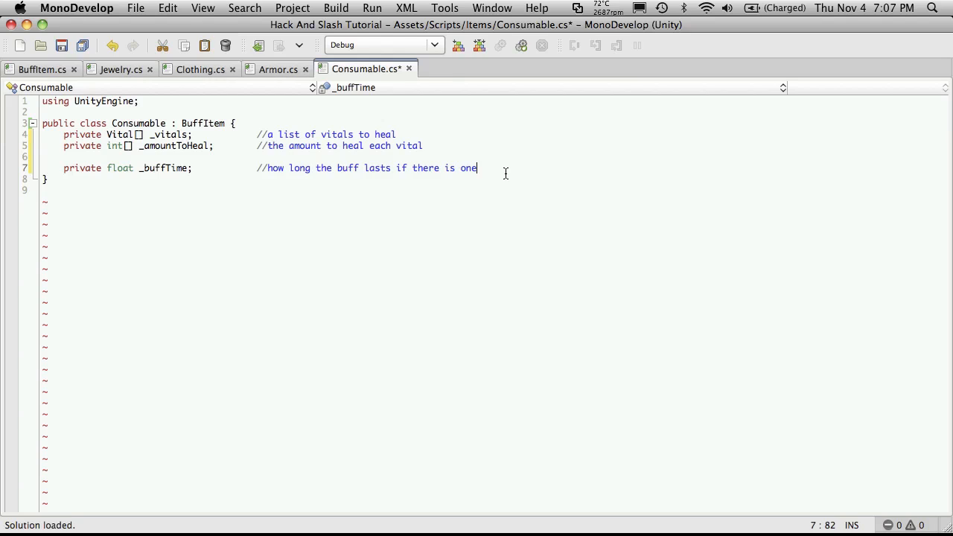
pyautogui.press('Return')
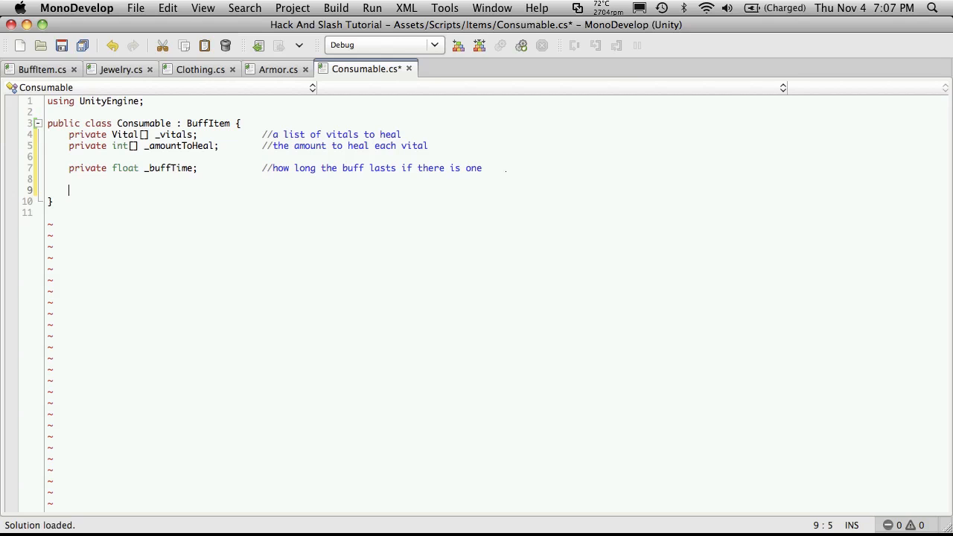
# Add a public Consumable() constructor calling Reset(), followed by an empty void Reset() method.
pyautogui.write('public')
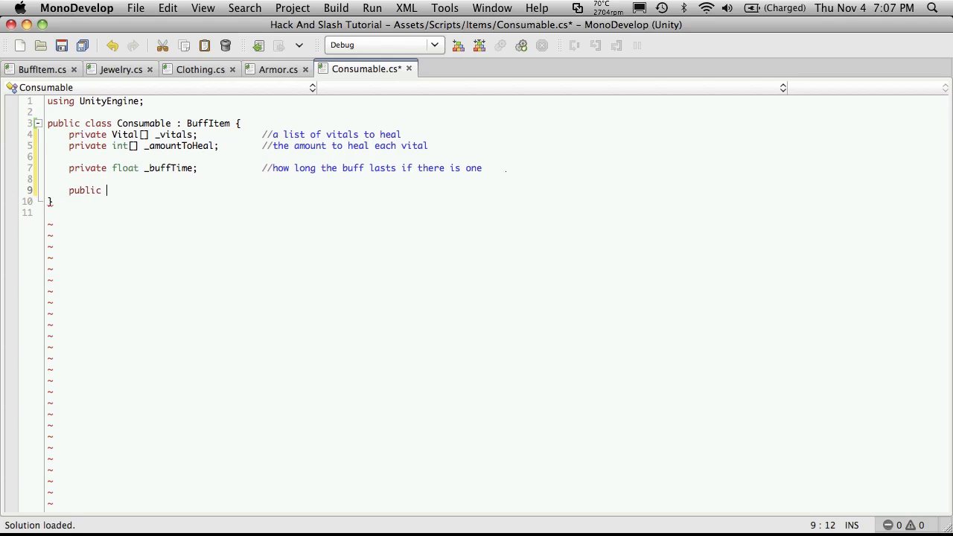
pyautogui.write('Consumable() {')
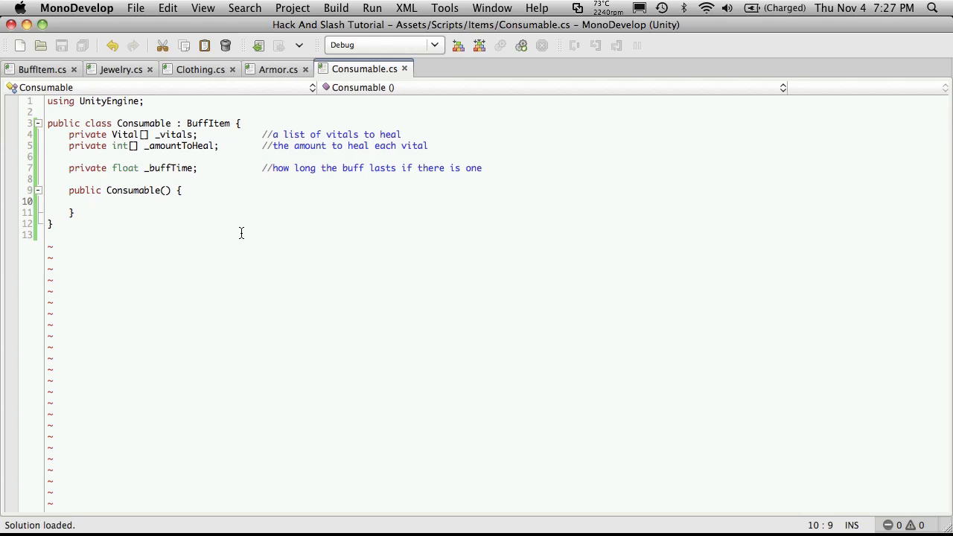
pyautogui.write('private')
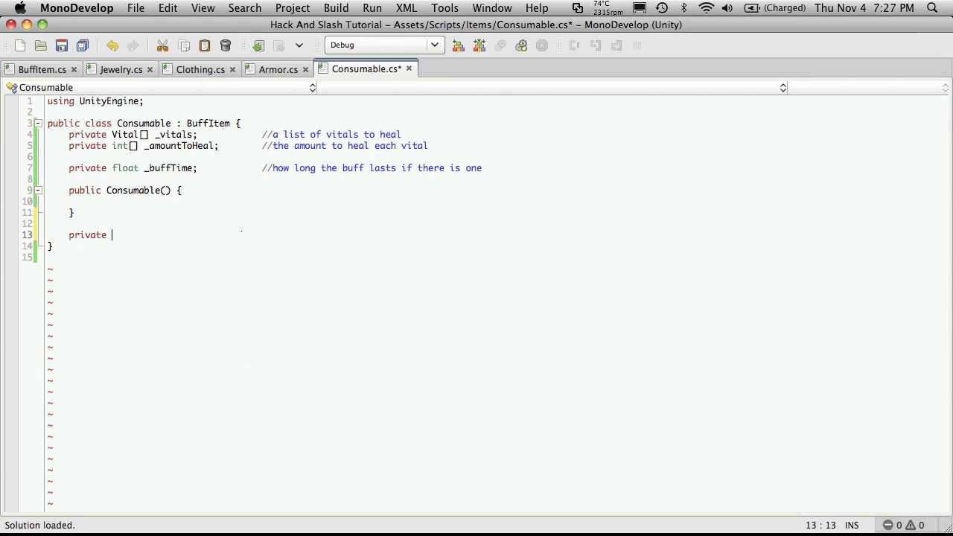
pyautogui.write('void')
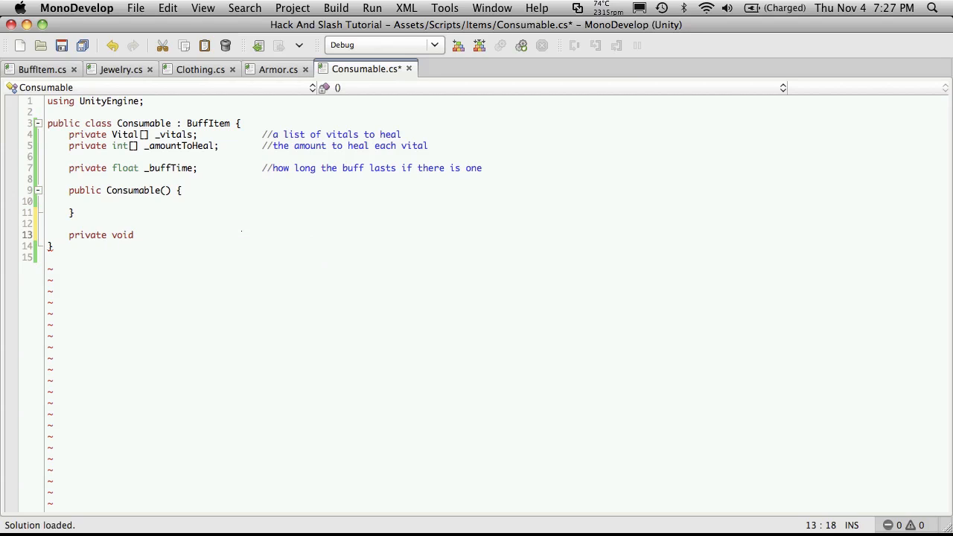
pyautogui.write('Reset() {')
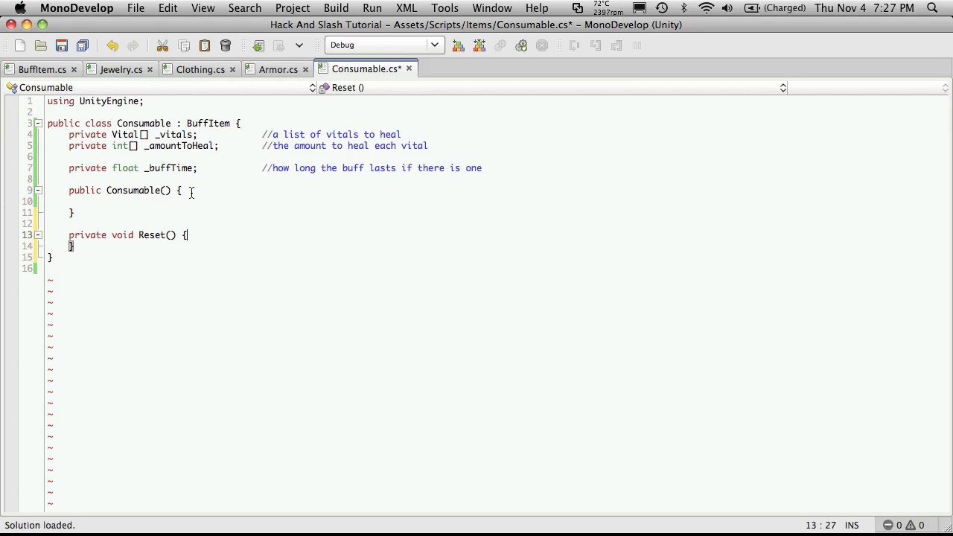
pyautogui.write('Reset();')
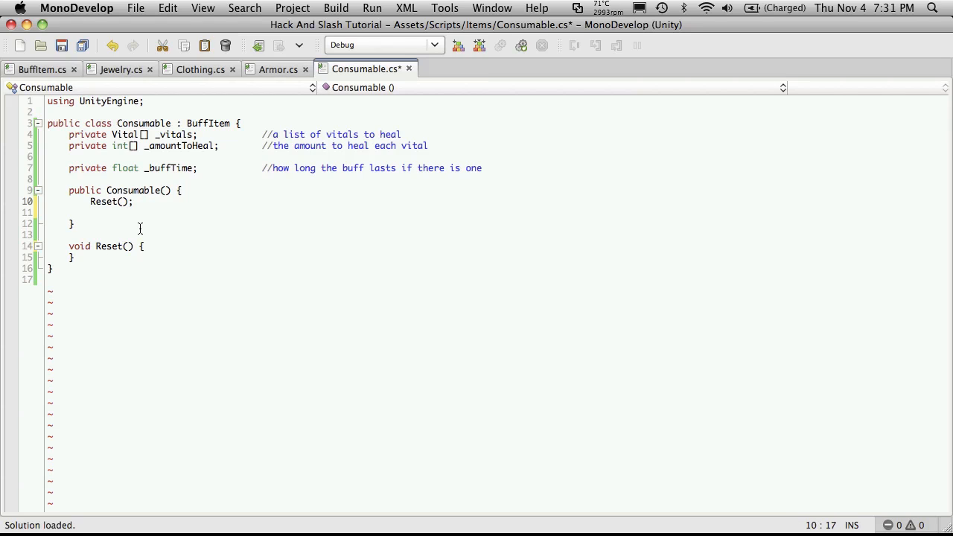
pyautogui.moveTo(159, 231)
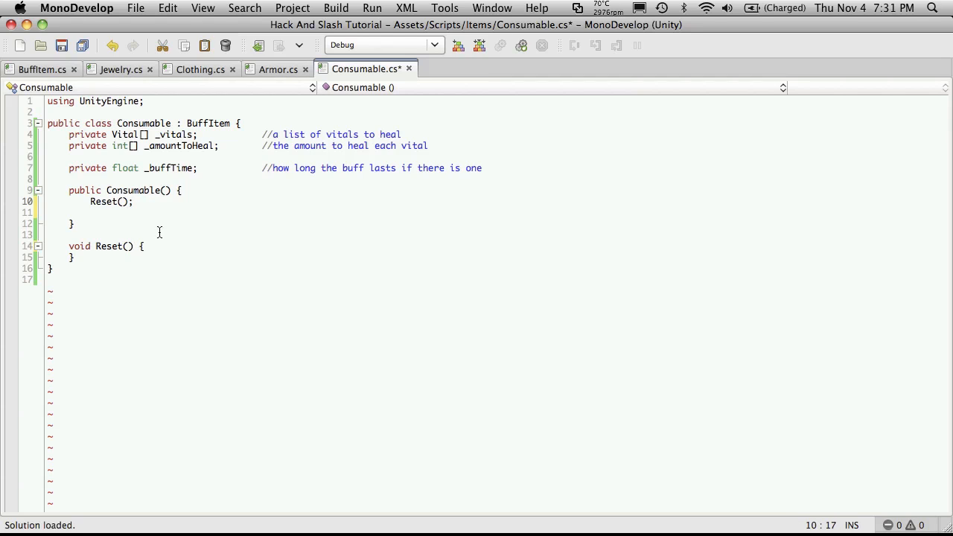
# Make Reset() assign _buffTime = 0;.
pyautogui.write(';')
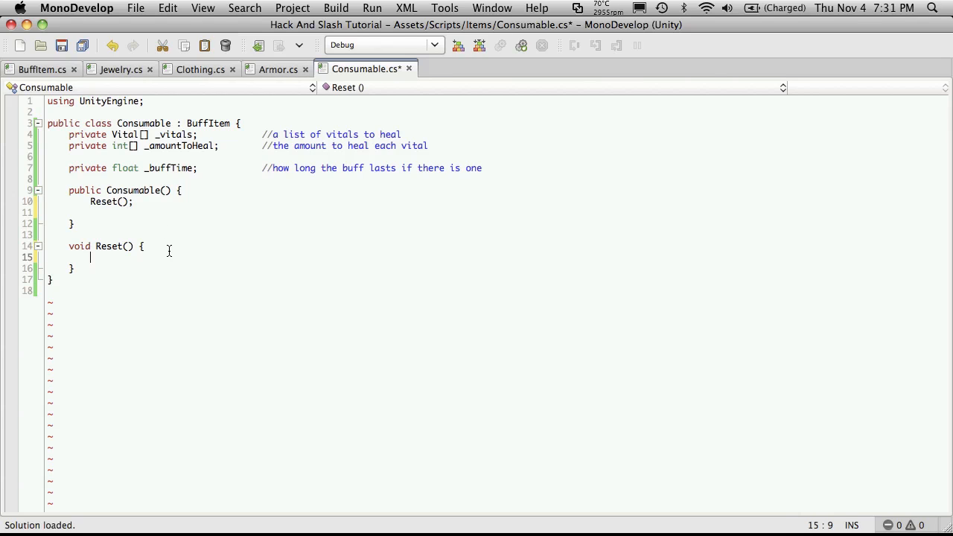
pyautogui.write('_b')
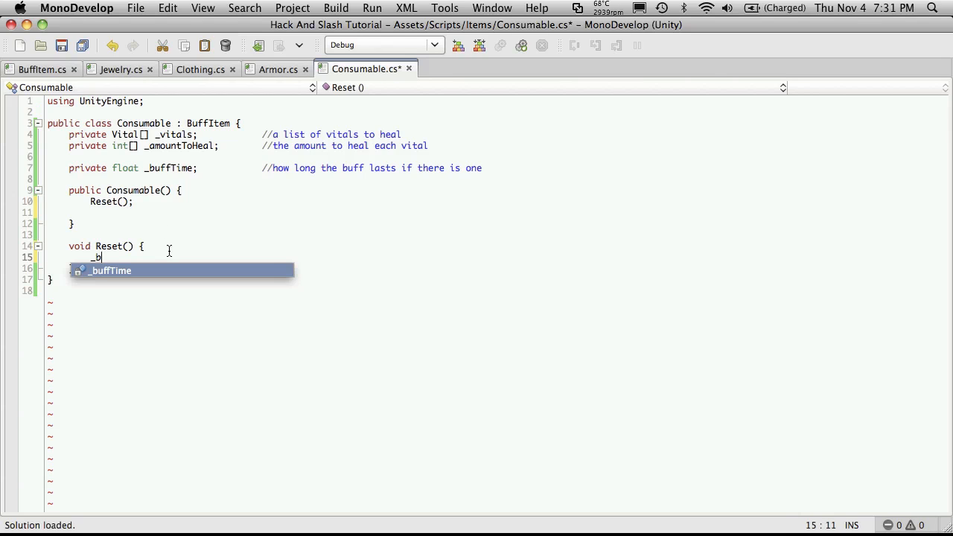
pyautogui.write('uffTime =')
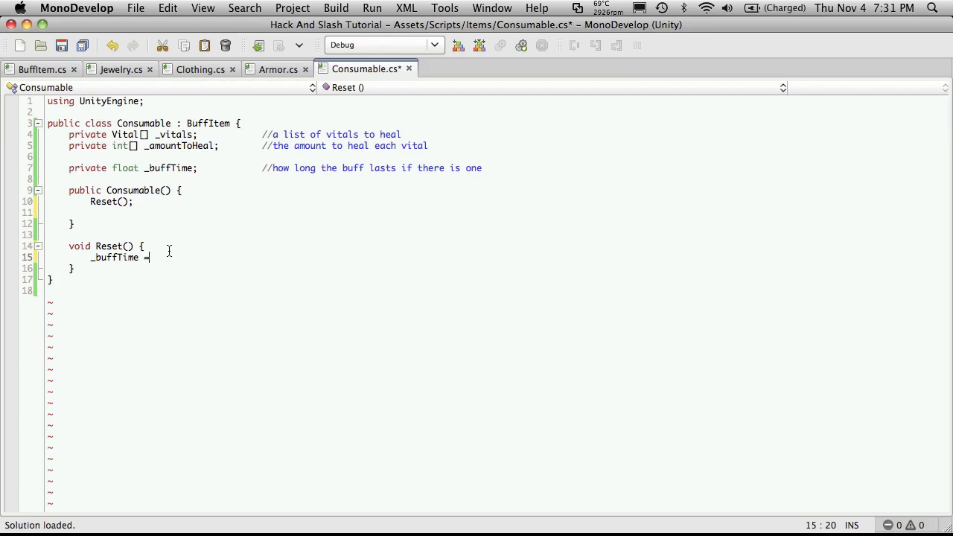
pyautogui.write('0;')
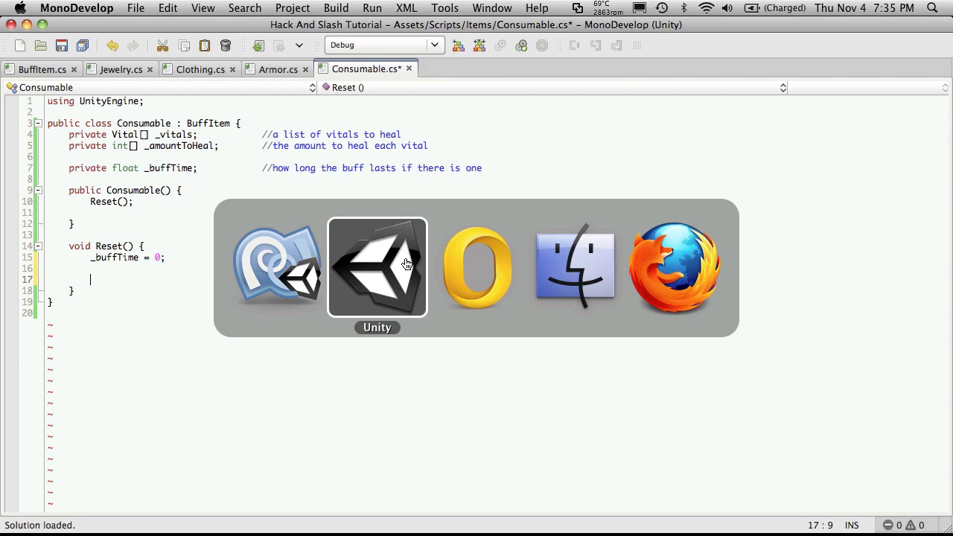
pyautogui.moveTo(359, 278)
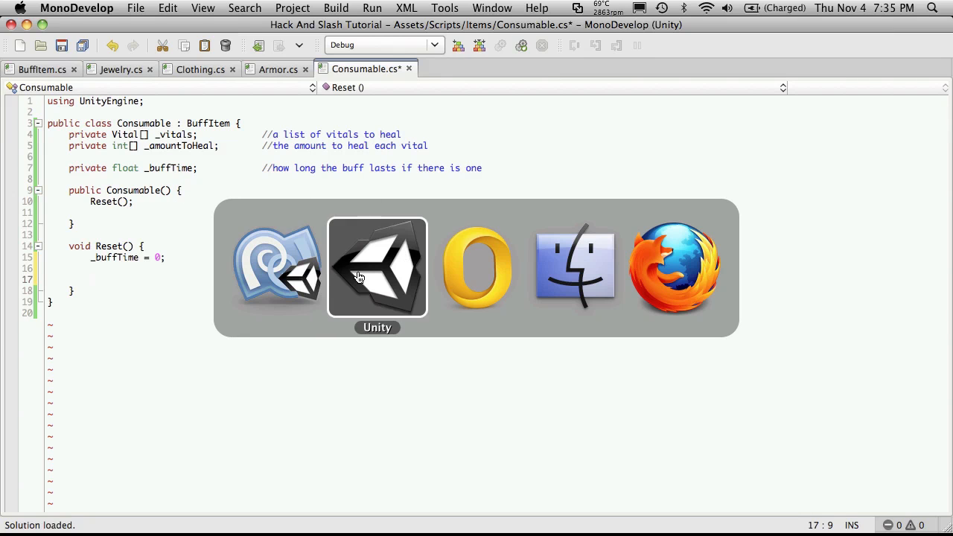
# Copy the for loop from BaseCharacter's SetupVitals into Consumable's Reset, renaming _vitals to _vital.
pyautogui.click(377, 268)
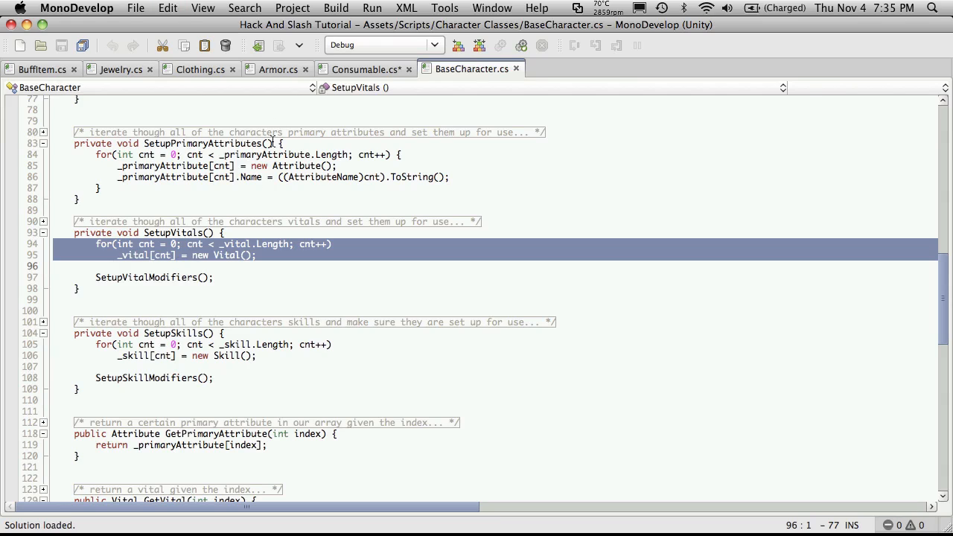
pyautogui.click(361, 68)
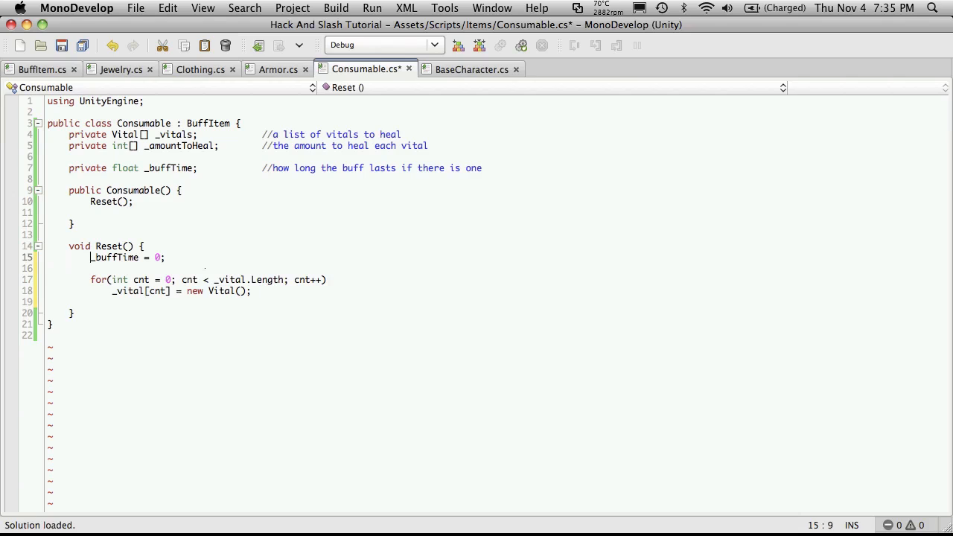
pyautogui.click(173, 290)
pyautogui.write(' {')
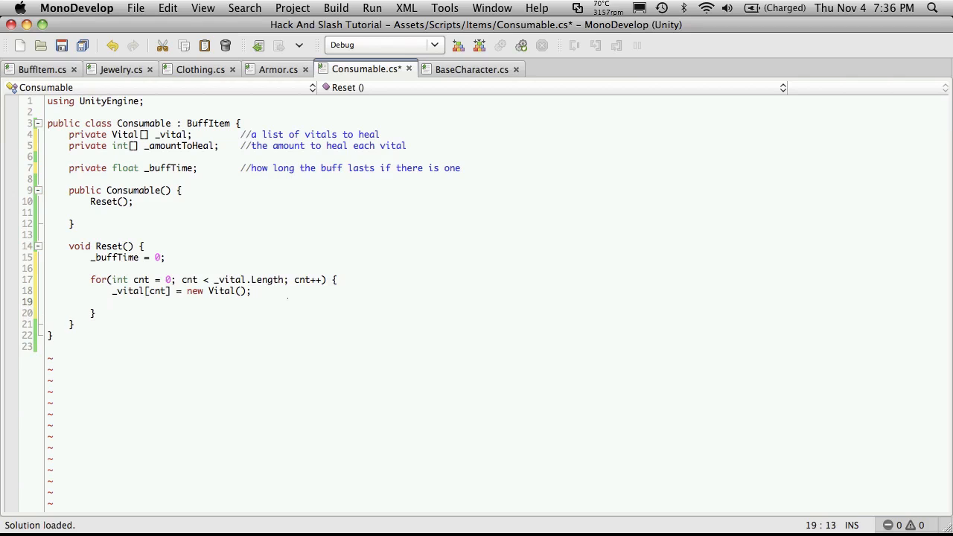
# Add _amountToHeal[cnt] = 0; to the Reset loop and check Unity's compile warnings.
pyautogui.write('_am')
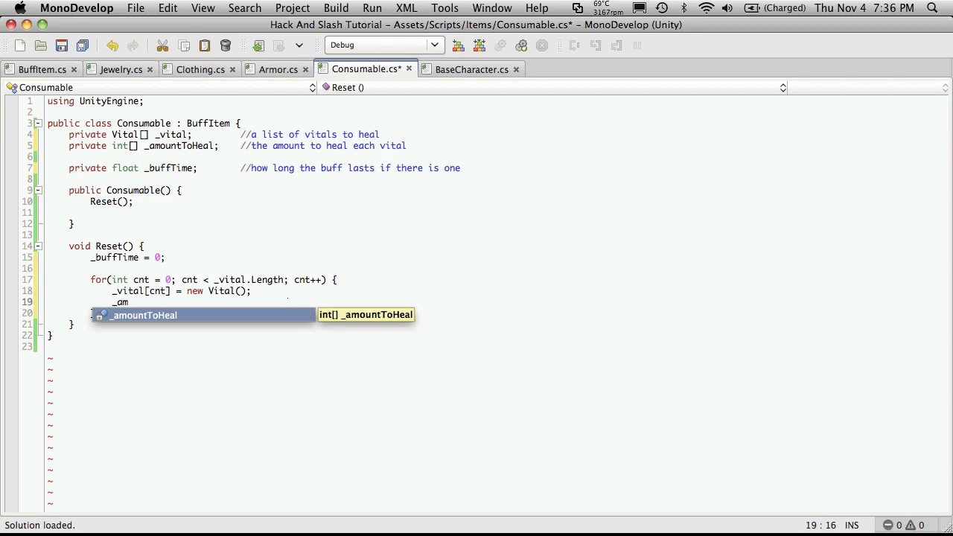
pyautogui.write('amountToHeal = 0;')
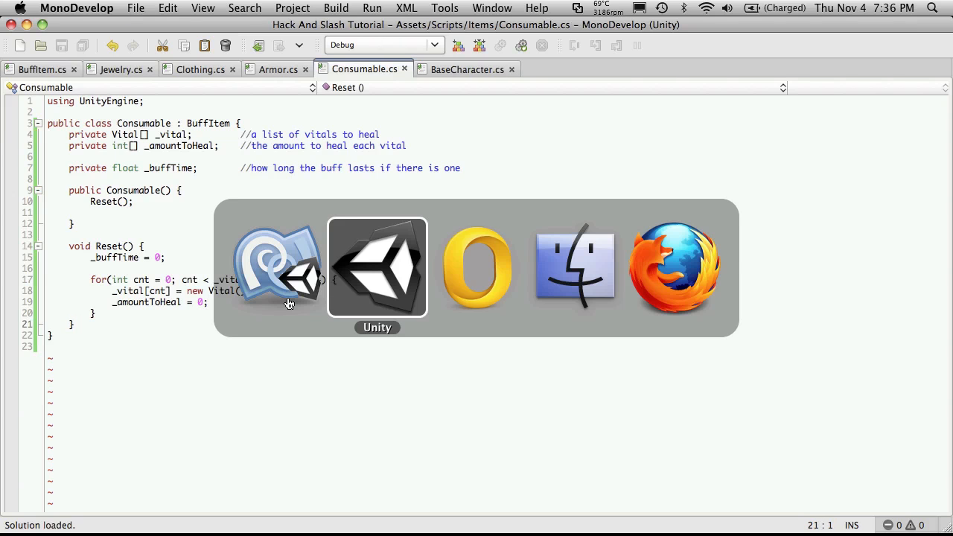
pyautogui.click(377, 266)
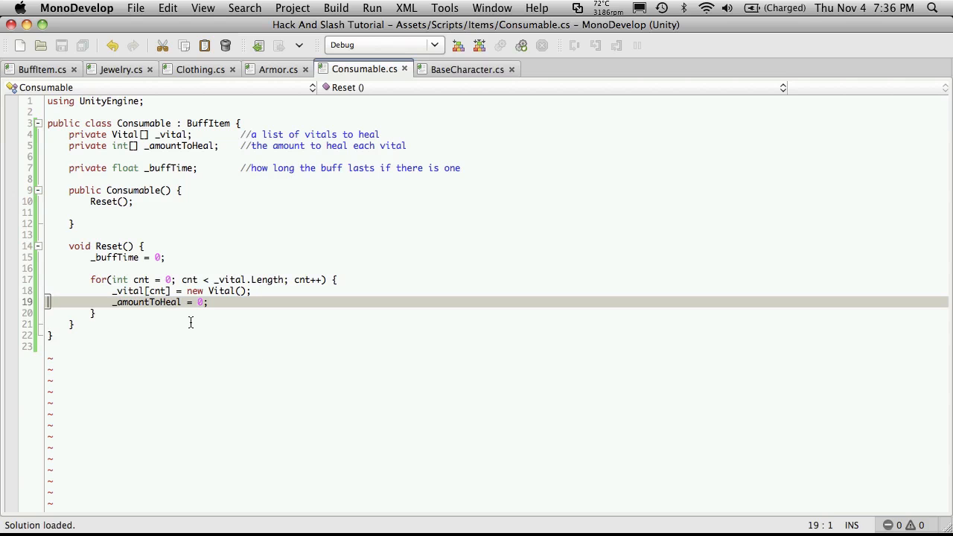
pyautogui.write('[')
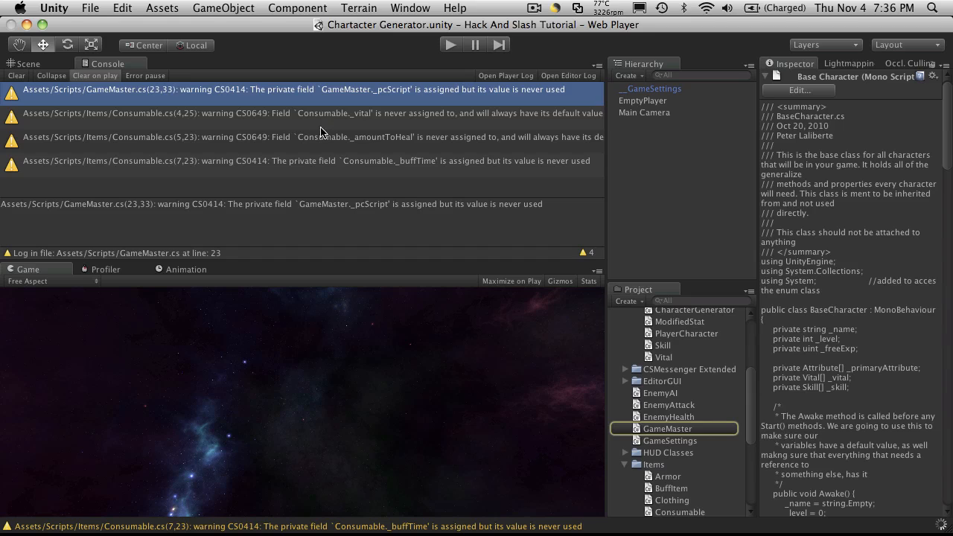
pyautogui.click(298, 113)
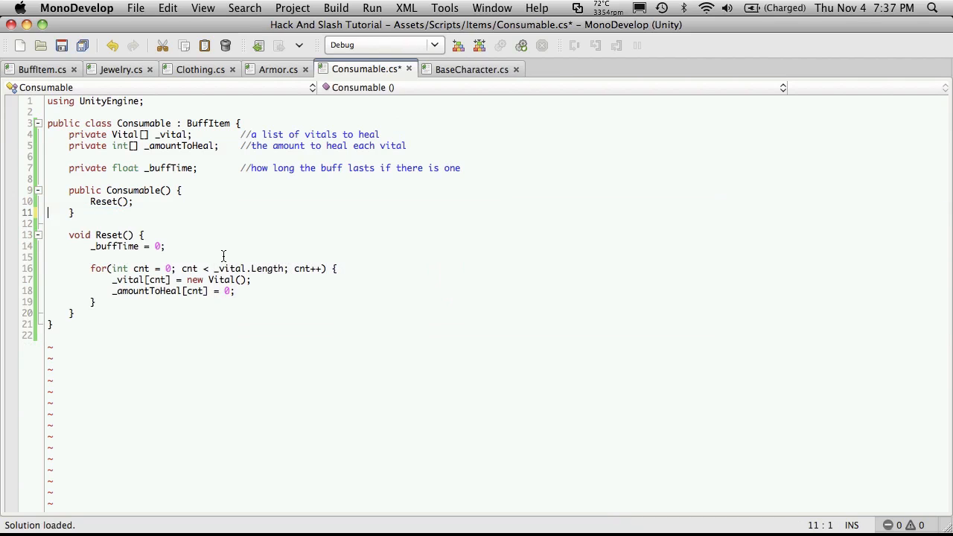
# Write public Consumable(Vital[] v, int[] a, float b) { } below the default constructor.
pyautogui.write('public Consumable(')
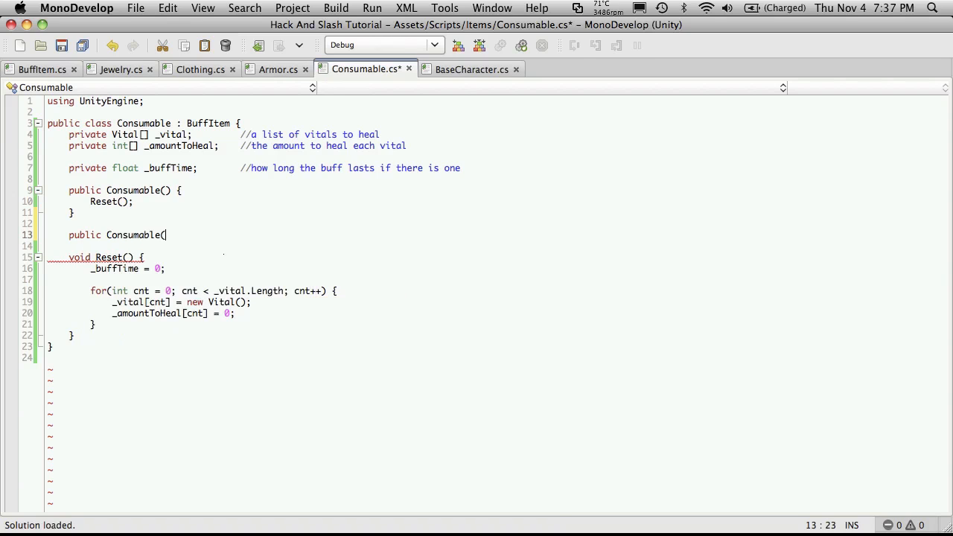
pyautogui.write('Vital[')
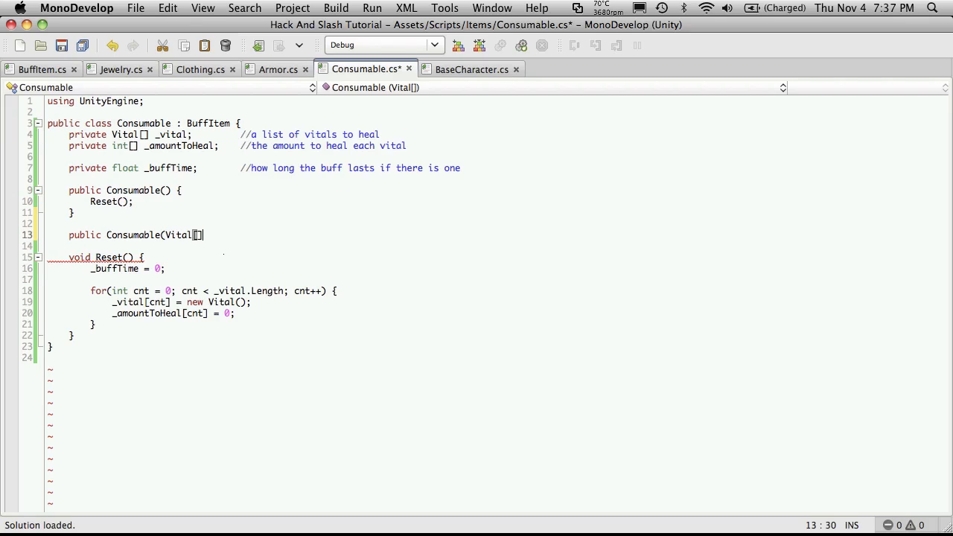
pyautogui.write('v')
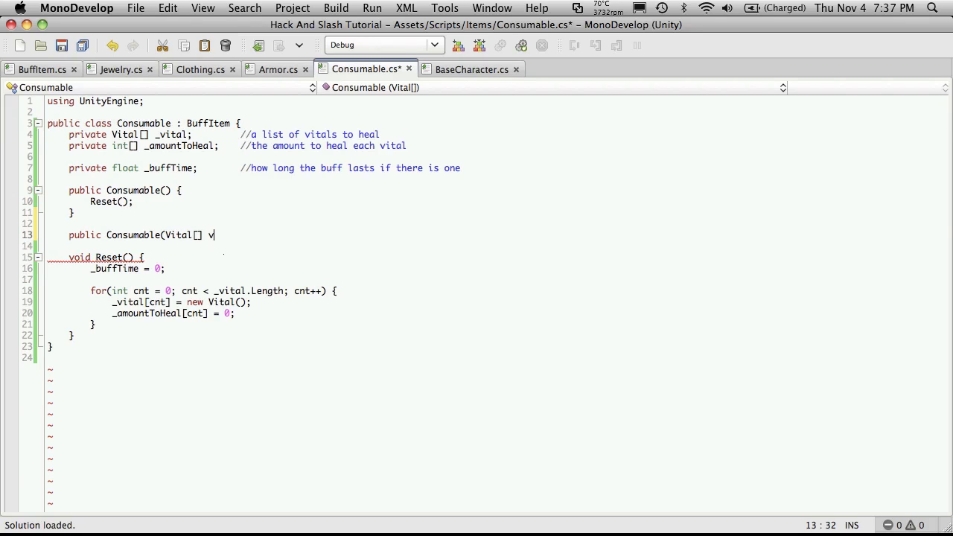
pyautogui.write(',')
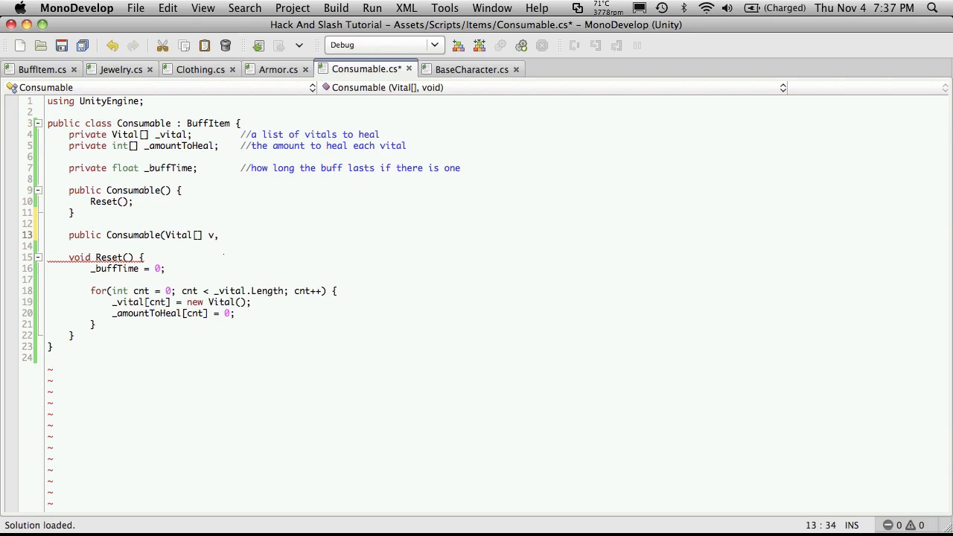
pyautogui.write(',')
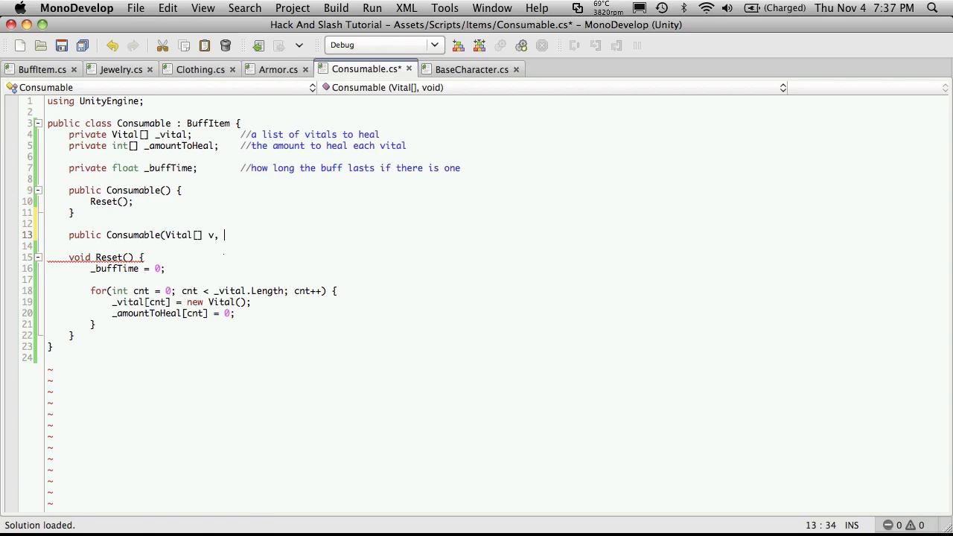
pyautogui.write('int[] a')
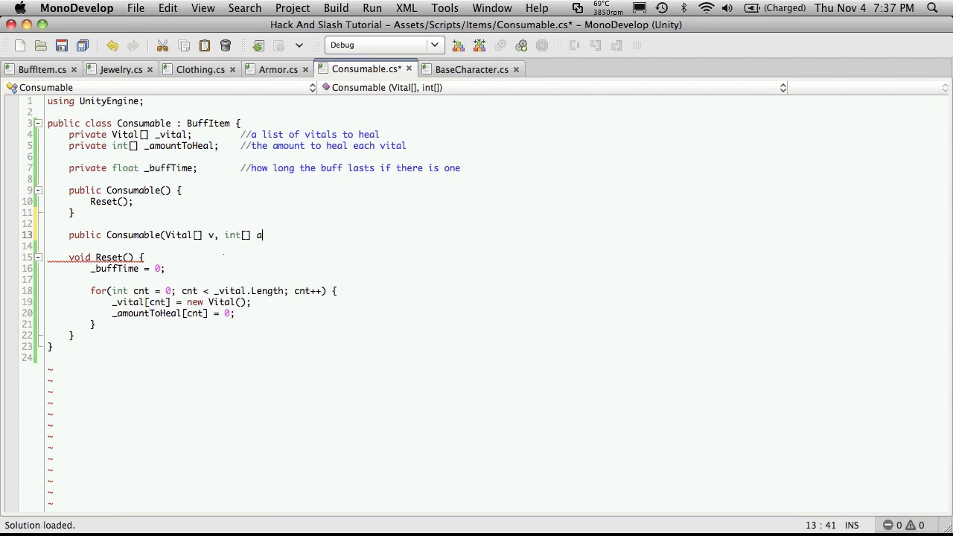
pyautogui.write(',')
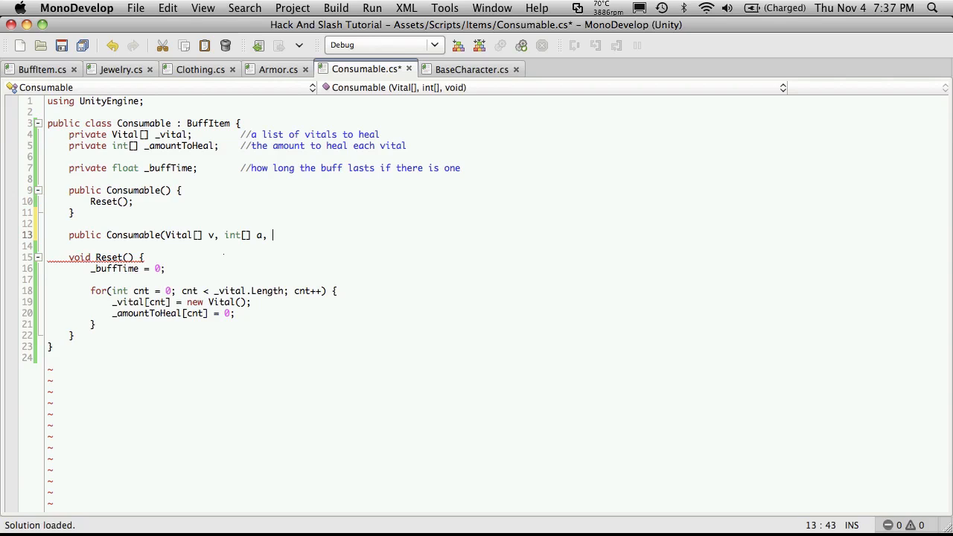
pyautogui.write('float')
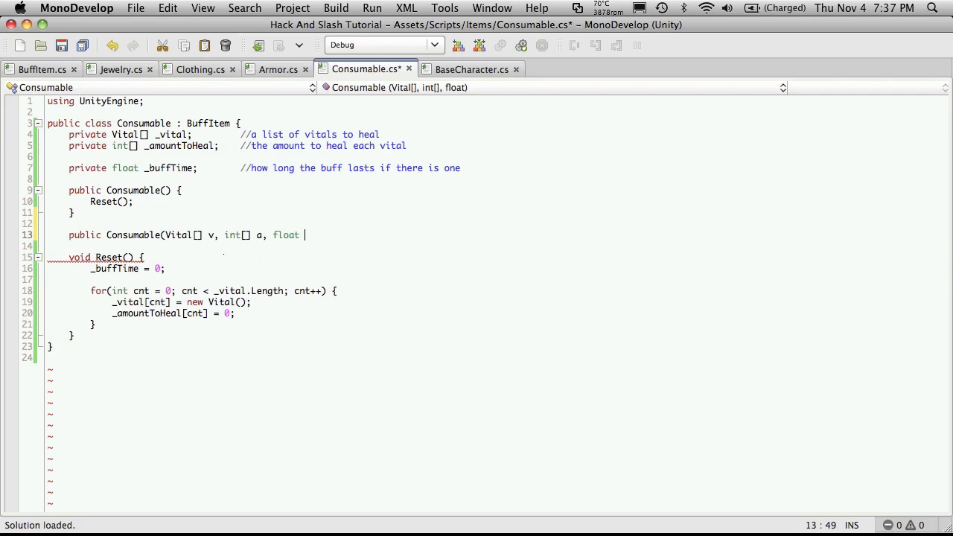
pyautogui.write('b) {')
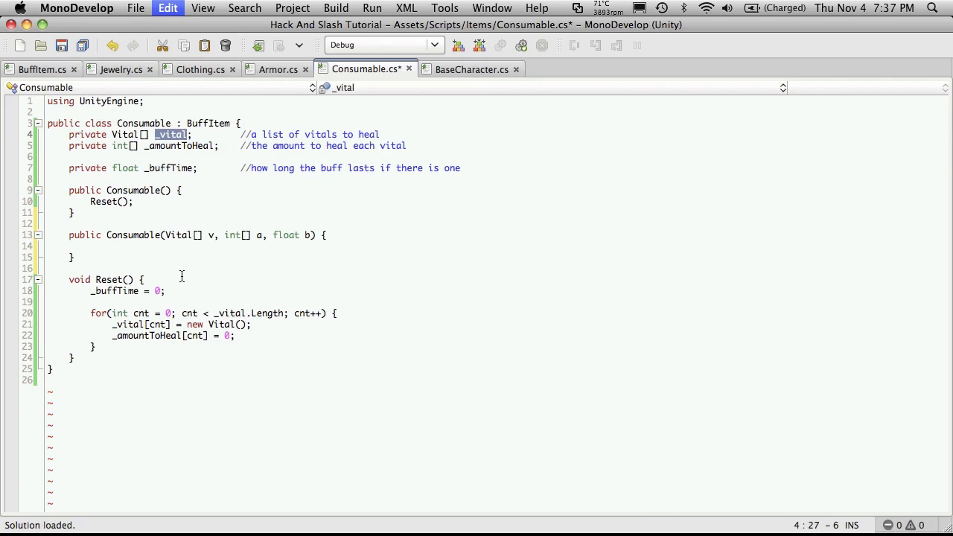
# Fill the constructor body with _vital = v, _amountToHeal = a and _buffTime = b.
pyautogui.write('_vital')
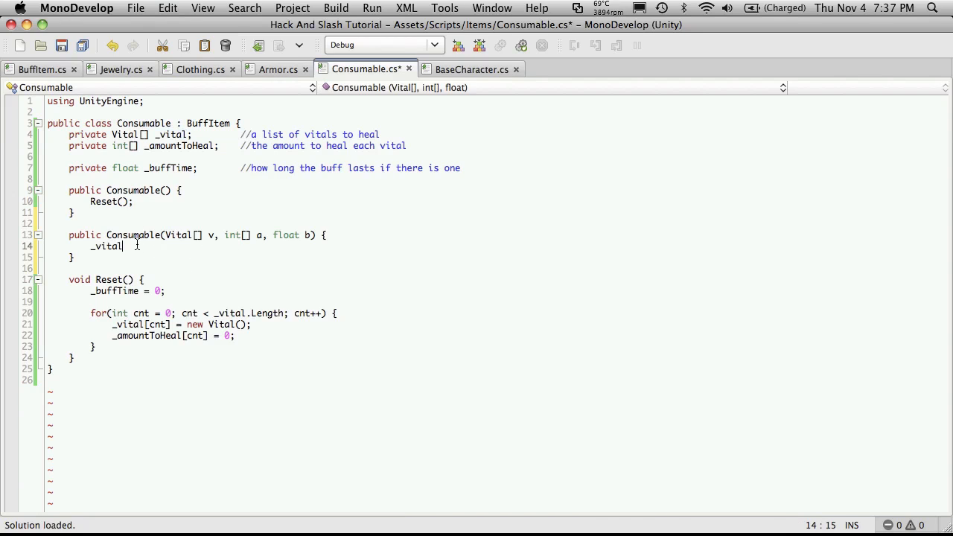
pyautogui.write('=')
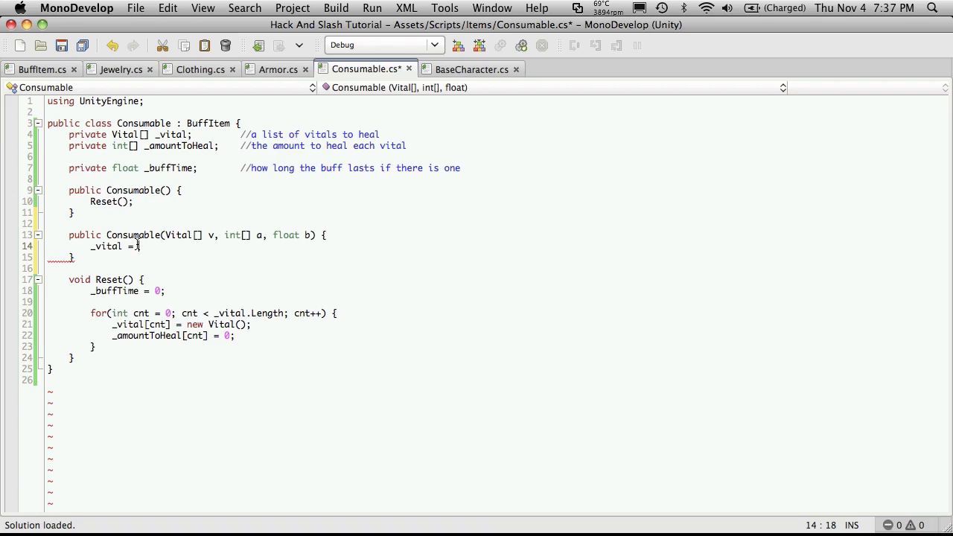
pyautogui.press('Return')
pyautogui.write('a =')
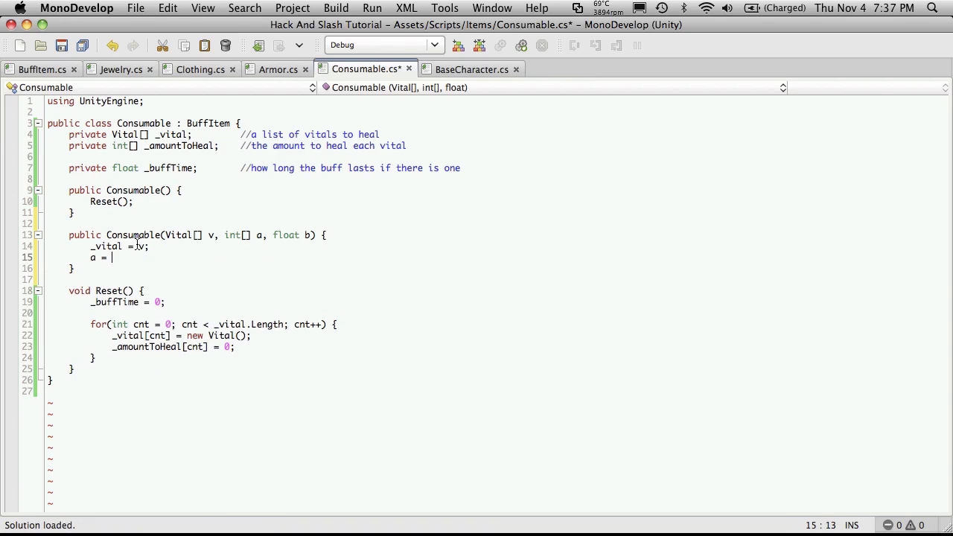
pyautogui.write('_')
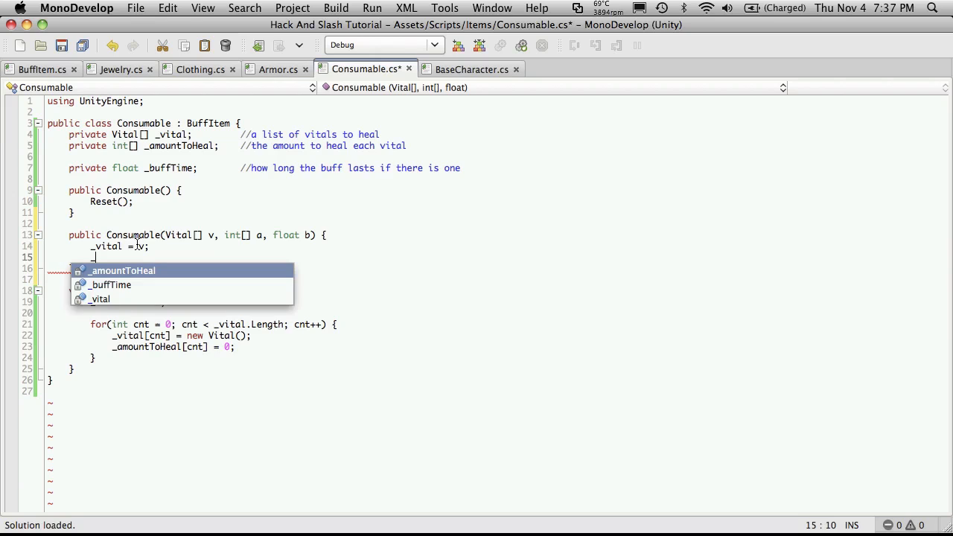
pyautogui.write('_amountToHeal = a;')
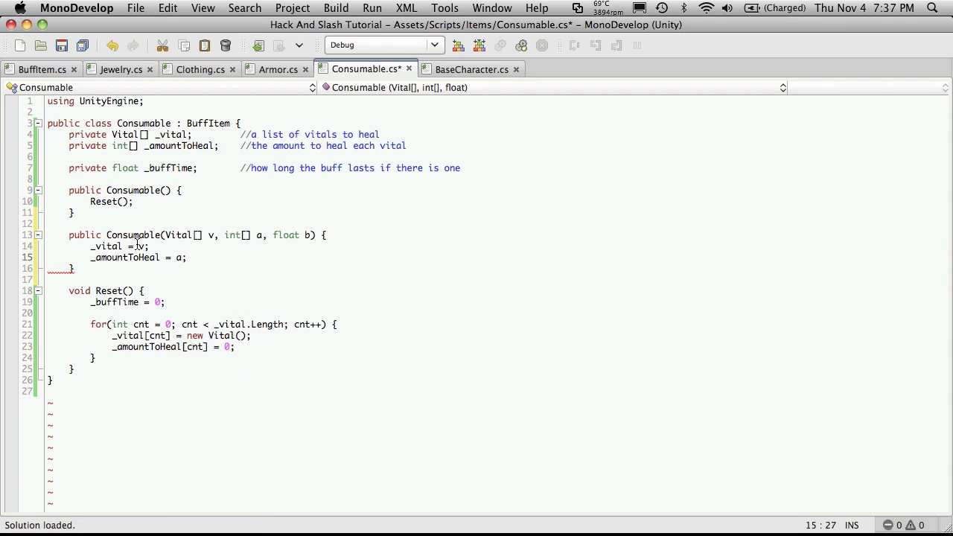
pyautogui.write('b')
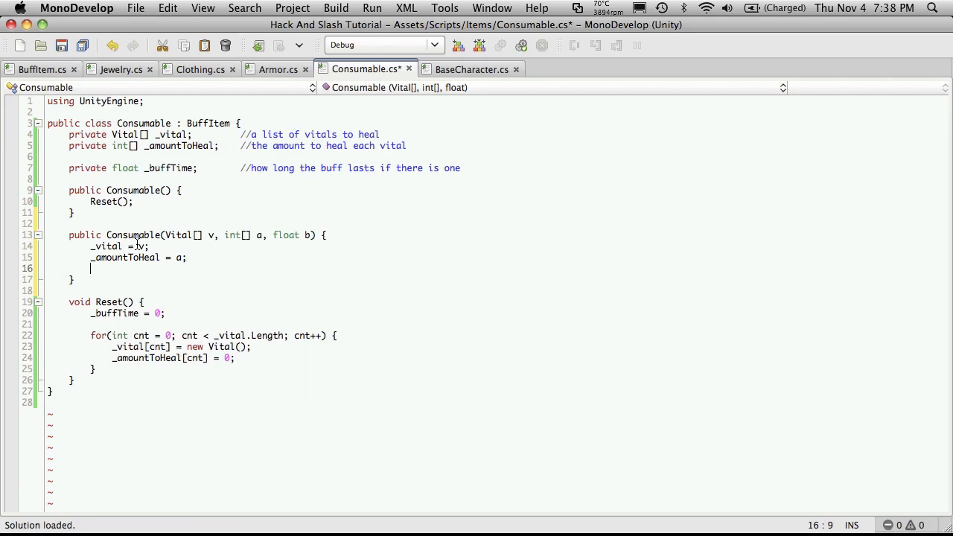
pyautogui.write('_buffTime =')
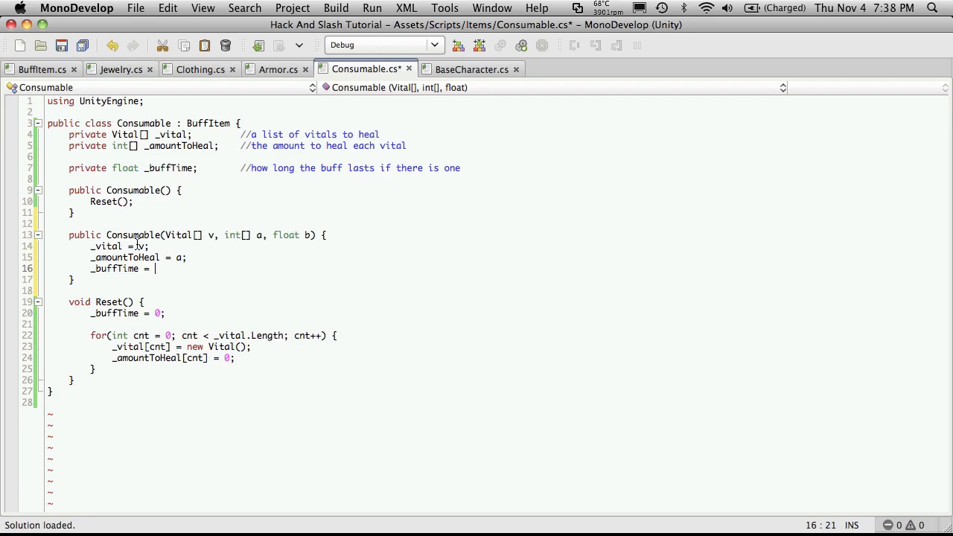
pyautogui.write('b;')
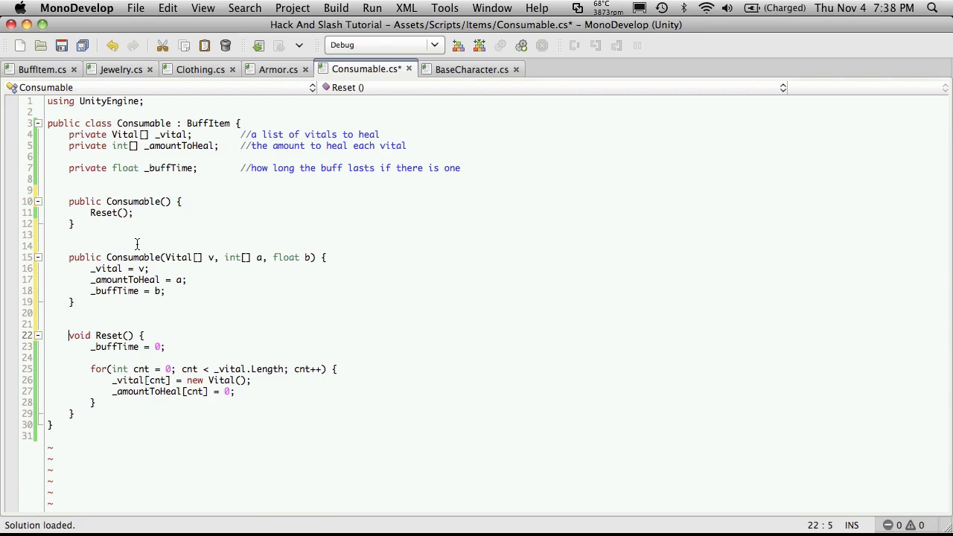
# Declare Reset() public and place the cursor on a new line below it.
pyautogui.write('public')
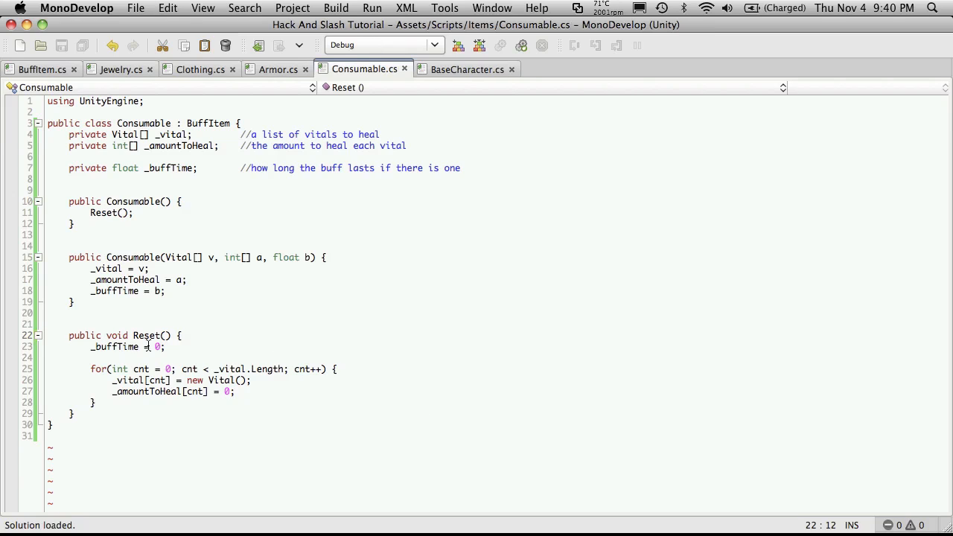
pyautogui.click(177, 423)
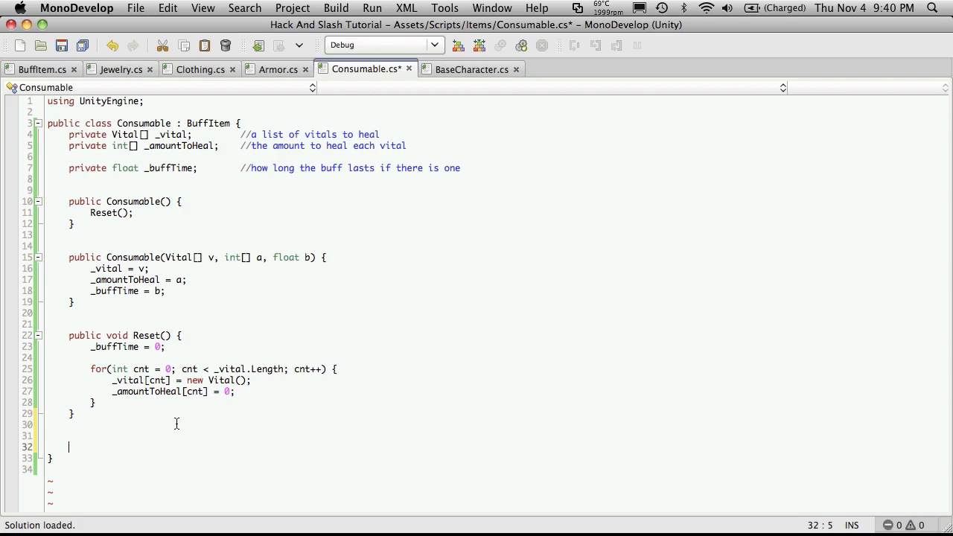
# Write public int VitalCount() below Reset, returning _vital.Length.
pyautogui.write('public int')
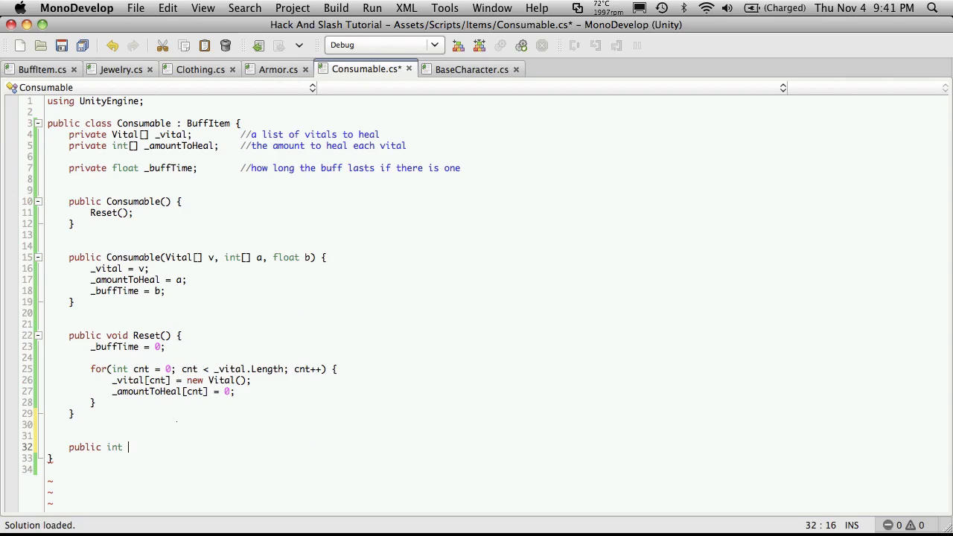
pyautogui.write('Vital')
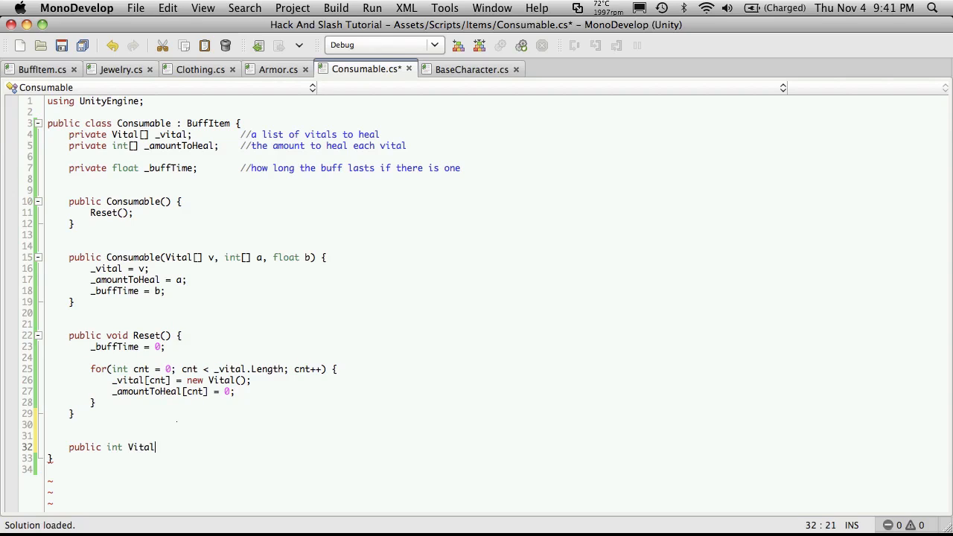
pyautogui.write('Count() {')
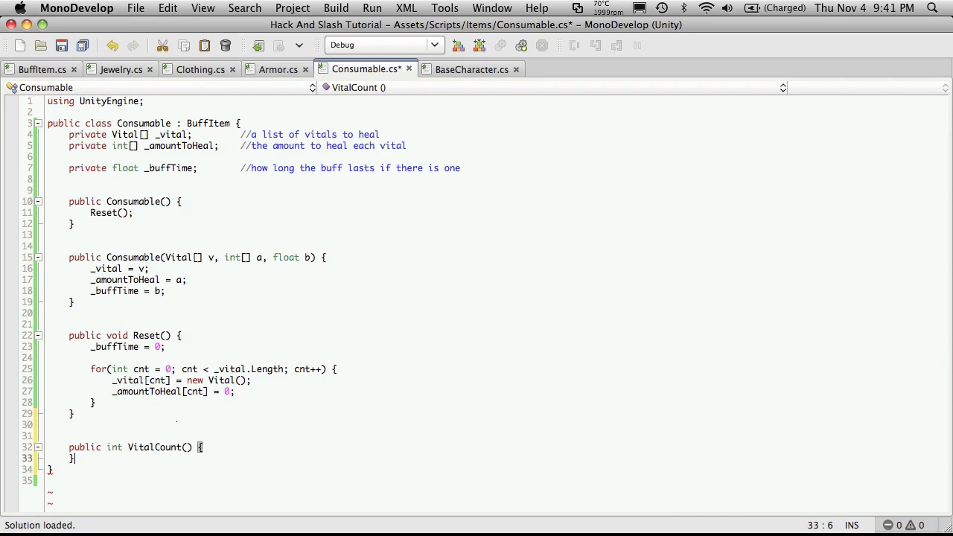
pyautogui.write('return _')
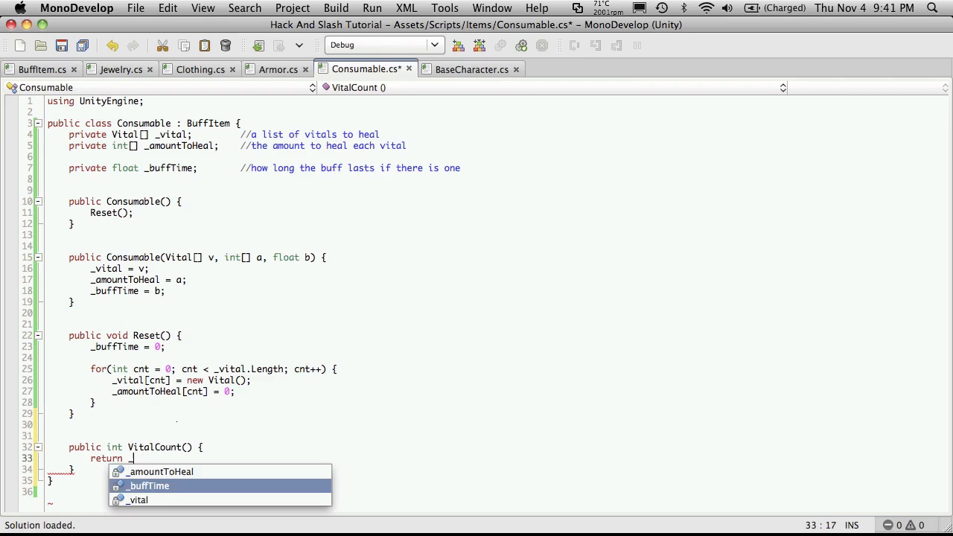
pyautogui.write('vital')
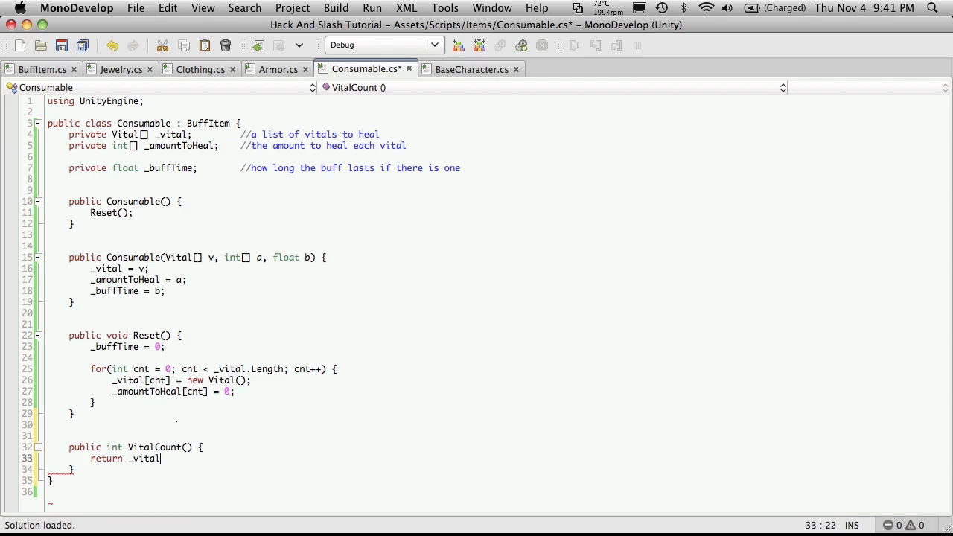
pyautogui.write('.l')
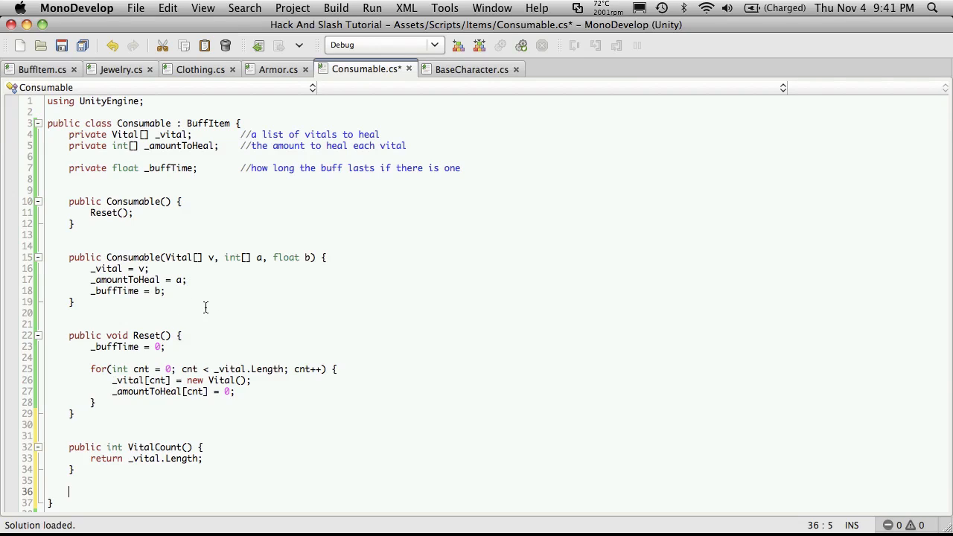
# Write public Vital VitalAtIndex(int index) returning _vital[index].
pyautogui.write('pu')
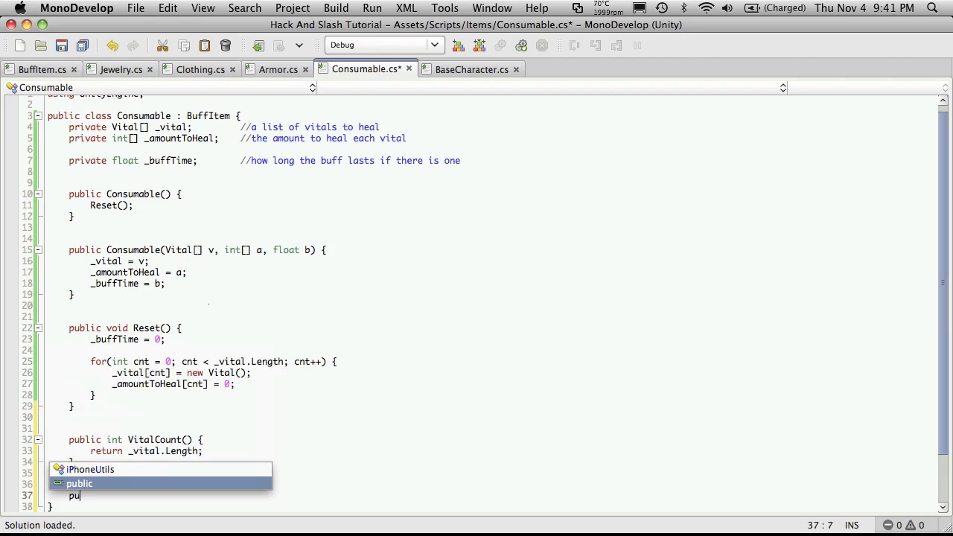
pyautogui.write('bl')
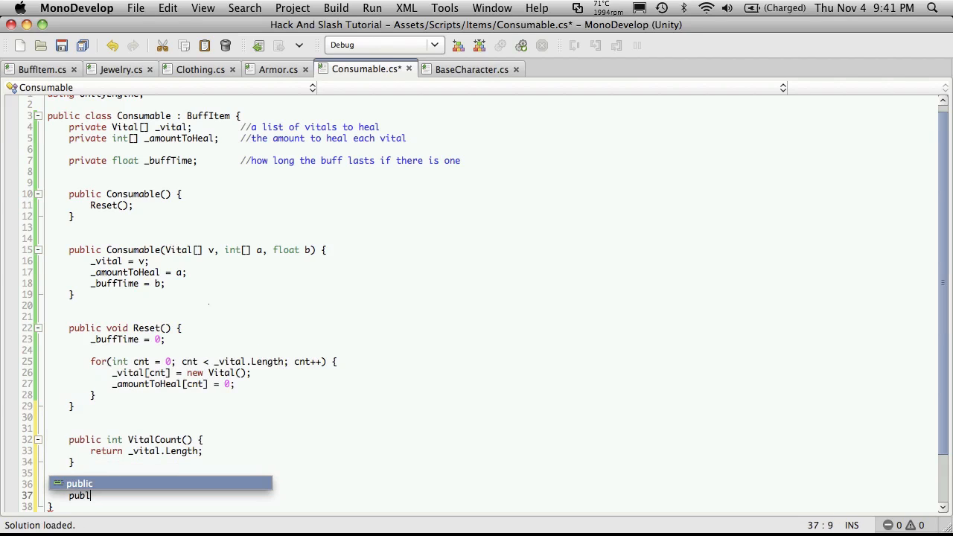
pyautogui.write('ic')
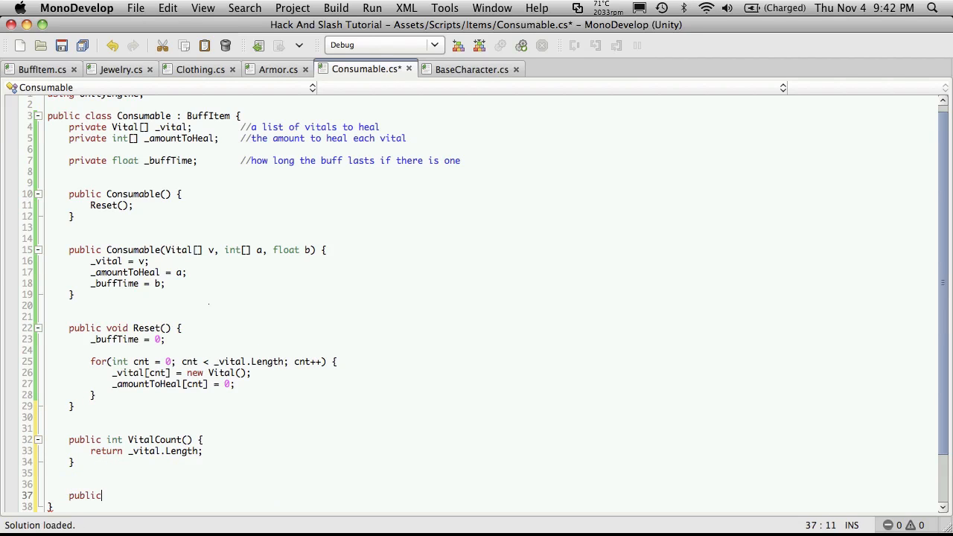
pyautogui.write('Vital')
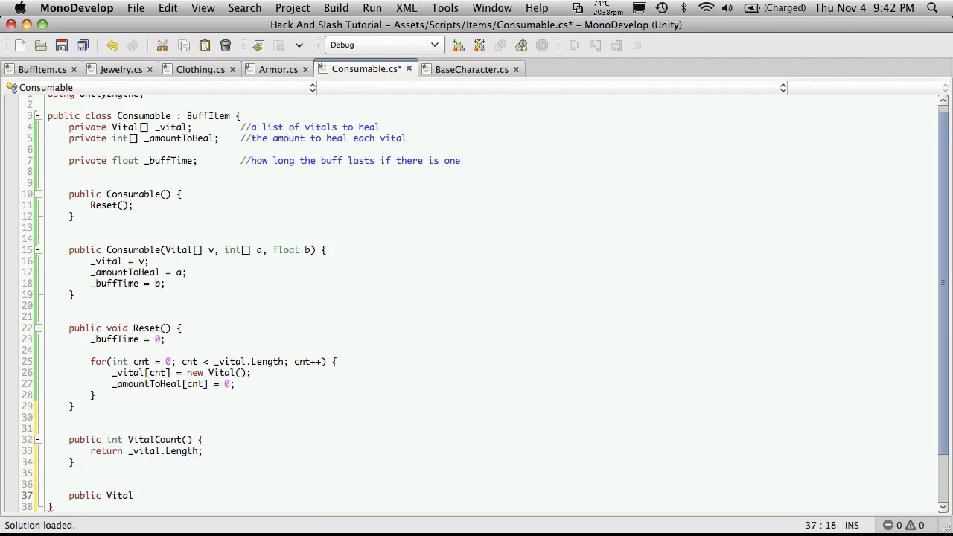
pyautogui.write('Vital')
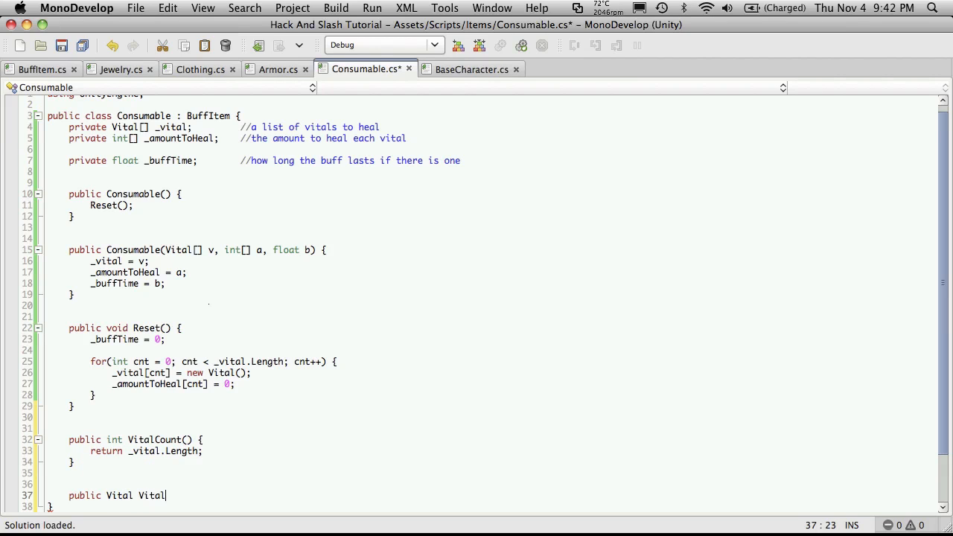
pyautogui.write('AtIndex')
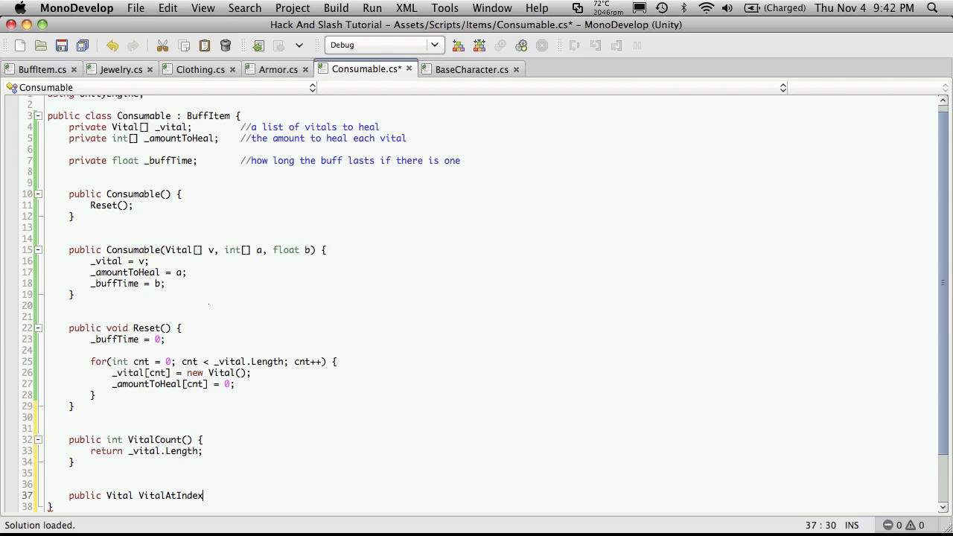
pyautogui.write('(int')
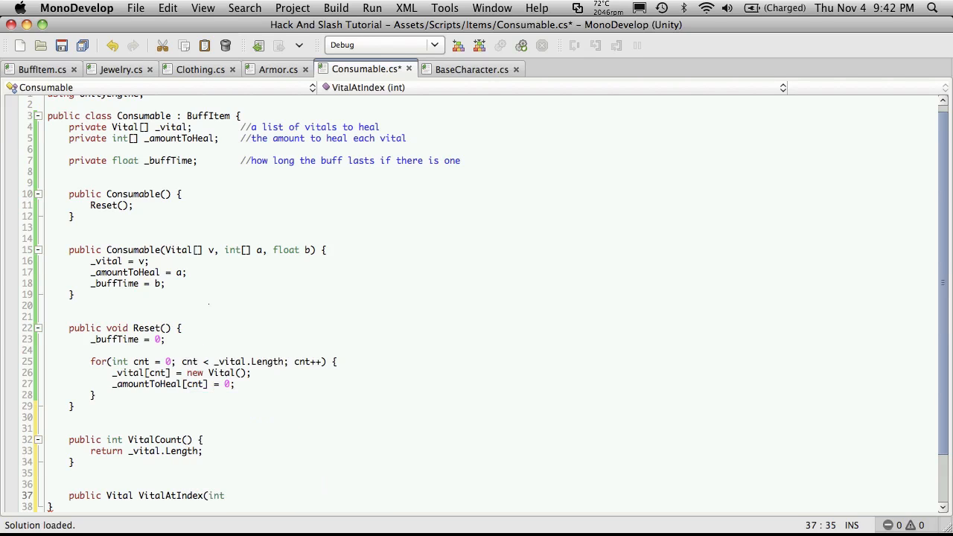
pyautogui.write('index)')
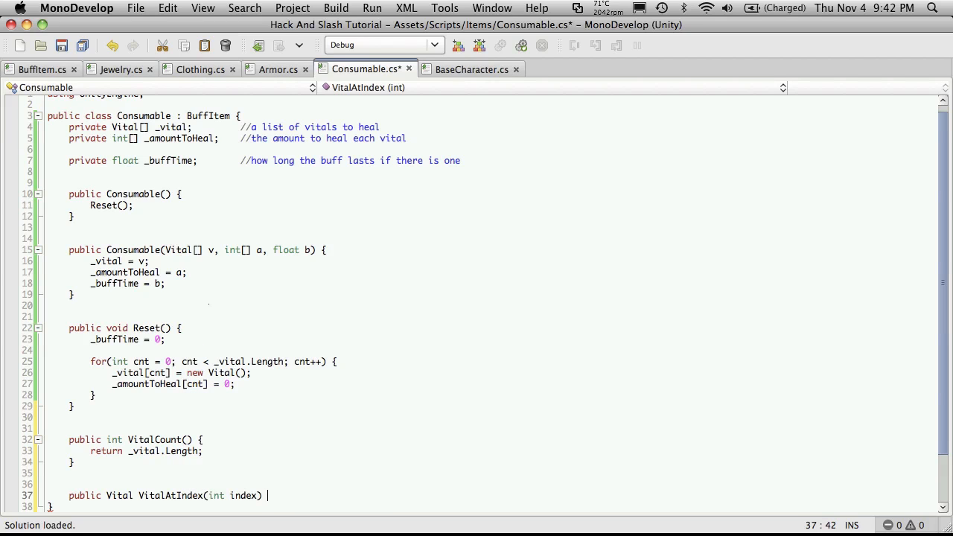
pyautogui.write('{')
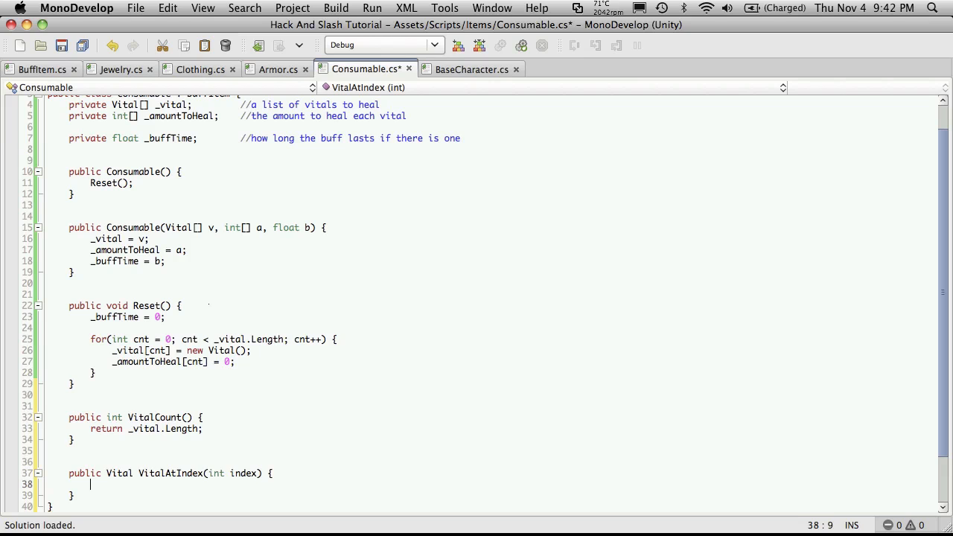
pyautogui.write('return')
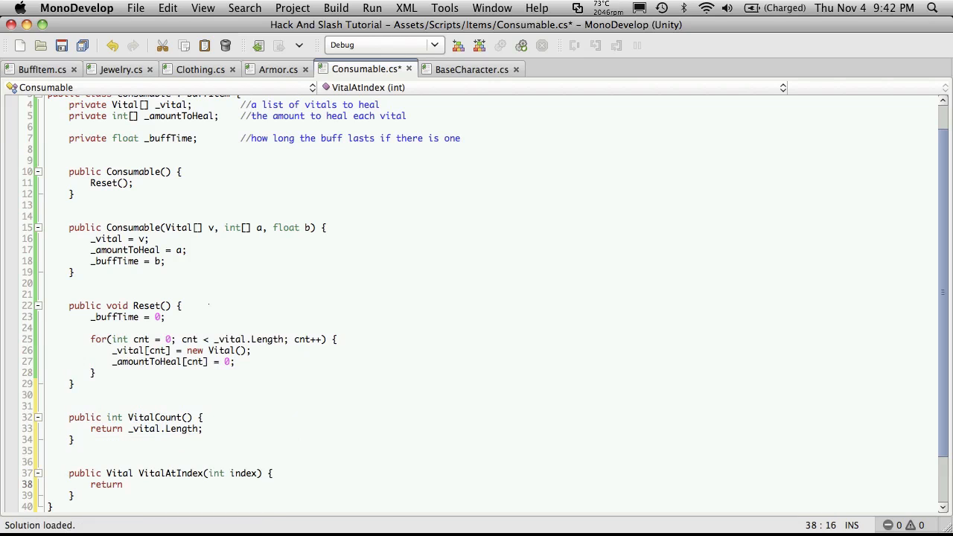
pyautogui.write('_vital[')
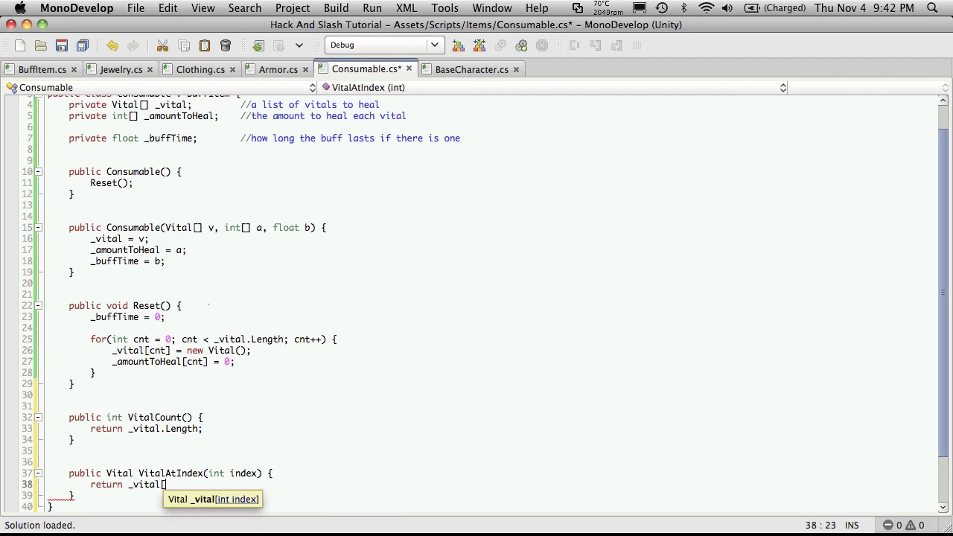
pyautogui.write('index];')
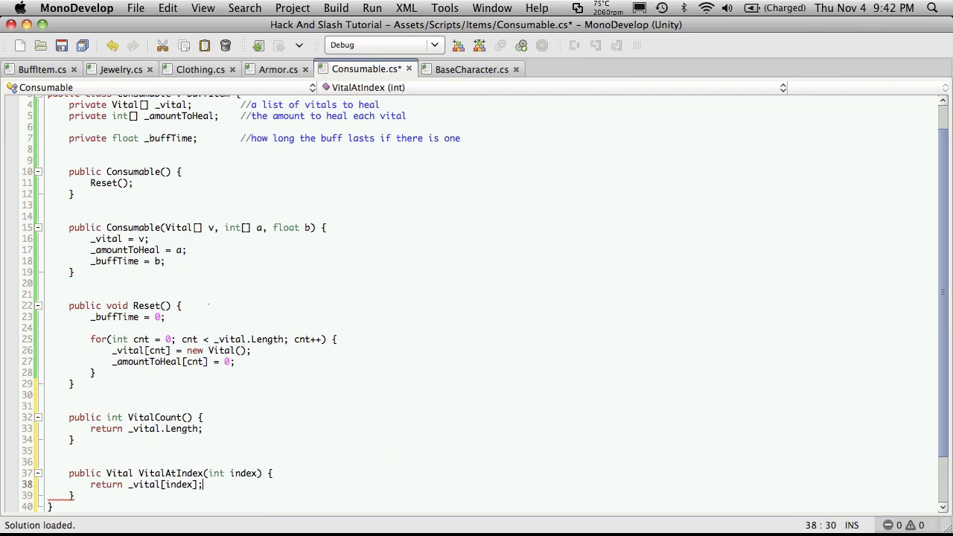
# Guard the return with an index check against _vital.Length and -1, then start an else return.
pyautogui.click(274, 473)
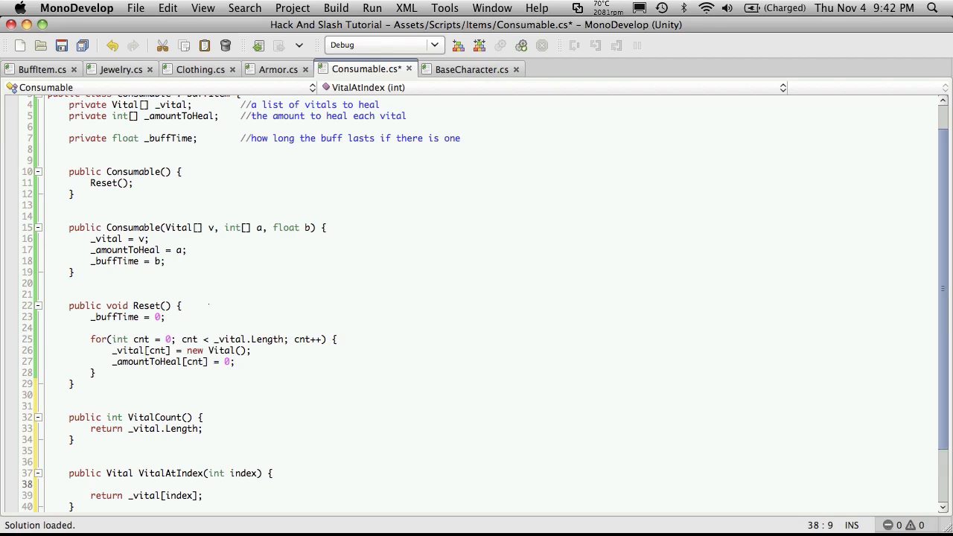
pyautogui.write('if(')
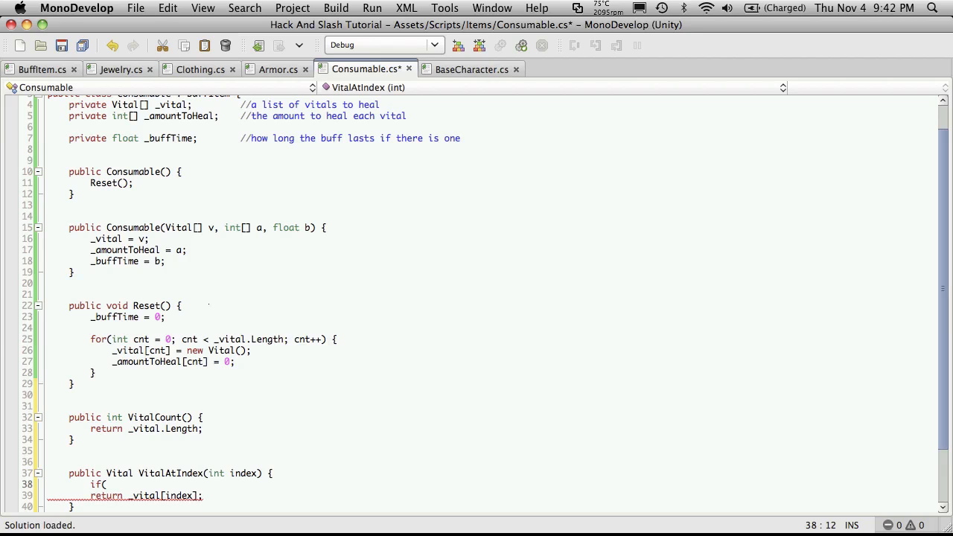
pyautogui.write('index <')
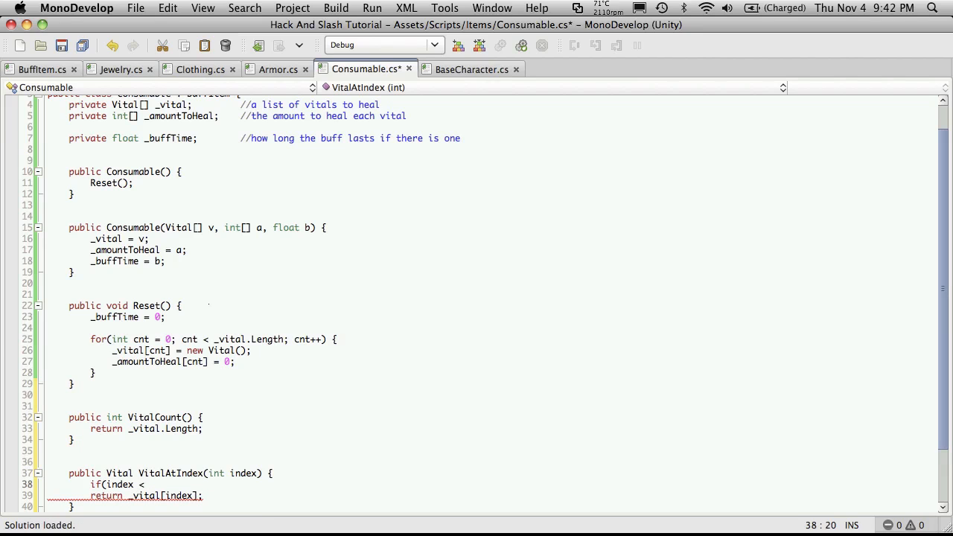
pyautogui.write('_vital')
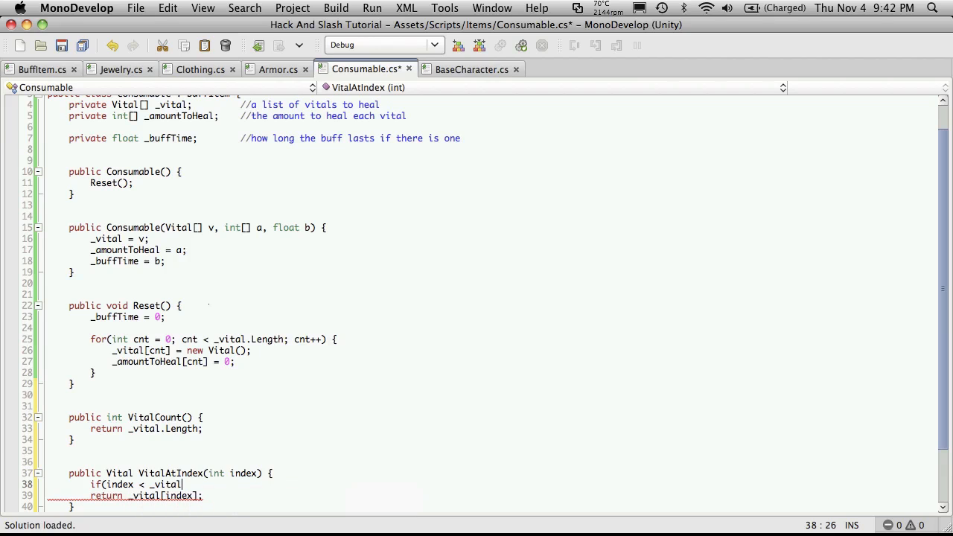
pyautogui.write('.Length &&')
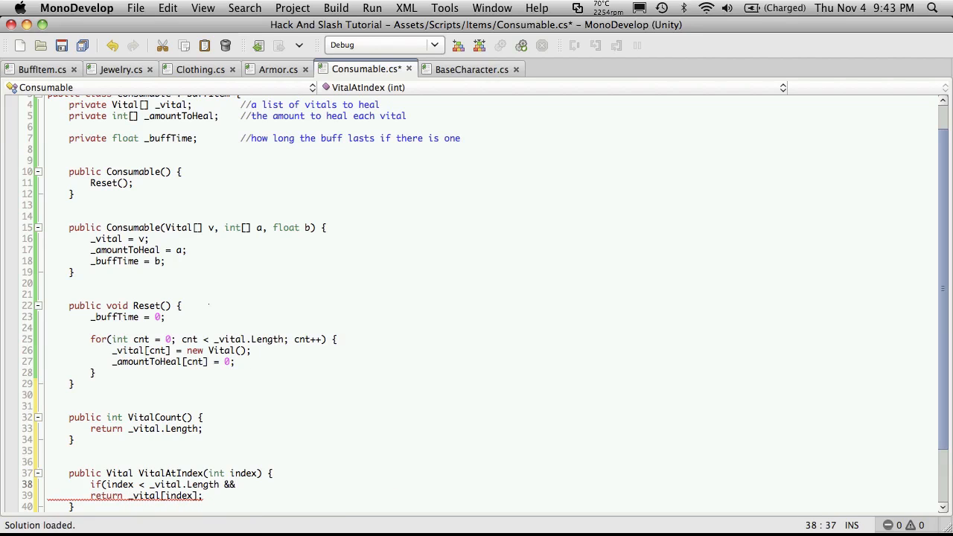
pyautogui.write('_in')
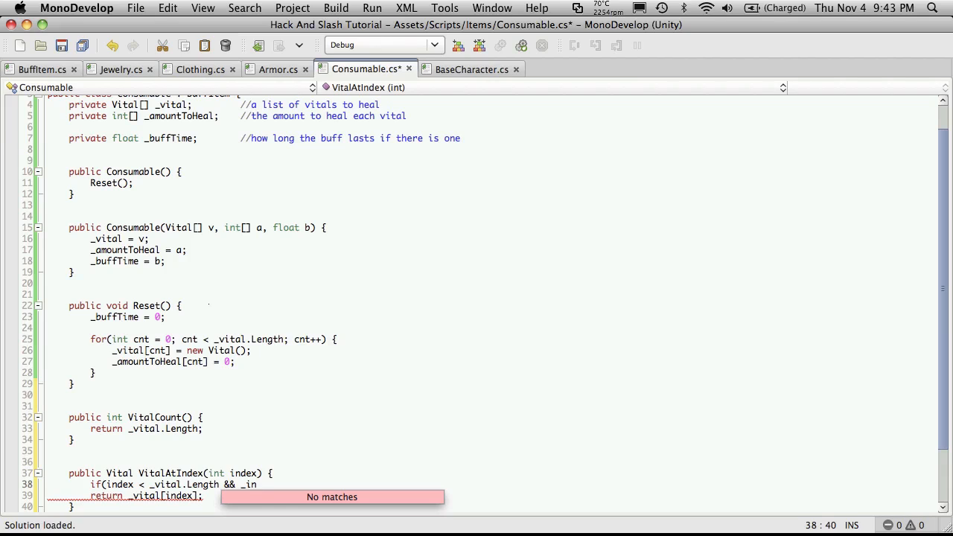
pyautogui.press('BackSpace')
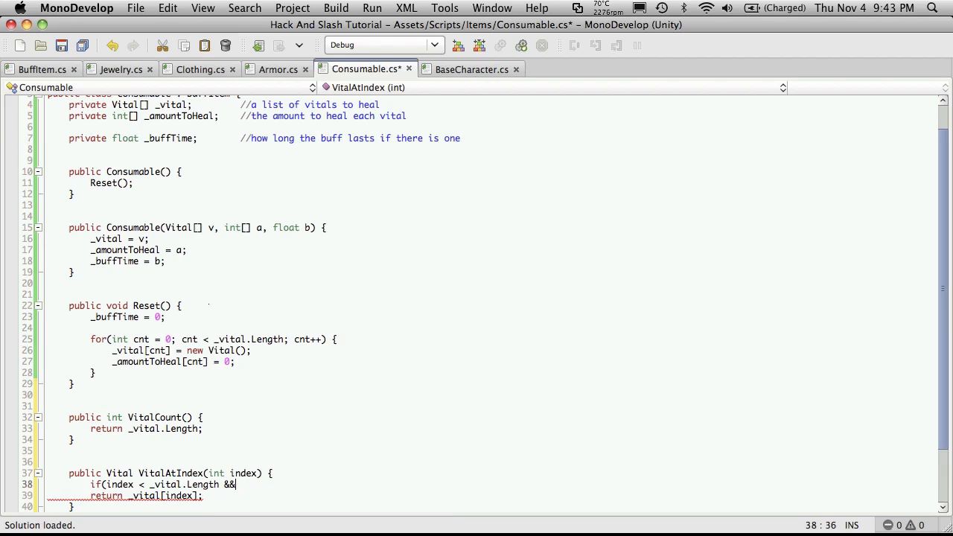
pyautogui.write('index >')
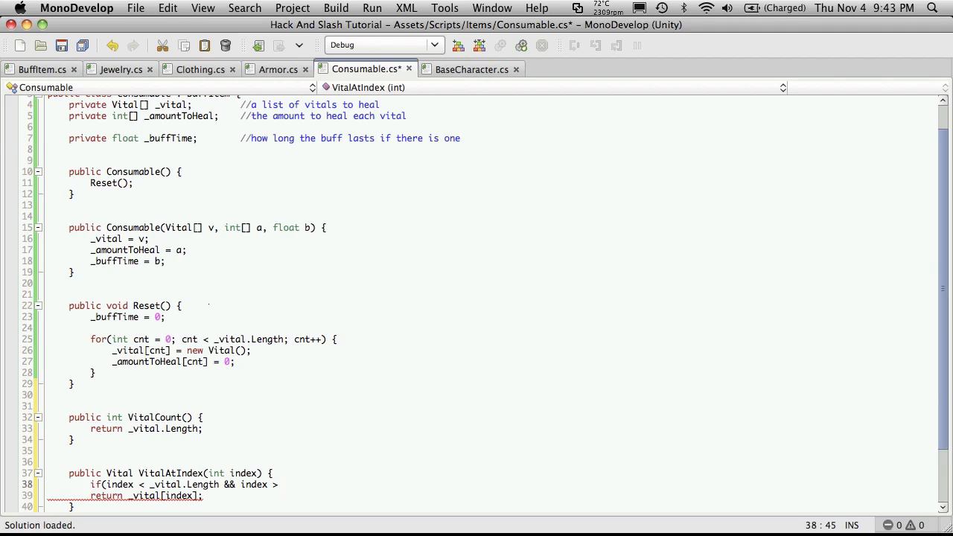
pyautogui.write('-1)')
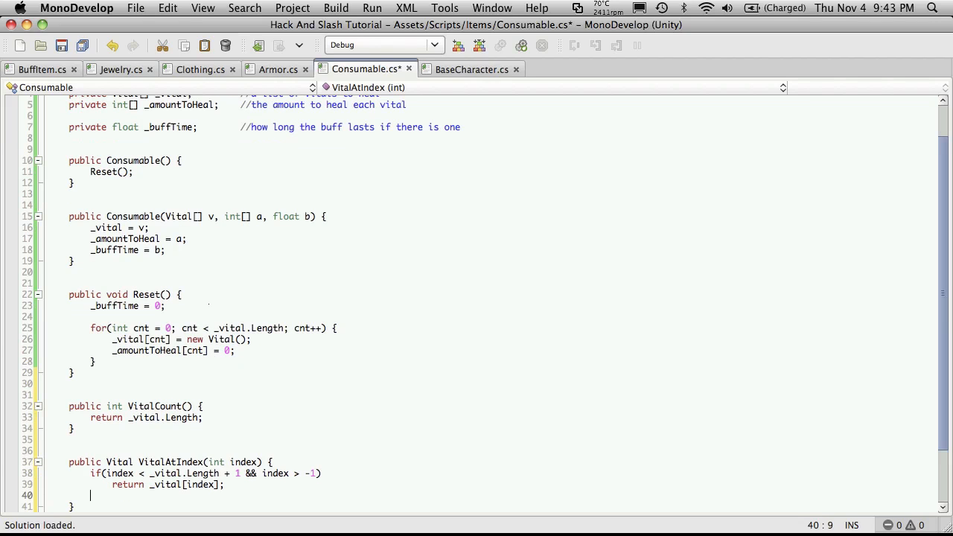
pyautogui.write('else')
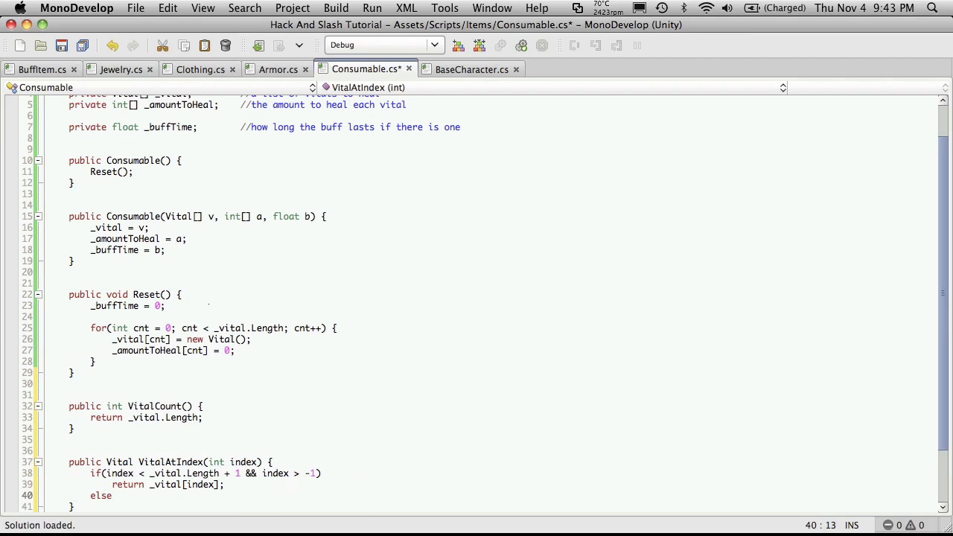
pyautogui.write('retu')
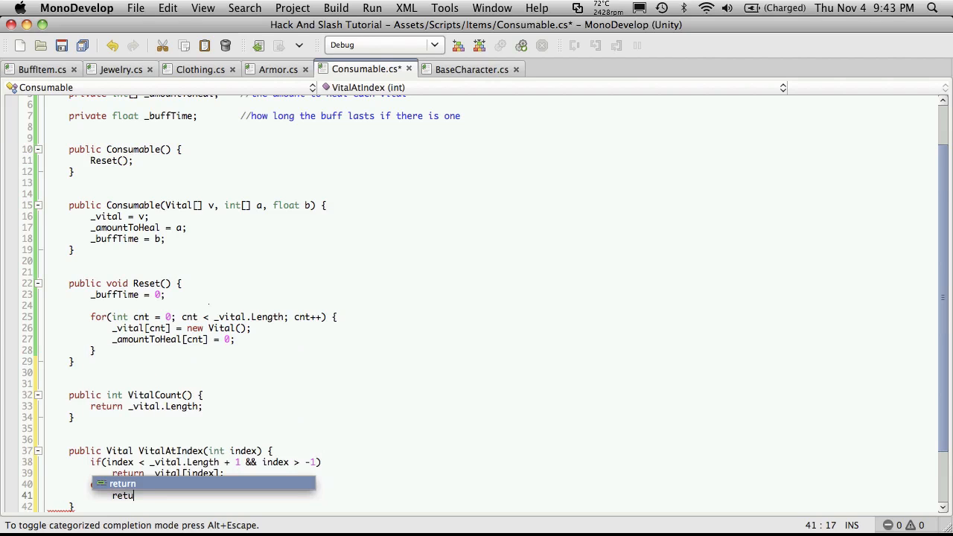
pyautogui.write('n new Vital();')
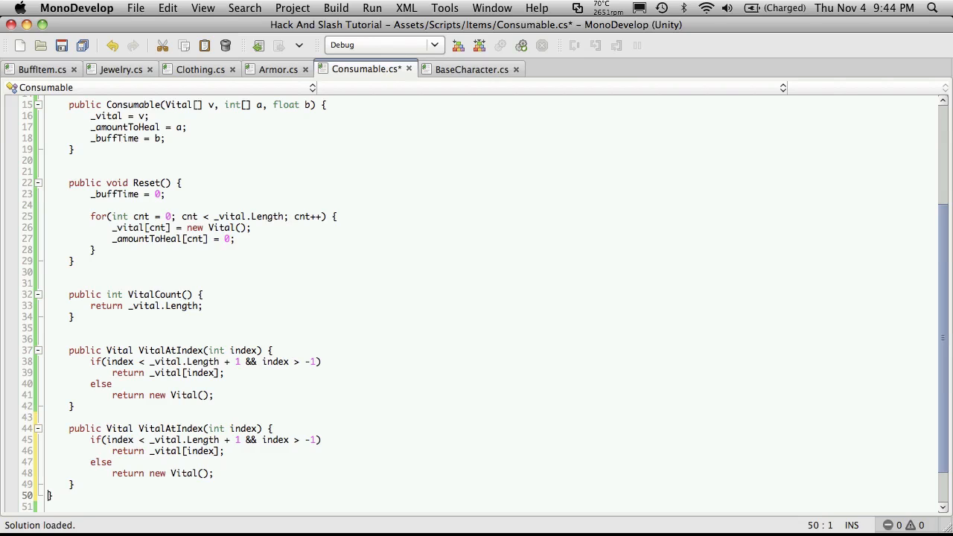
# Convert the copied method to int HealAtIndex returning _amountToHeal[index] or 0, and save.
pyautogui.doubleClick(118, 428)
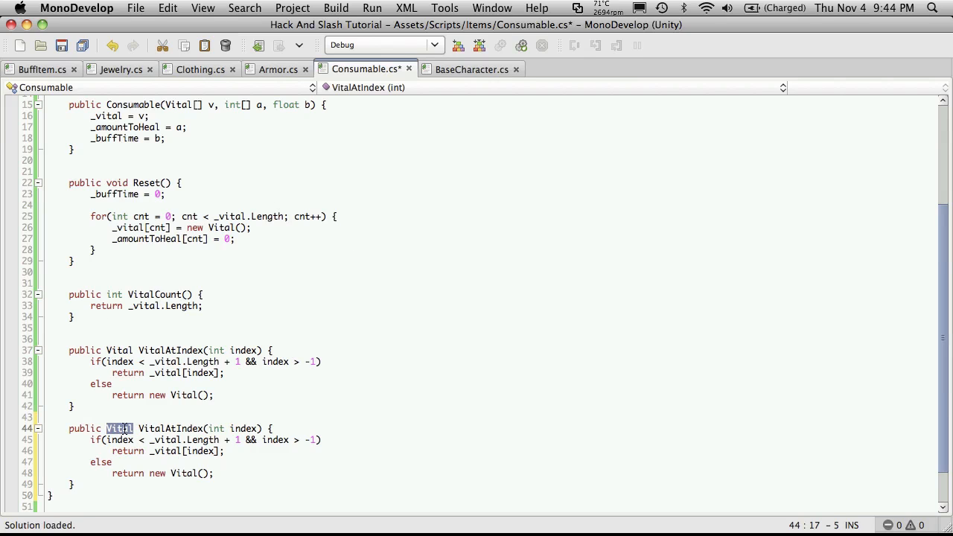
pyautogui.write('int')
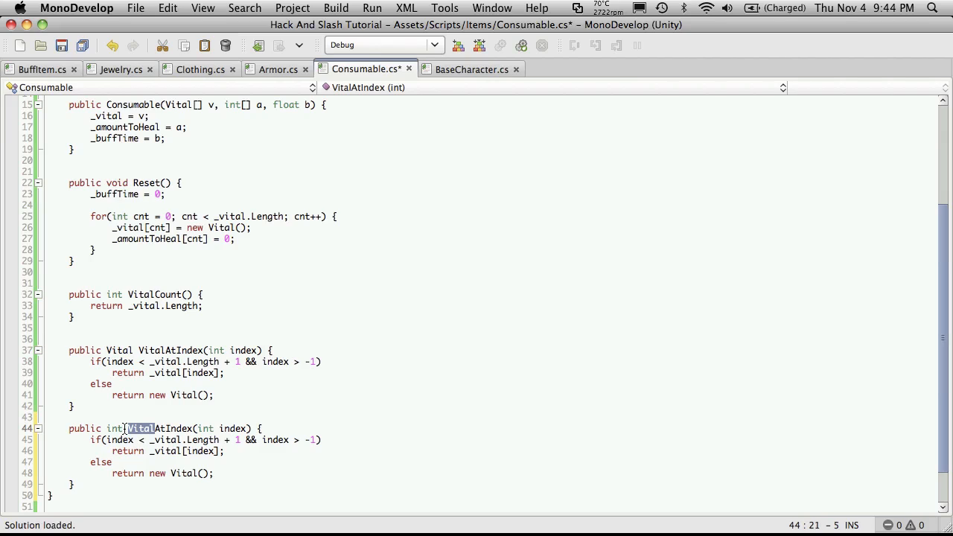
pyautogui.write('Heal')
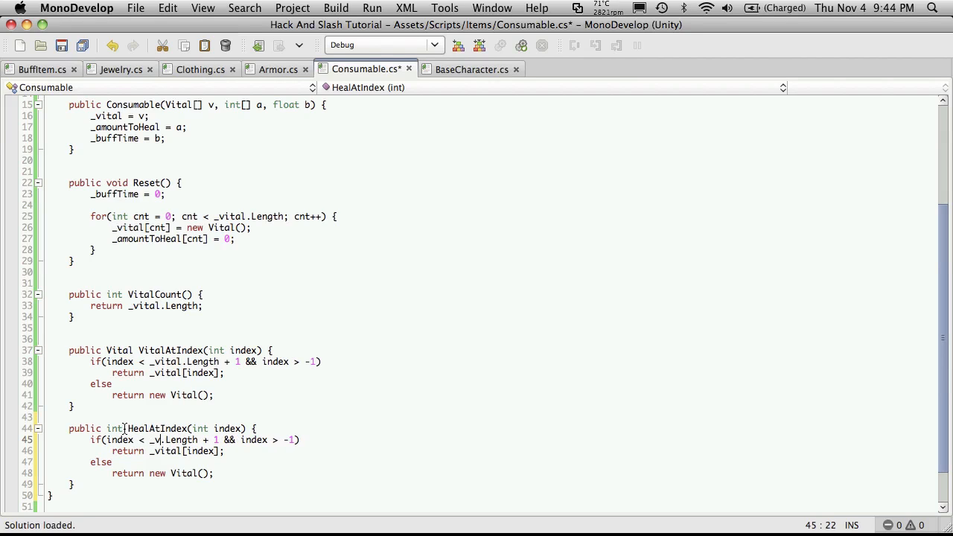
pyautogui.write('a')
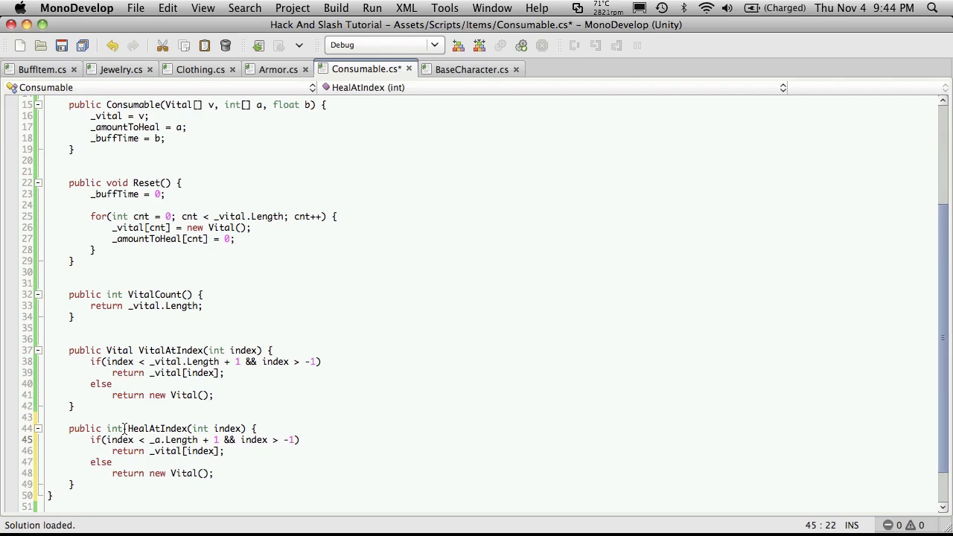
pyautogui.write('_amountToHe')
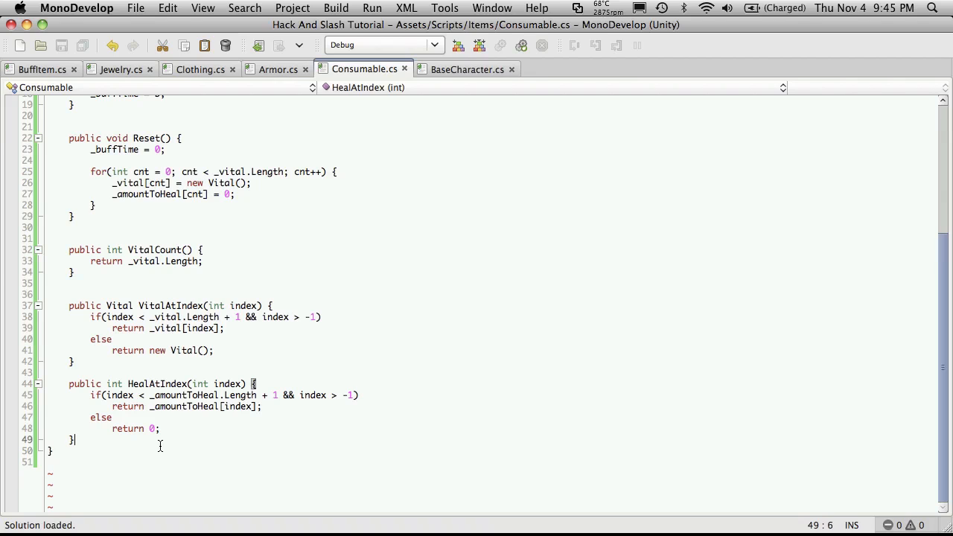
# Add public float BuffTime below HealAtIndex, getting _buffTime and setting it from value.
pyautogui.press('Return')
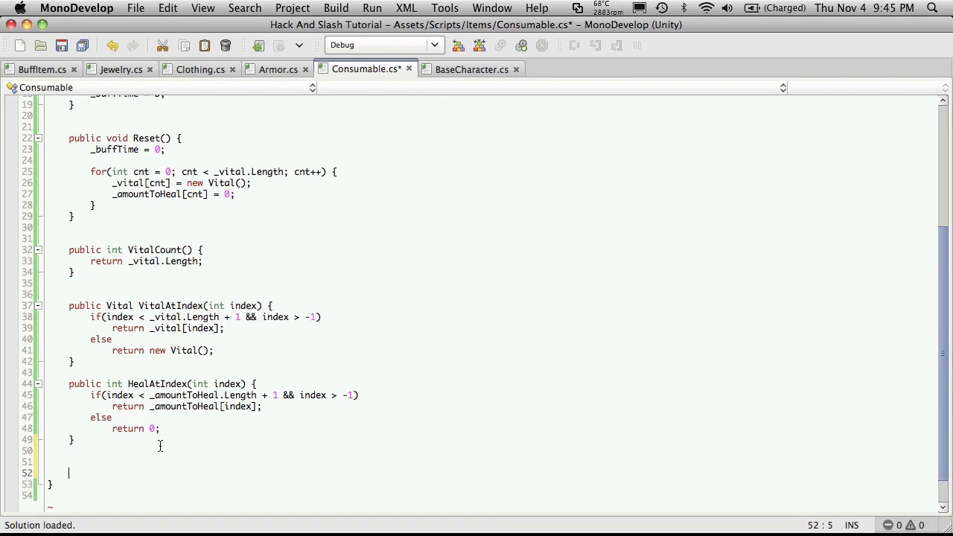
pyautogui.write('pub')
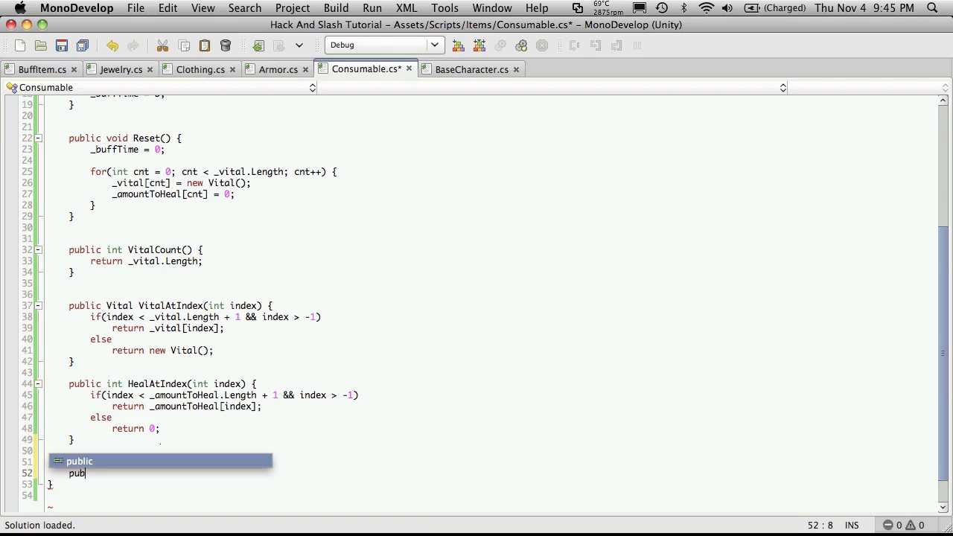
pyautogui.write('lic')
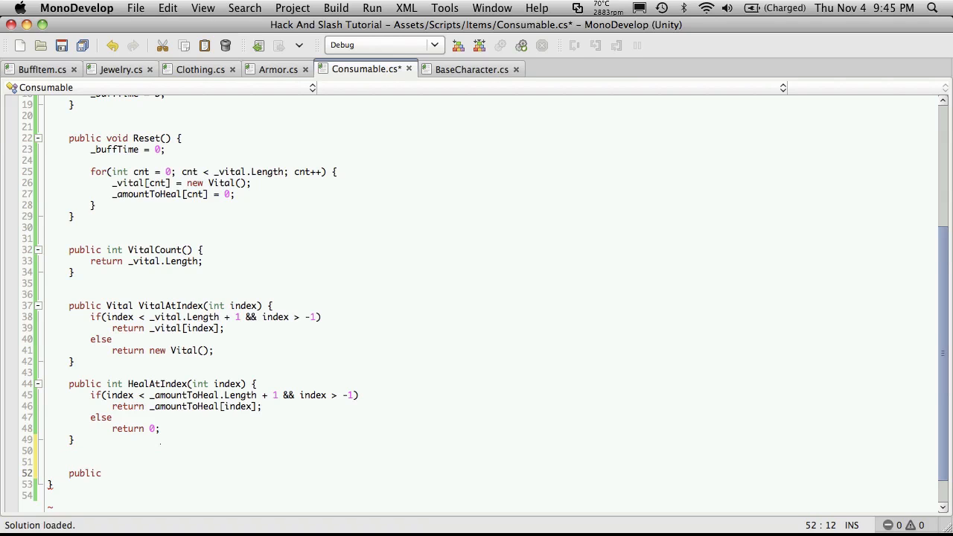
pyautogui.write('float')
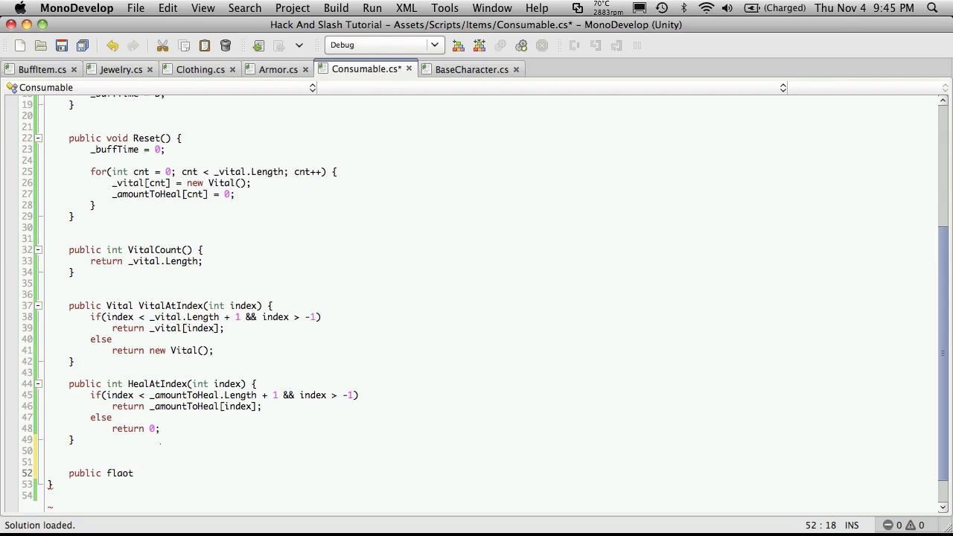
pyautogui.write('Bu')
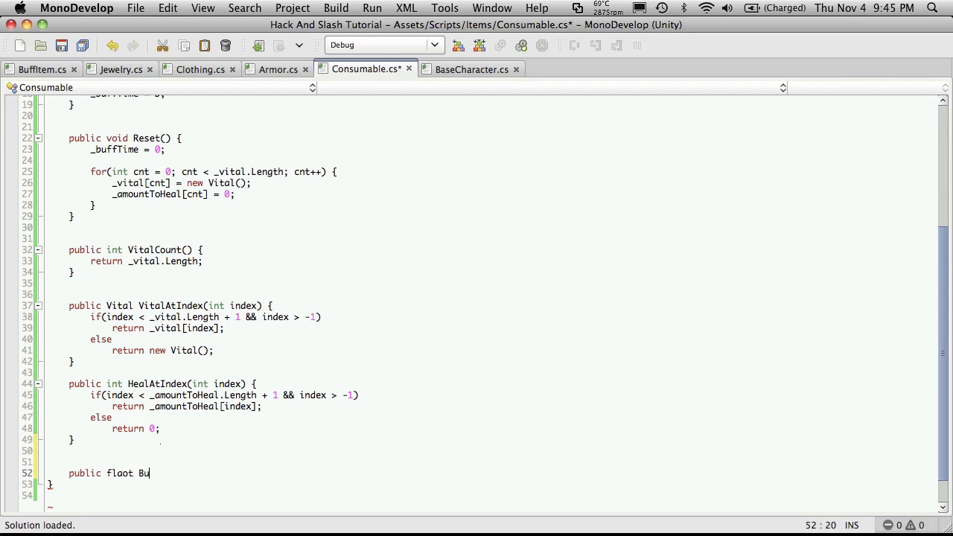
pyautogui.write('ffTime')
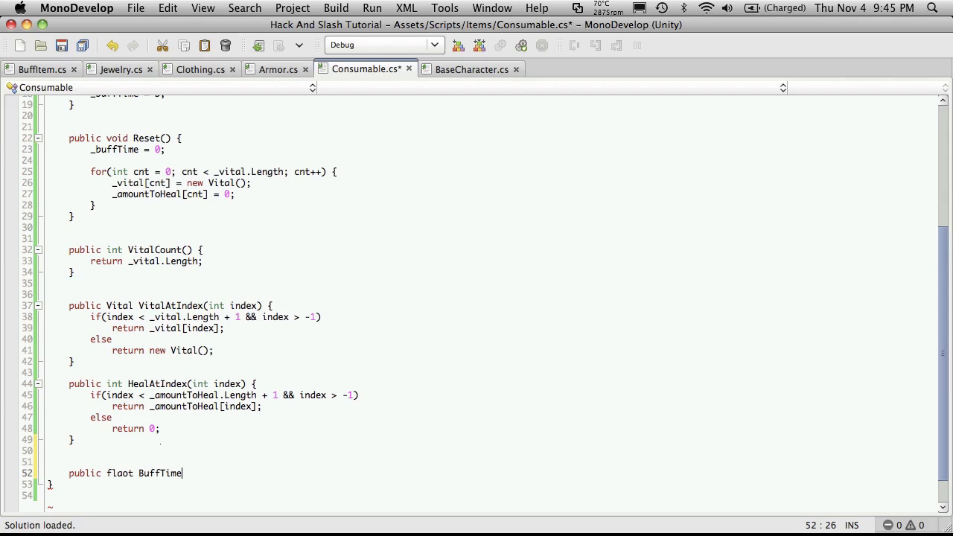
pyautogui.write('{')
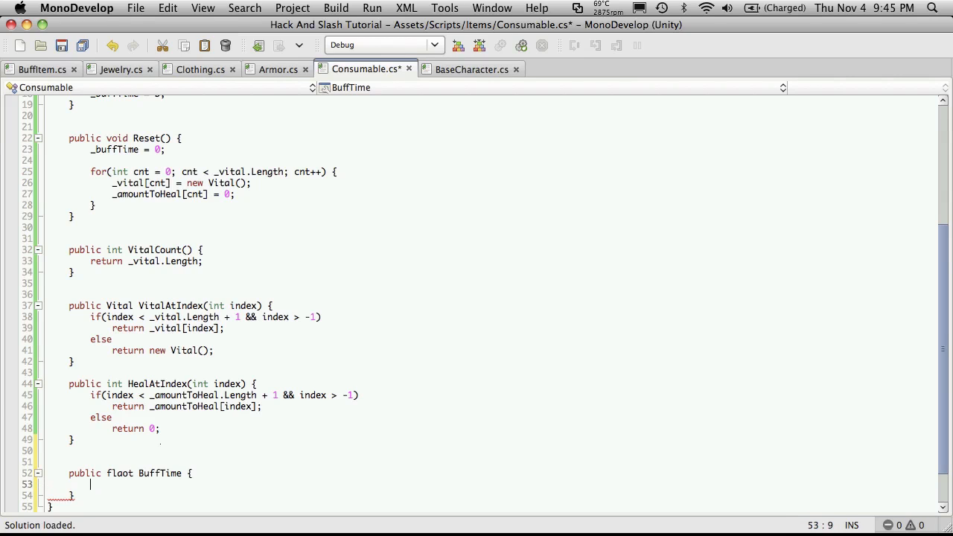
pyautogui.write('get {}')
pyautogui.write('set {')
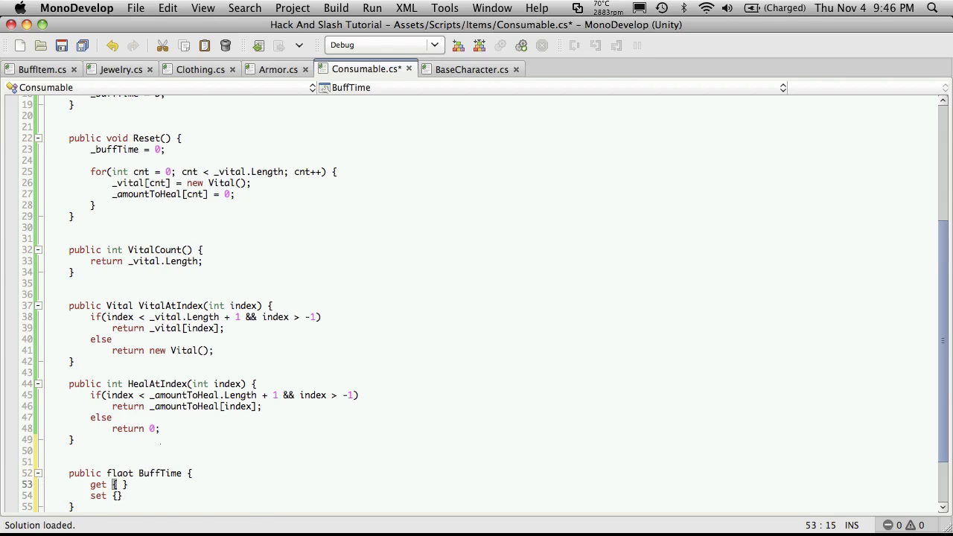
pyautogui.write('return')
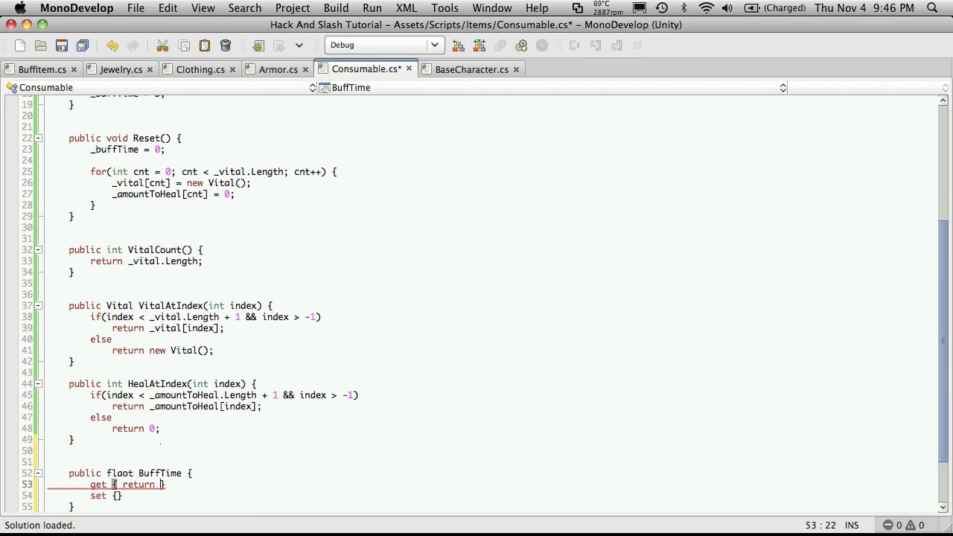
pyautogui.write('_buffTime;')
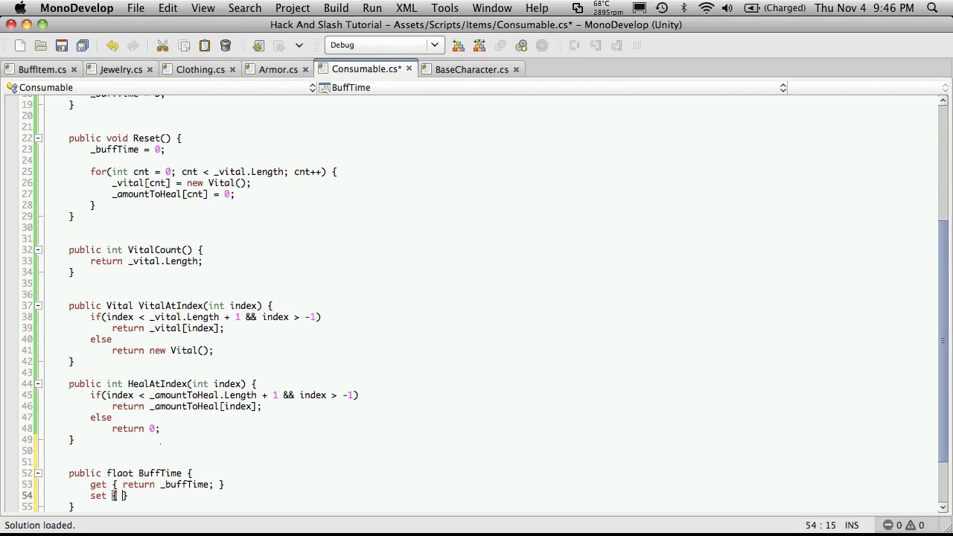
pyautogui.write('_buffTime = value;')
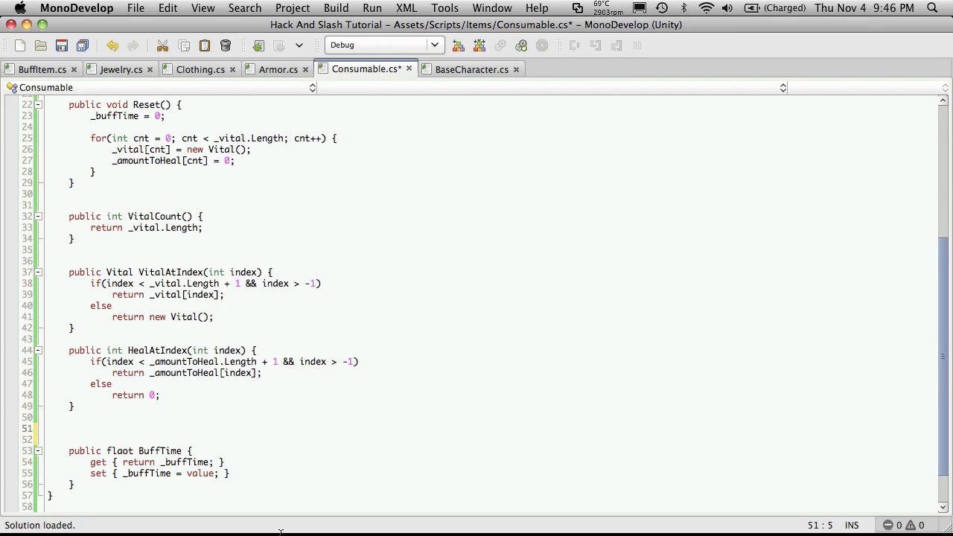
# Declare public SetVitalAt(int index, Vital vital).
pyautogui.write('public void')
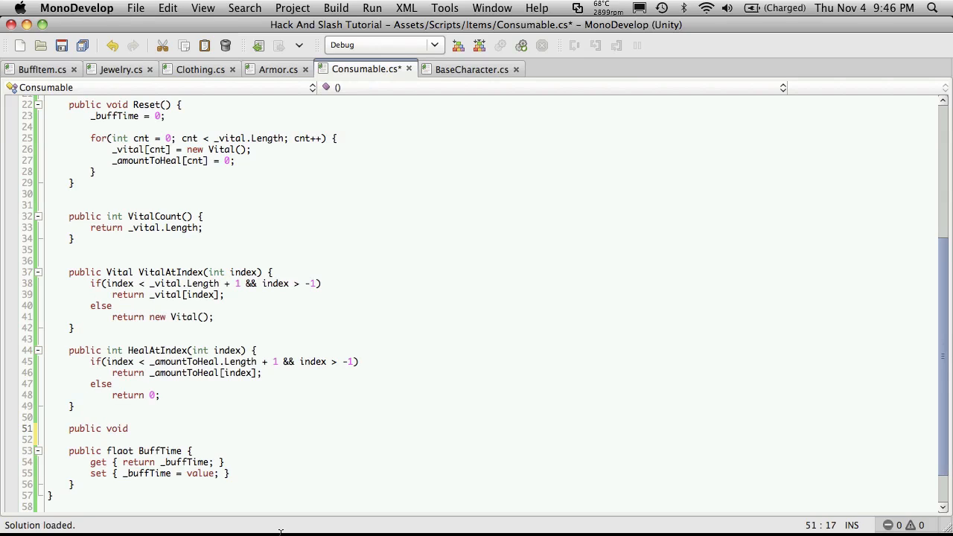
pyautogui.write('Set')
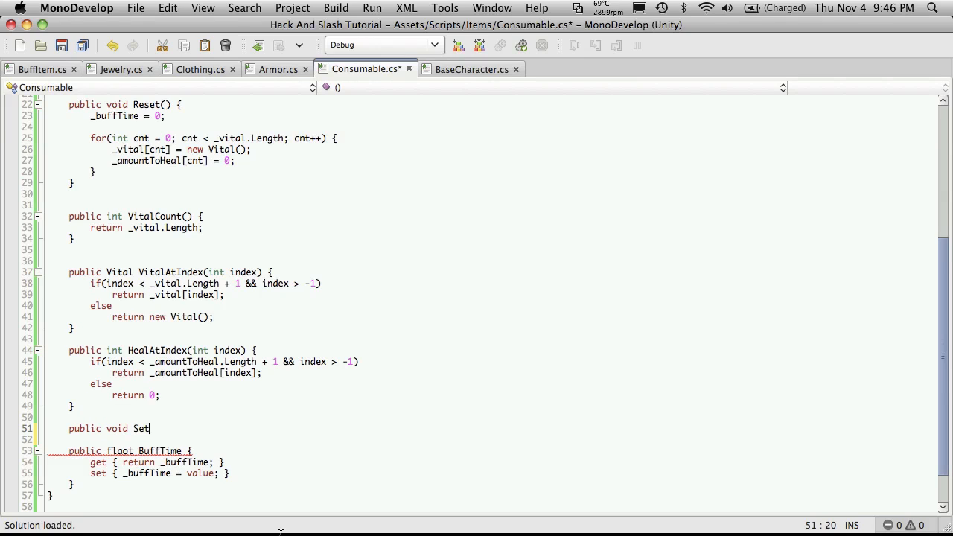
pyautogui.write('Vita')
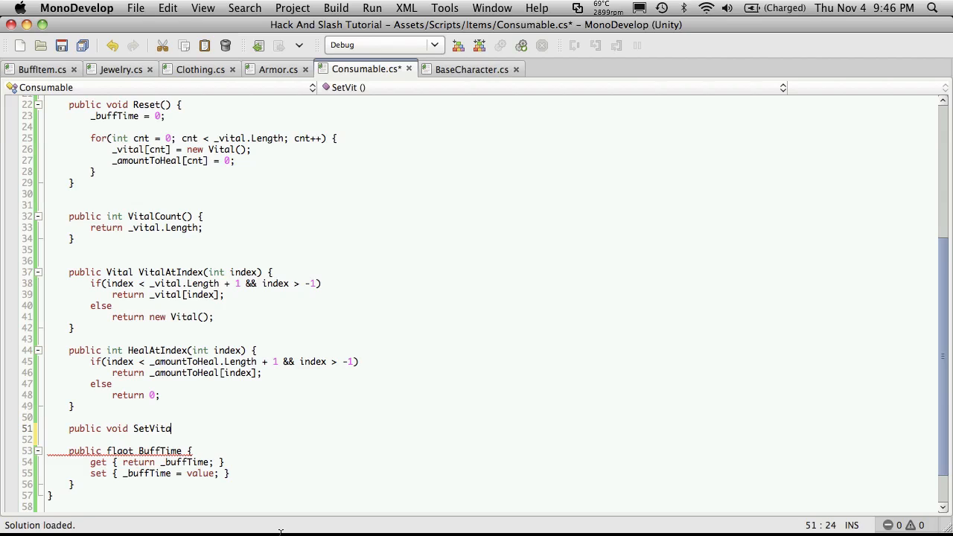
pyautogui.write('lAt(')
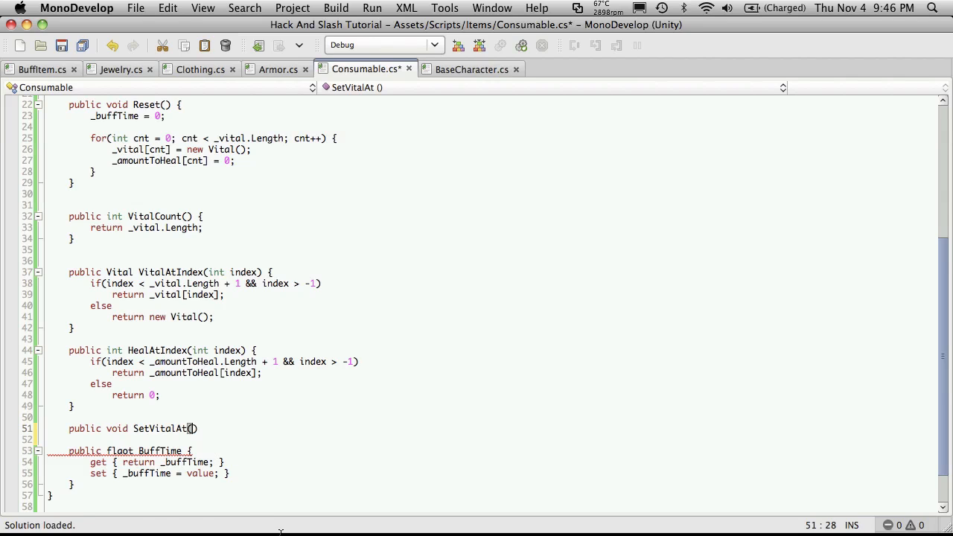
pyautogui.write('int')
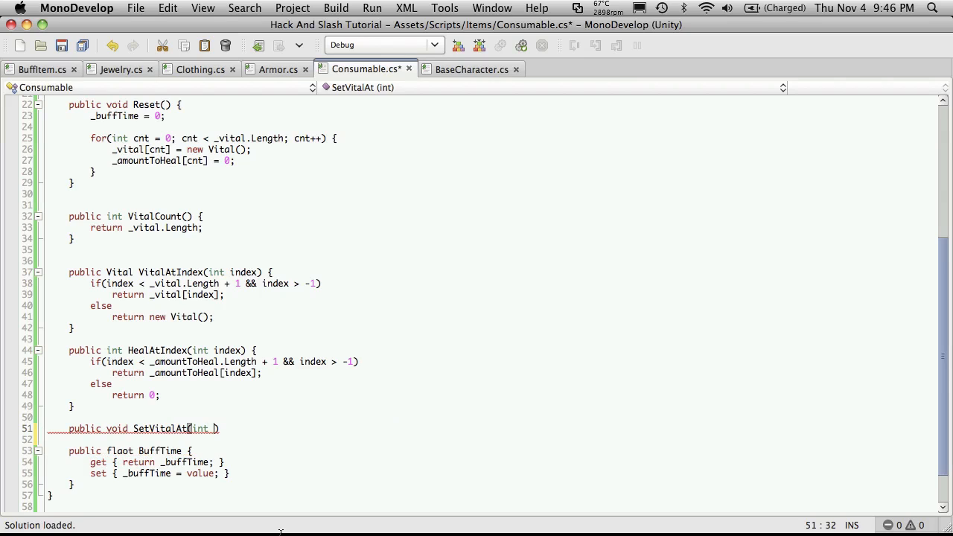
pyautogui.write('index,')
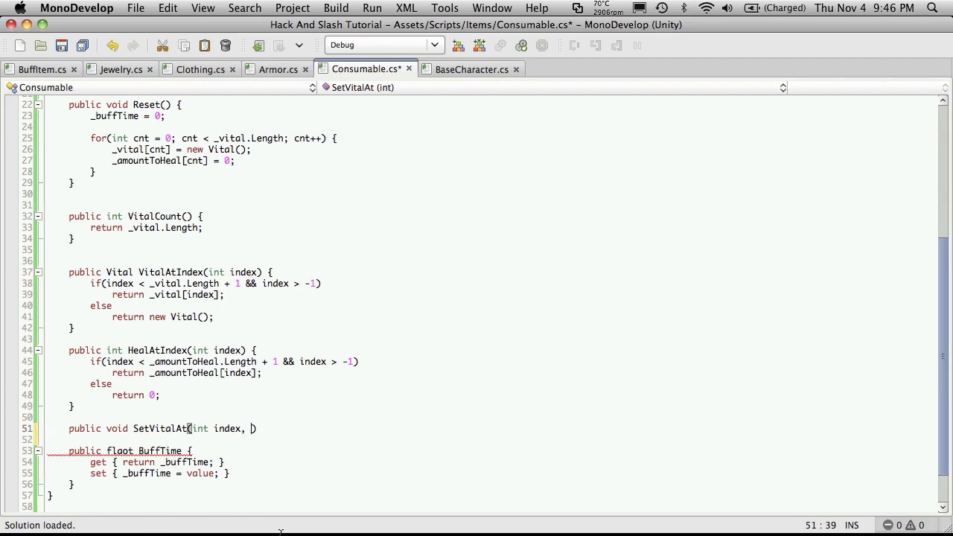
pyautogui.write('Vital')
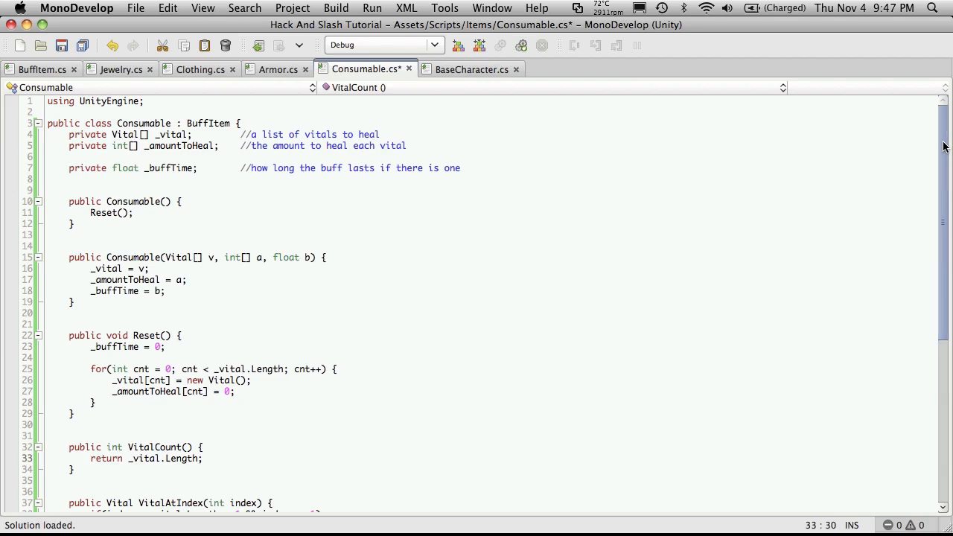
# Inside an index range check, assign vital to _vital[index].
pyautogui.scroll(-3)
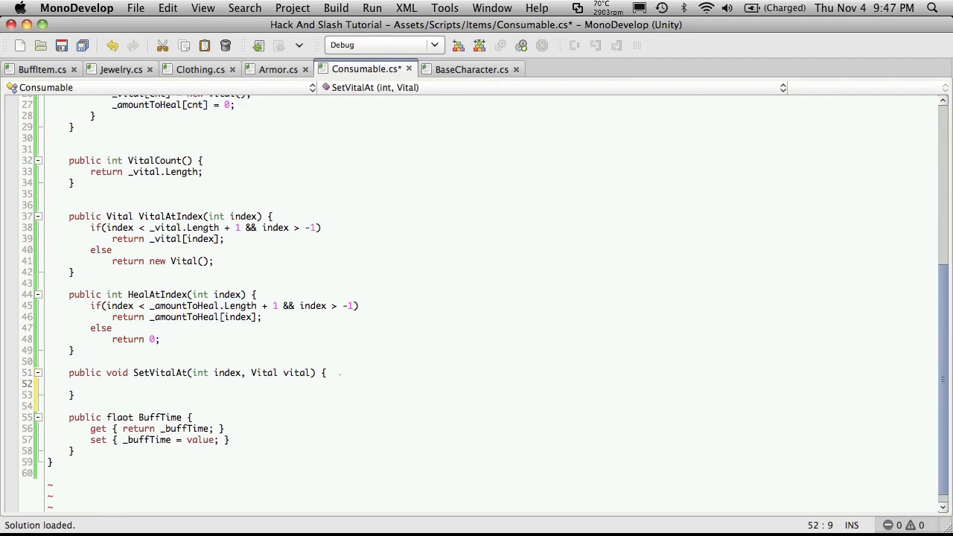
pyautogui.write('i')
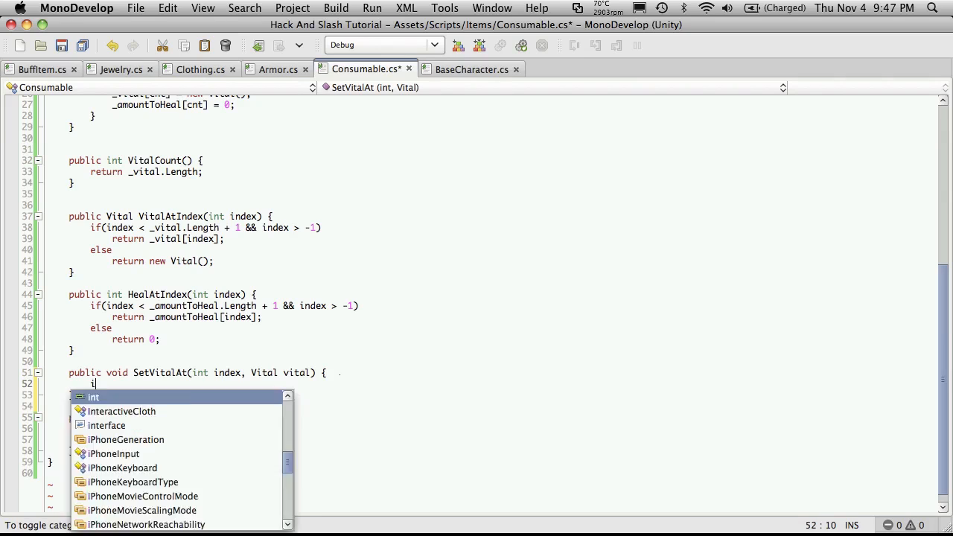
pyautogui.write('f(')
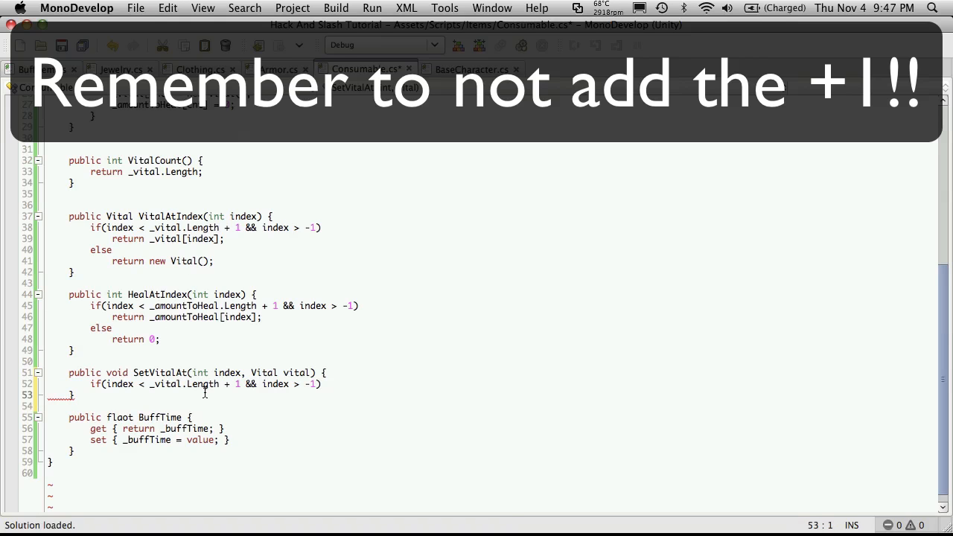
pyautogui.moveTo(290, 393)
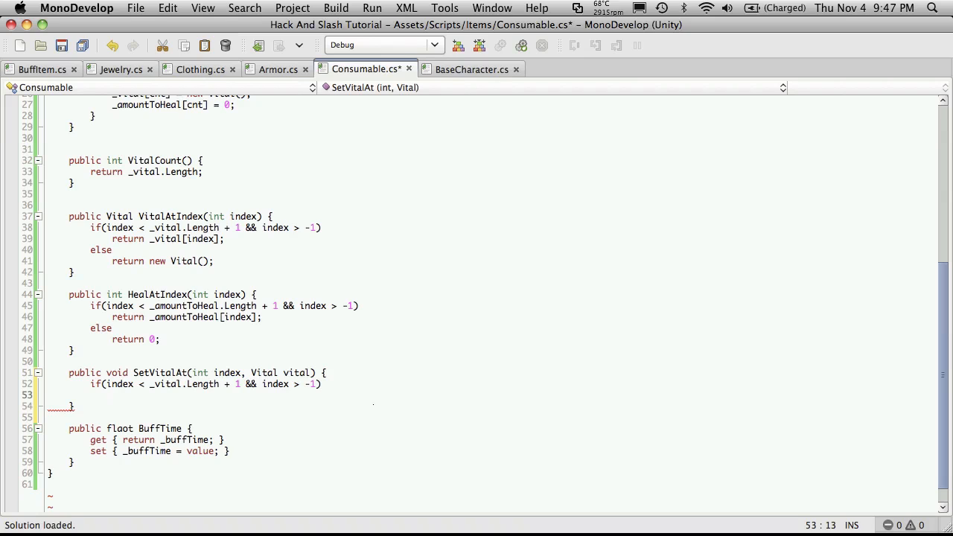
pyautogui.write('_vital')
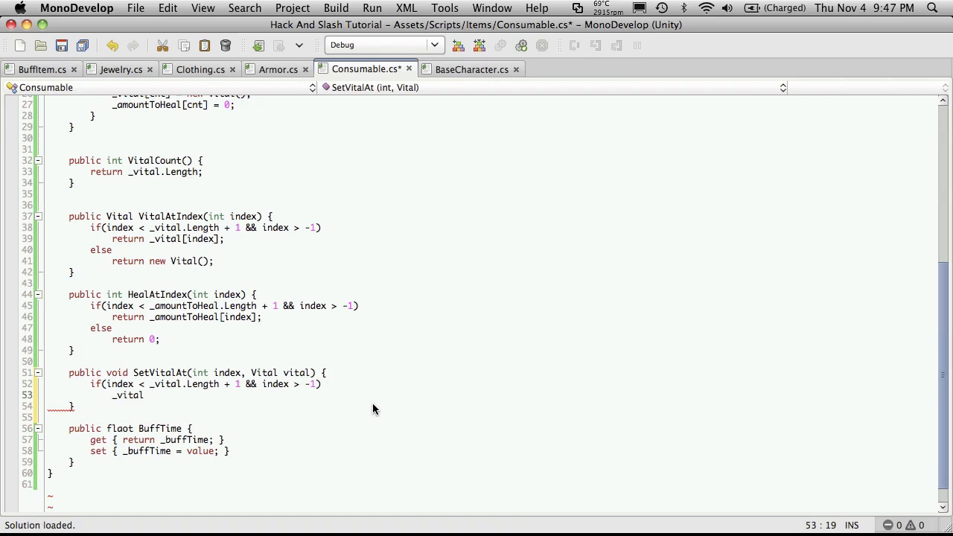
pyautogui.write('[index')
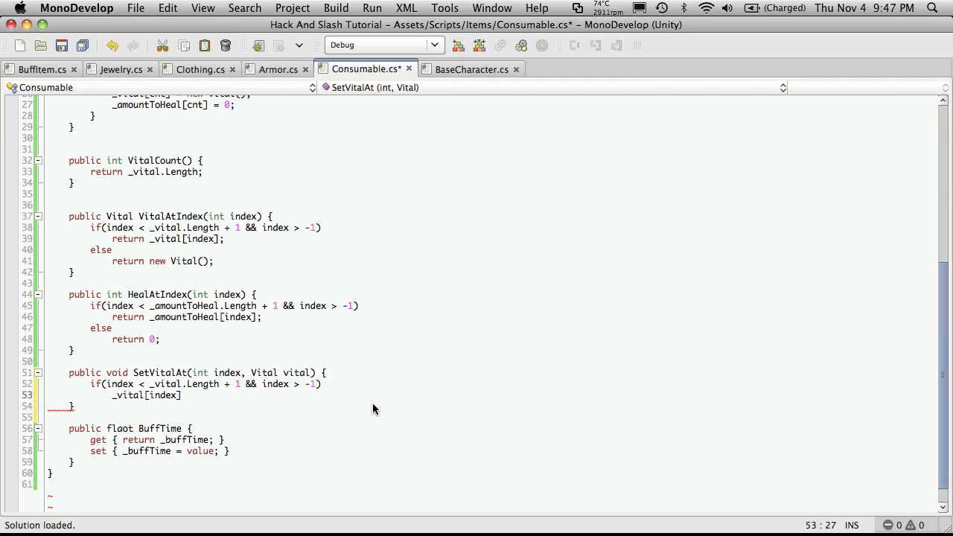
pyautogui.write('= vital')
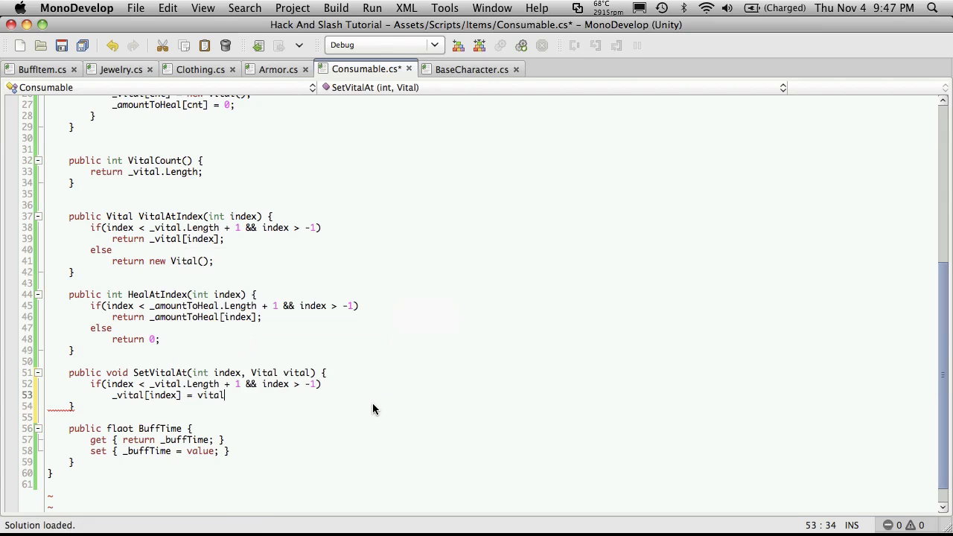
pyautogui.write(';')
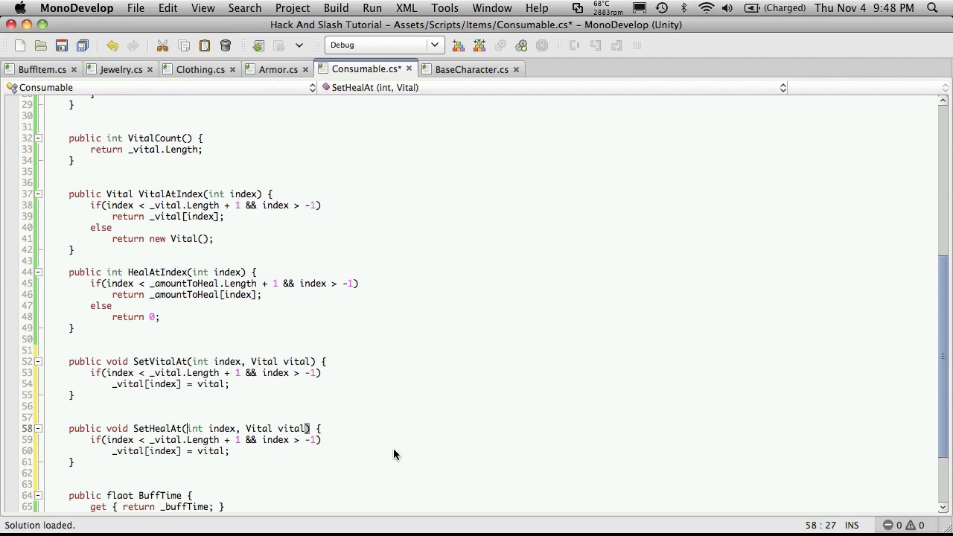
# Turn the copy into SetHealAt(int index, int heal) assigning heal to _amountToHeal[index].
pyautogui.doubleClick(257, 428)
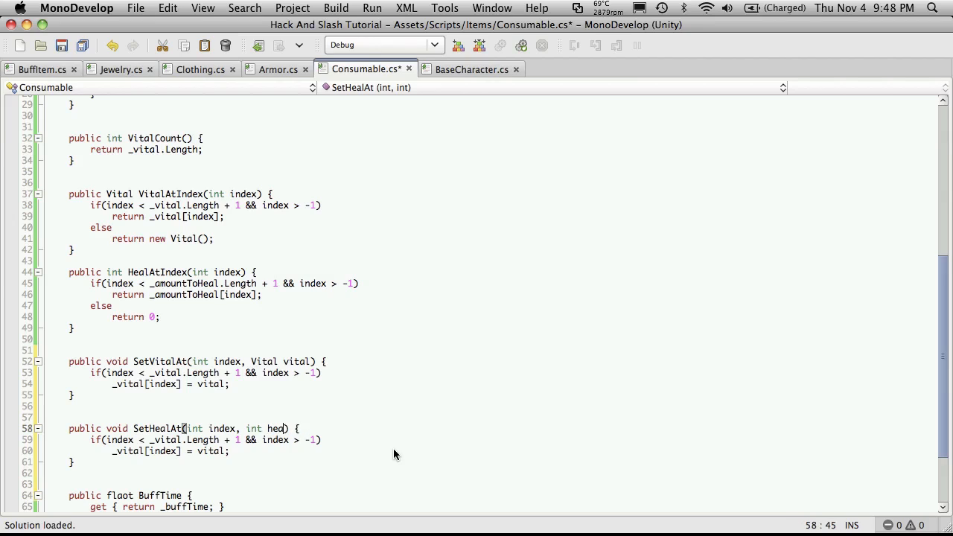
pyautogui.write('l')
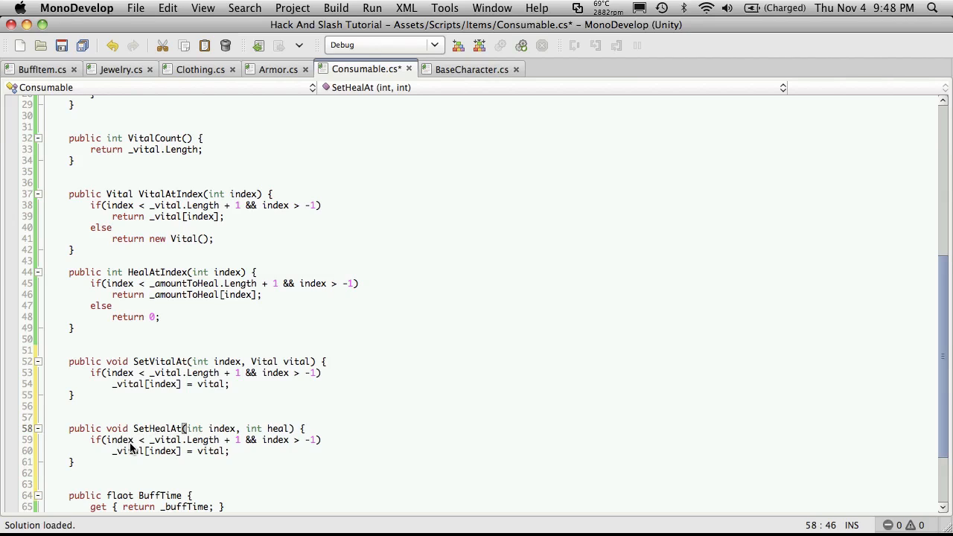
pyautogui.doubleClick(165, 440)
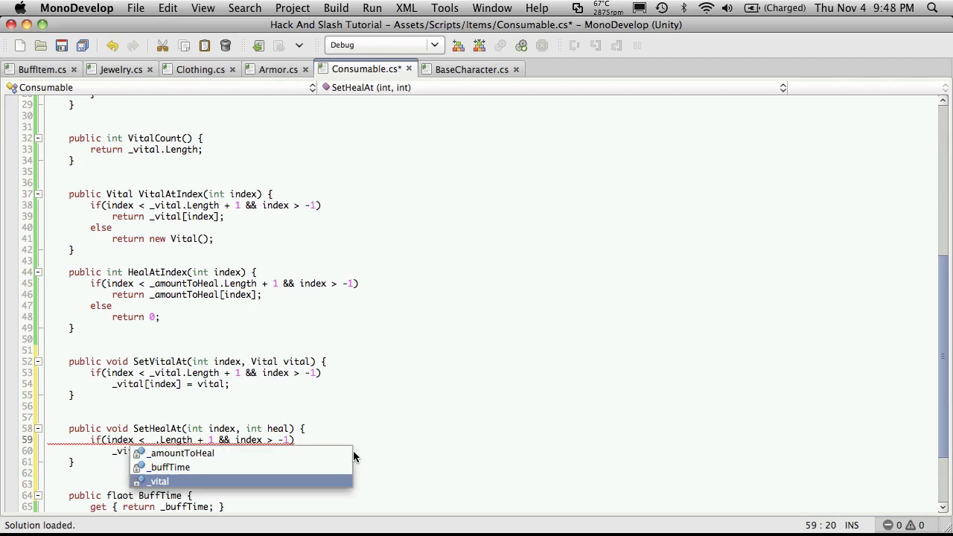
pyautogui.write('amountToHeal')
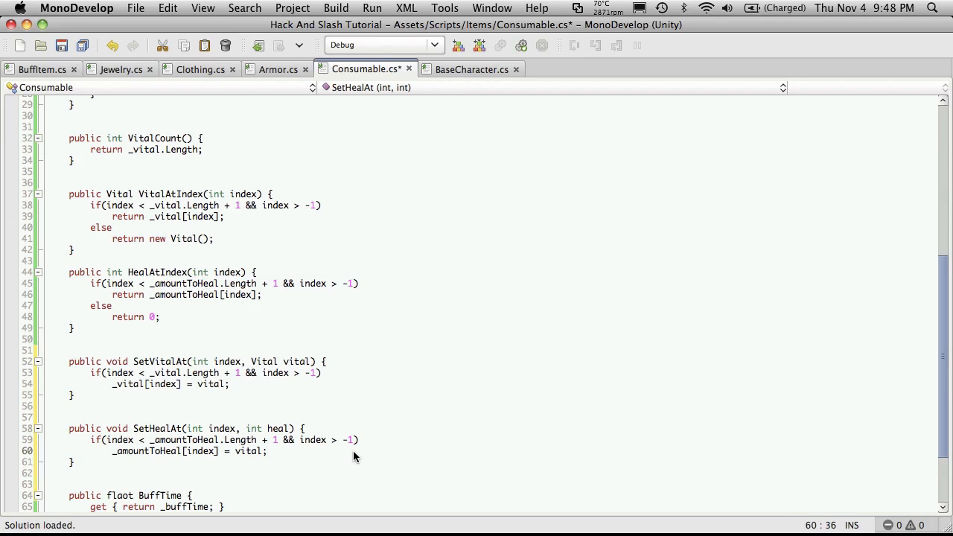
pyautogui.write('heal')
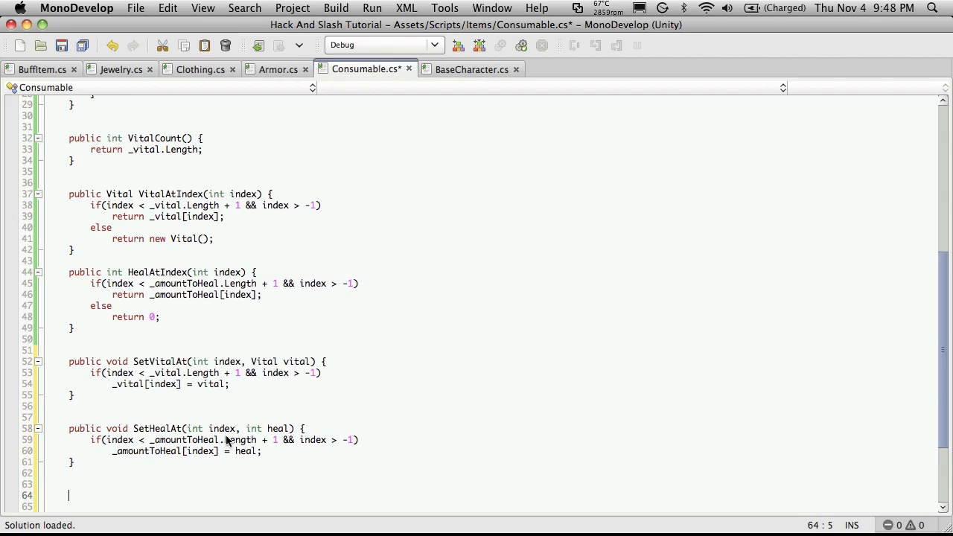
pyautogui.moveTo(408, 379)
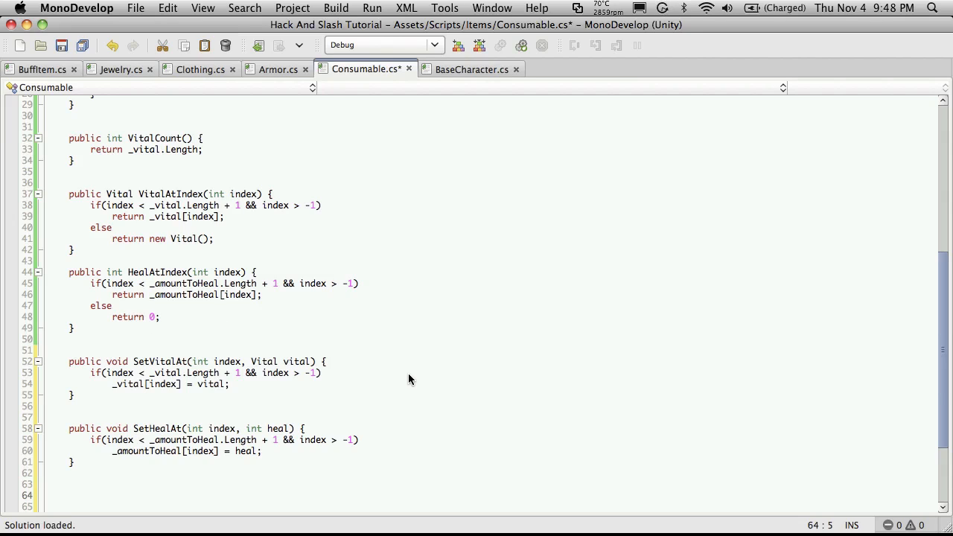
# Declare public void SetVitalAndHealAt(int index, Vital vital, int heal).
pyautogui.write('public void')
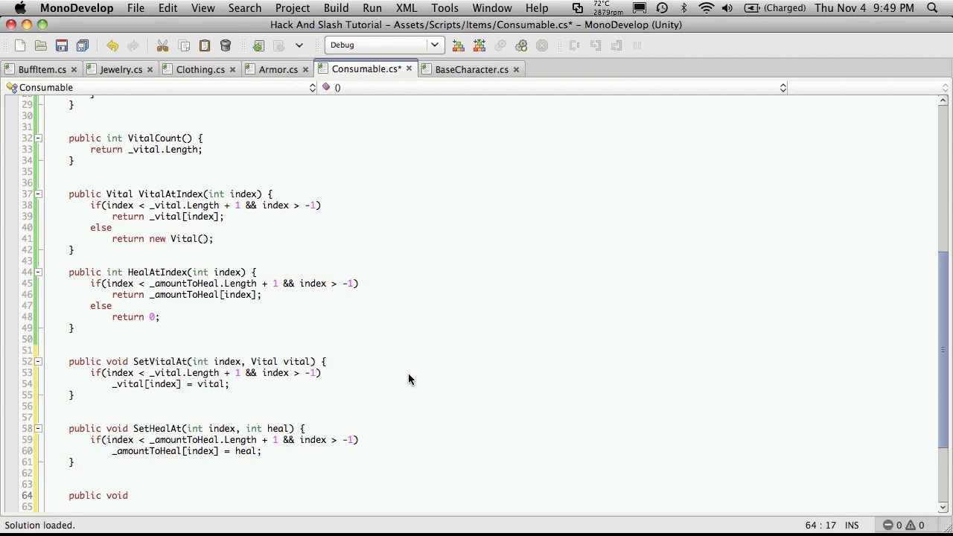
pyautogui.write('SetVitalAnd')
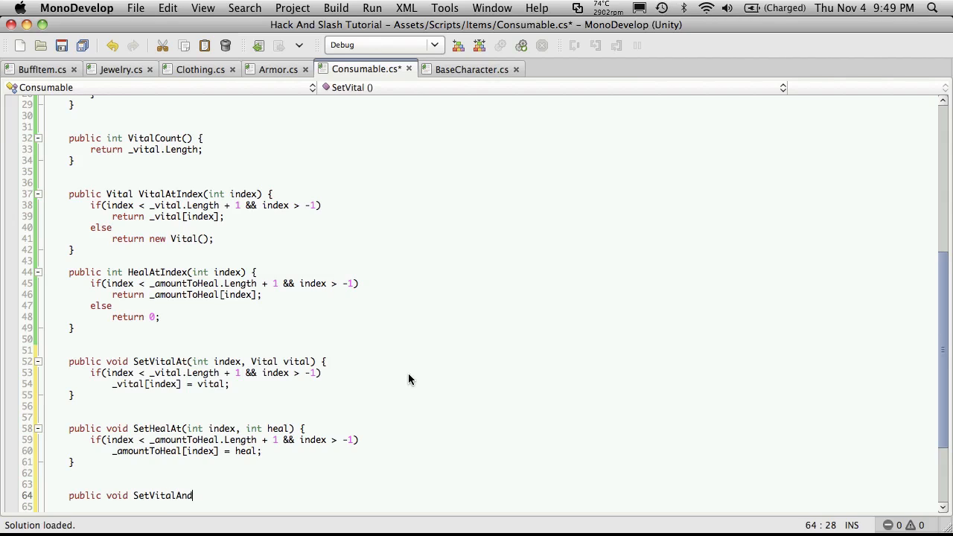
pyautogui.write('HealAt() {')
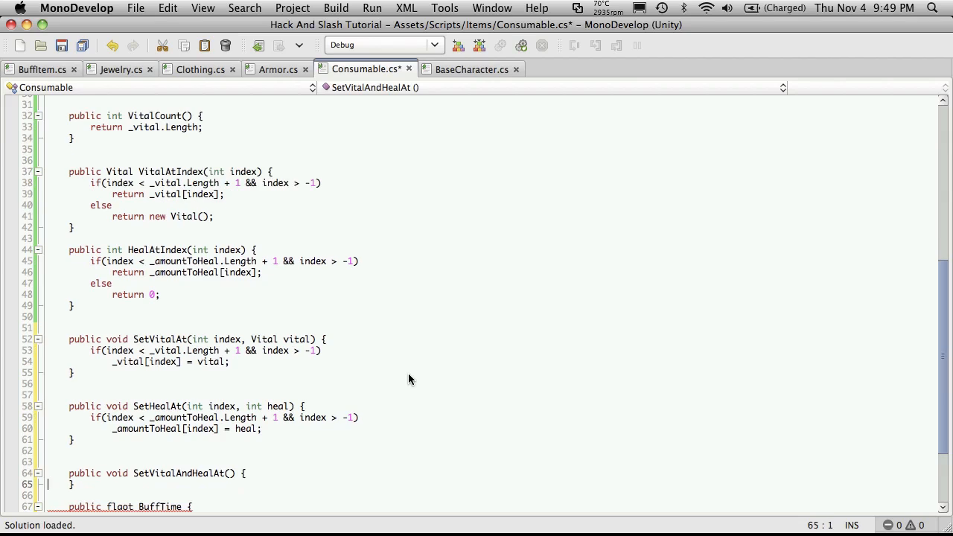
pyautogui.write('int')
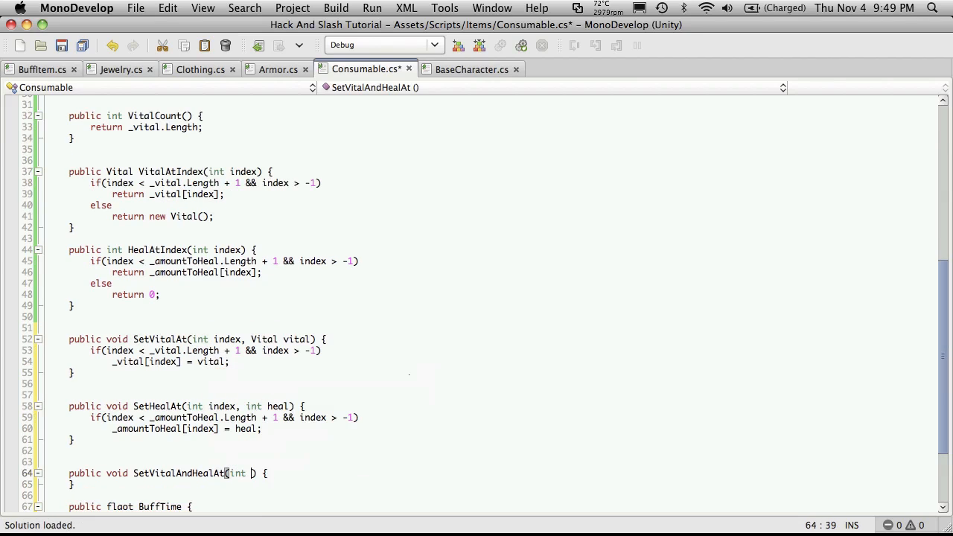
pyautogui.write('index,')
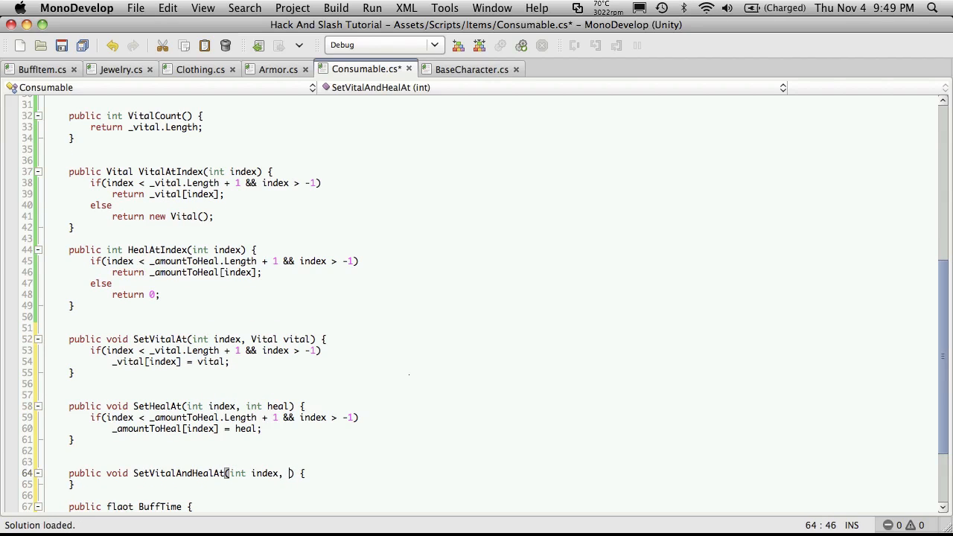
pyautogui.write('Vital vital, int heal')
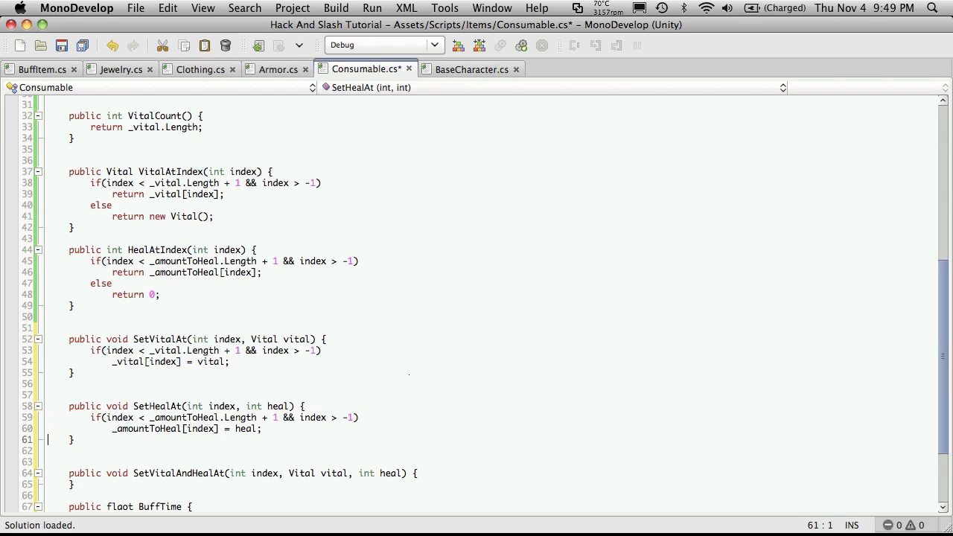
pyautogui.write('if(index < _vital.Length + 1 && index > -1)')
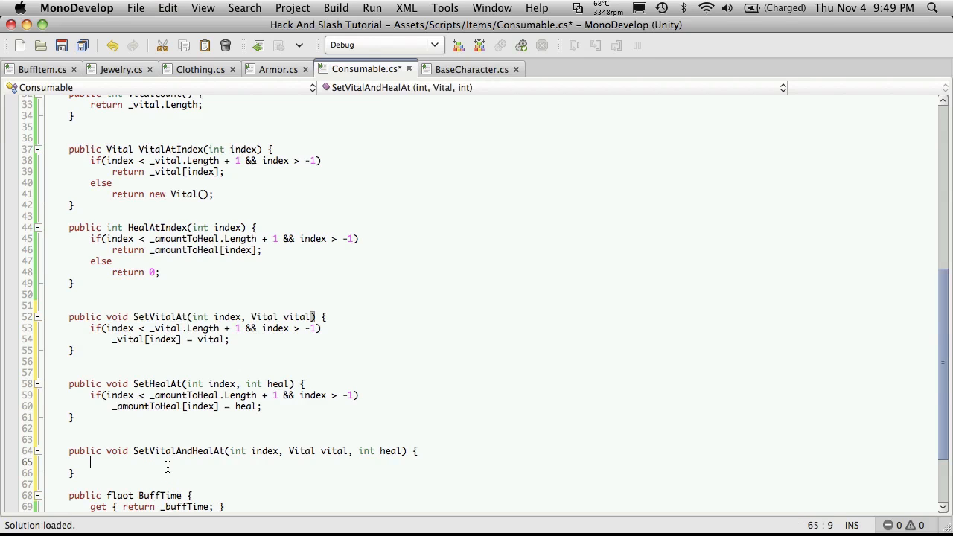
# Make its body call SetVitalAt(index, vital) and SetHealAt(index, heal).
pyautogui.write('SetVitalAt()l')
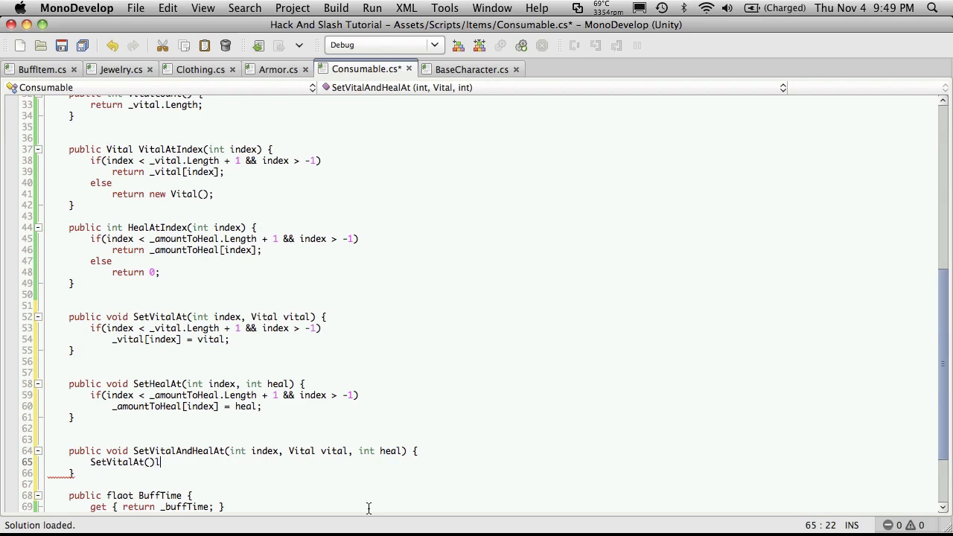
pyautogui.press('backspace')
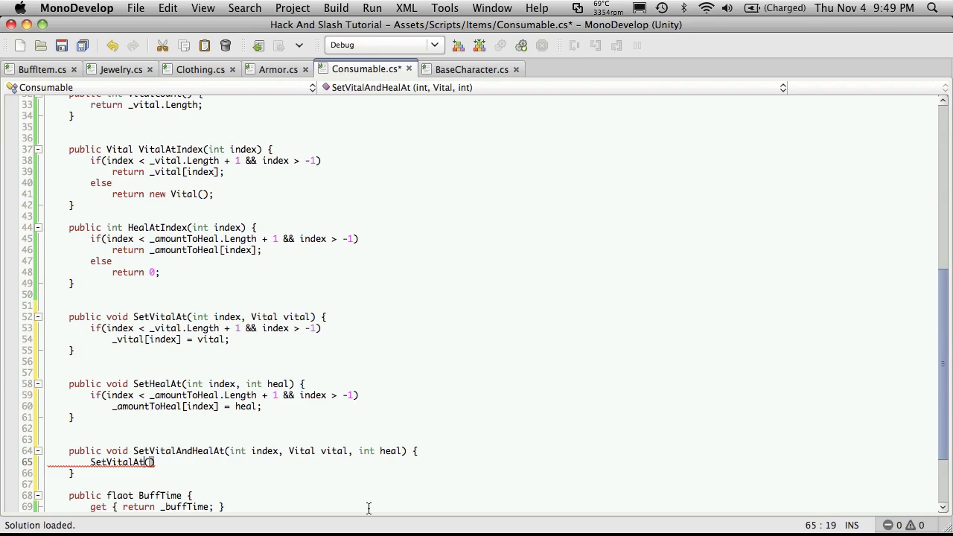
pyautogui.write('index, vital')
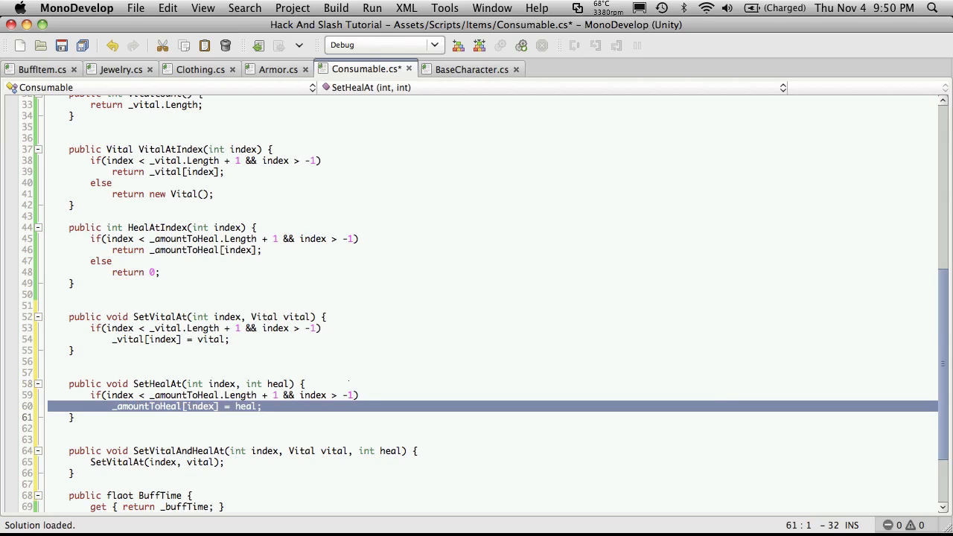
pyautogui.click(185, 357)
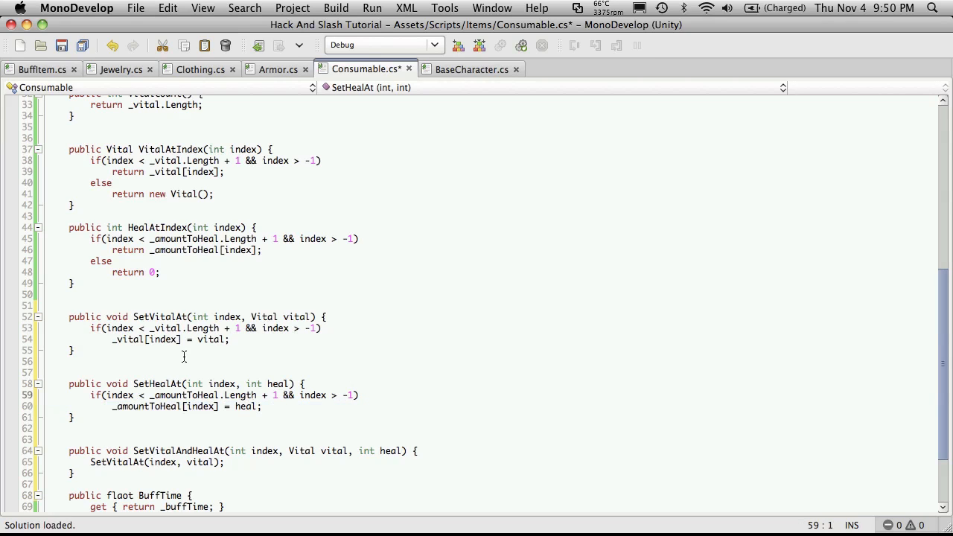
pyautogui.doubleClick(157, 383)
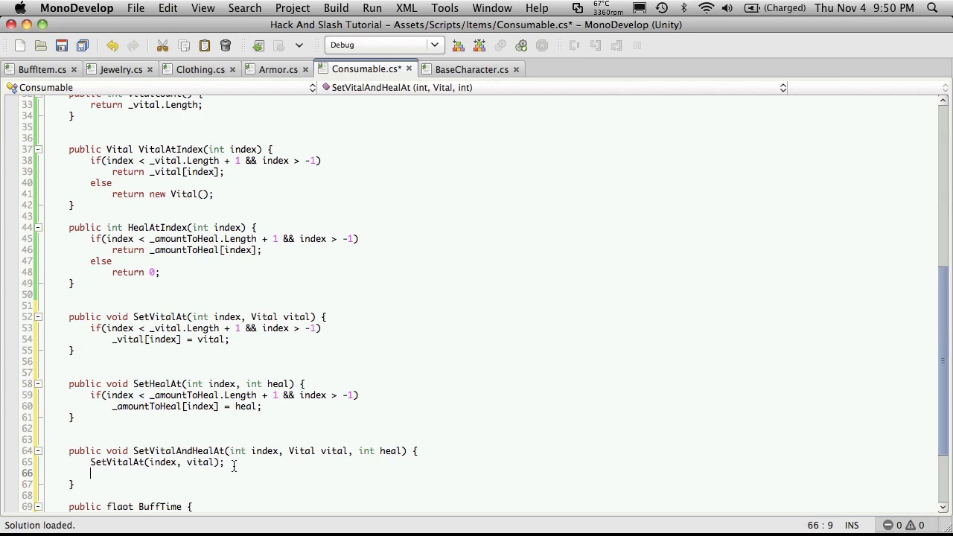
pyautogui.write('SetHealAt(')
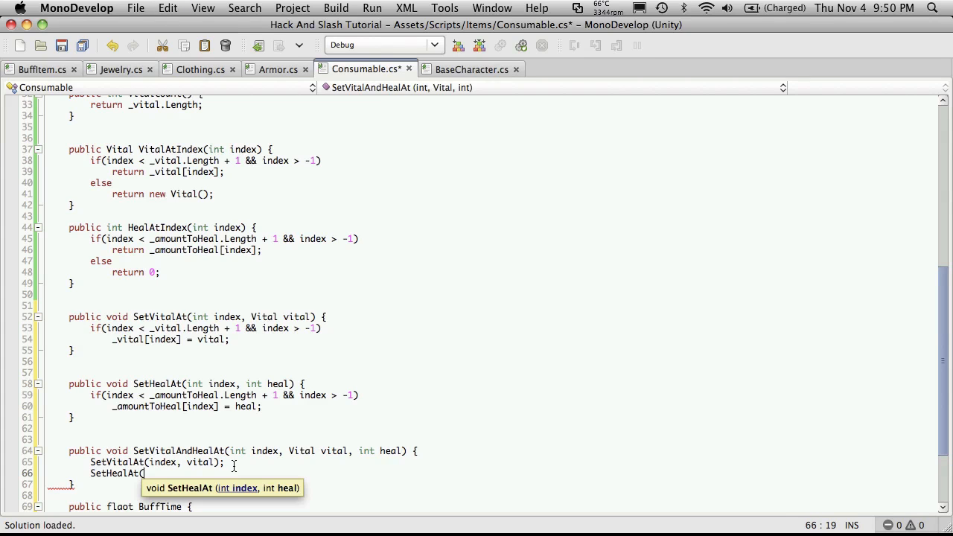
pyautogui.write('in')
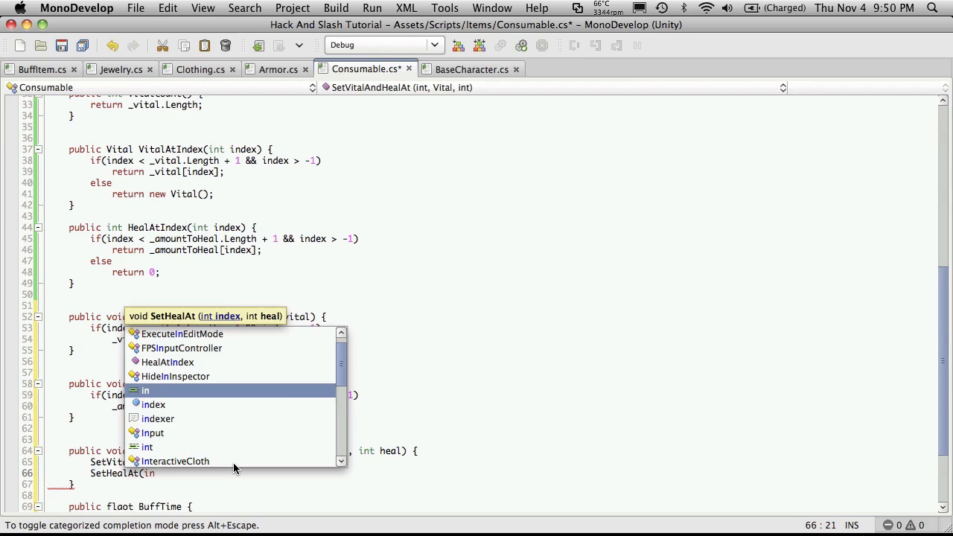
pyautogui.write('index')
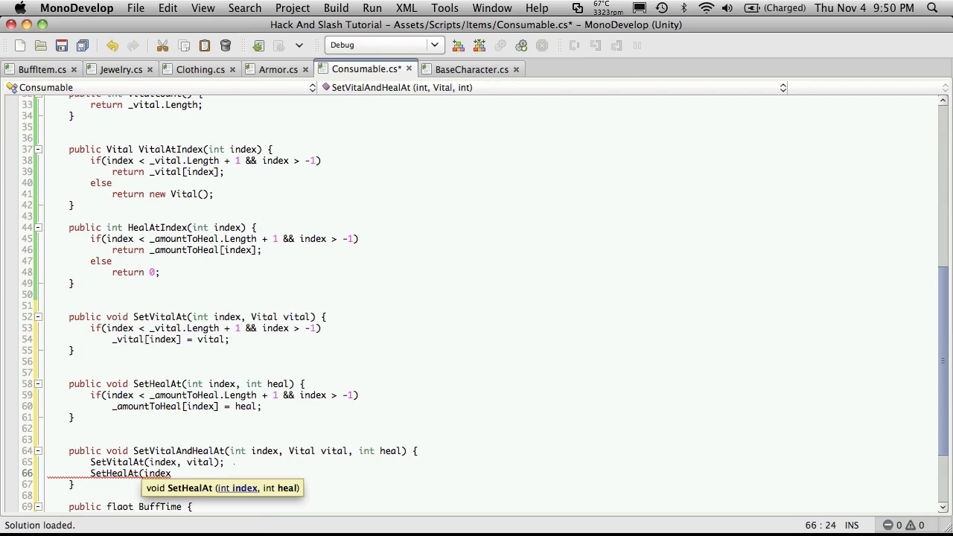
pyautogui.write(', heal);')
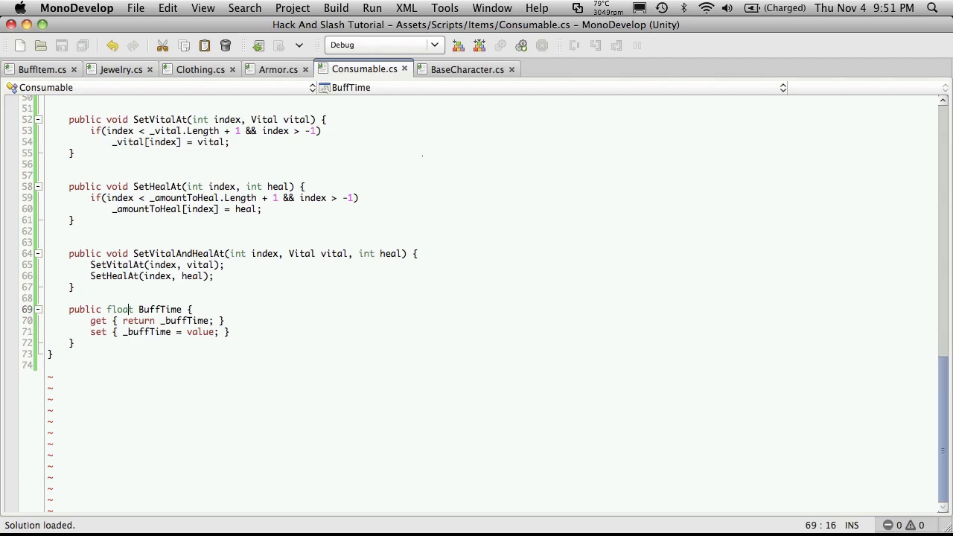
# Scroll back up to review the fields, constructors and Reset method.
pyautogui.scroll(3)
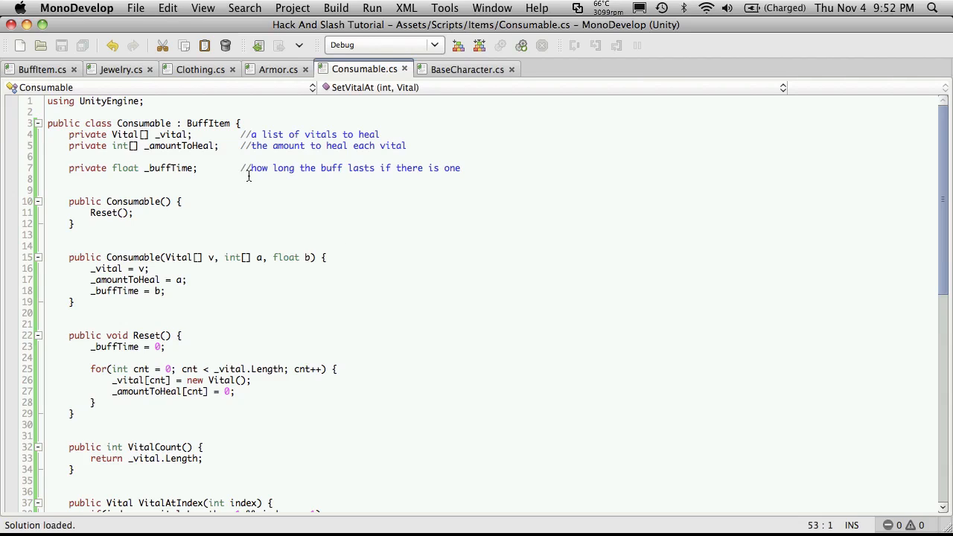
pyautogui.moveTo(216, 194)
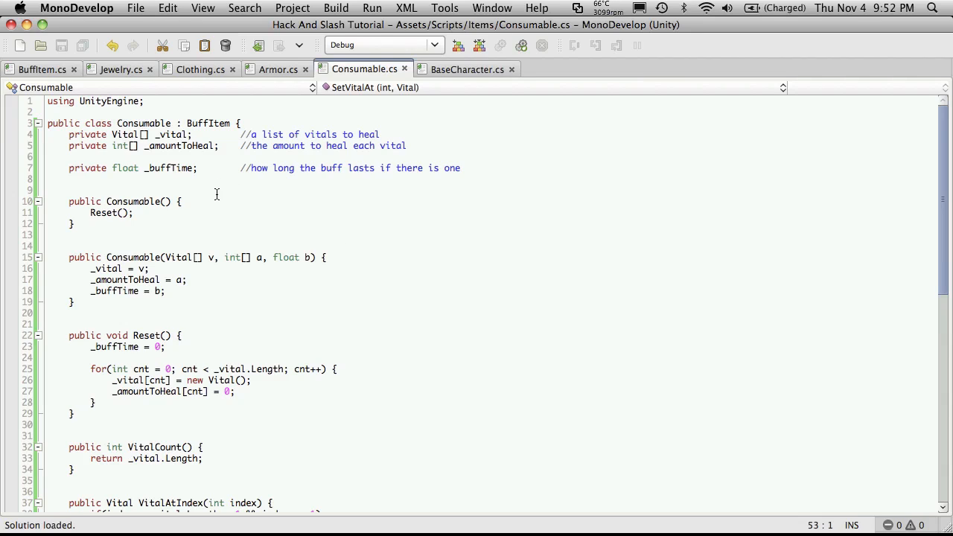